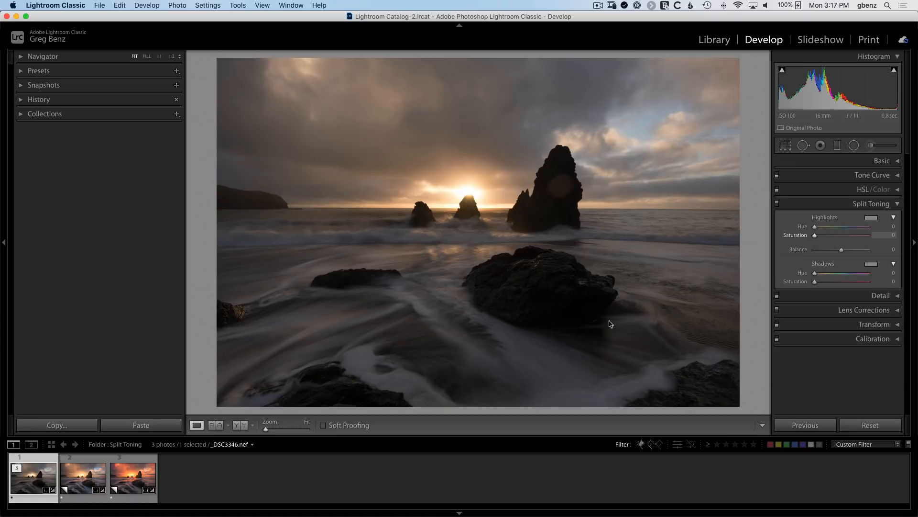
# Compare the original, basic-edit and warm split-toned virtual copies of the seascape.
pyautogui.click(132, 478)
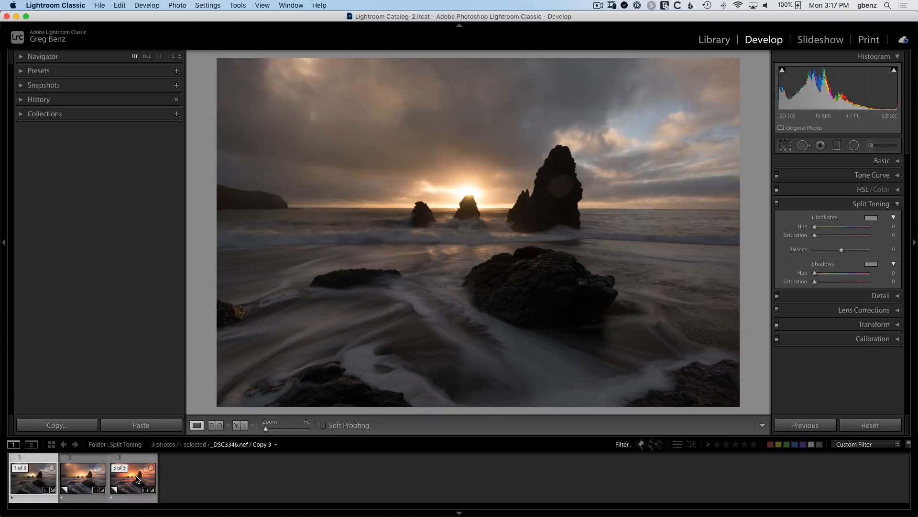
pyautogui.click(82, 477)
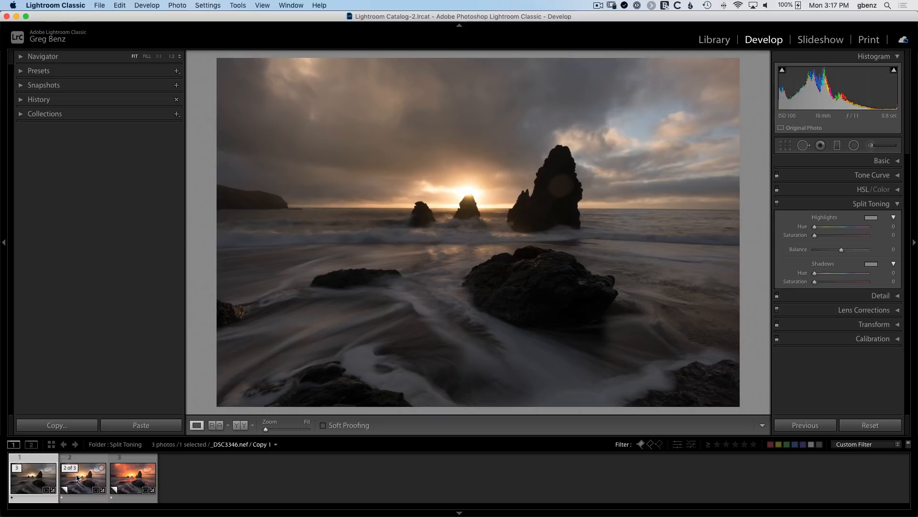
pyautogui.click(82, 478)
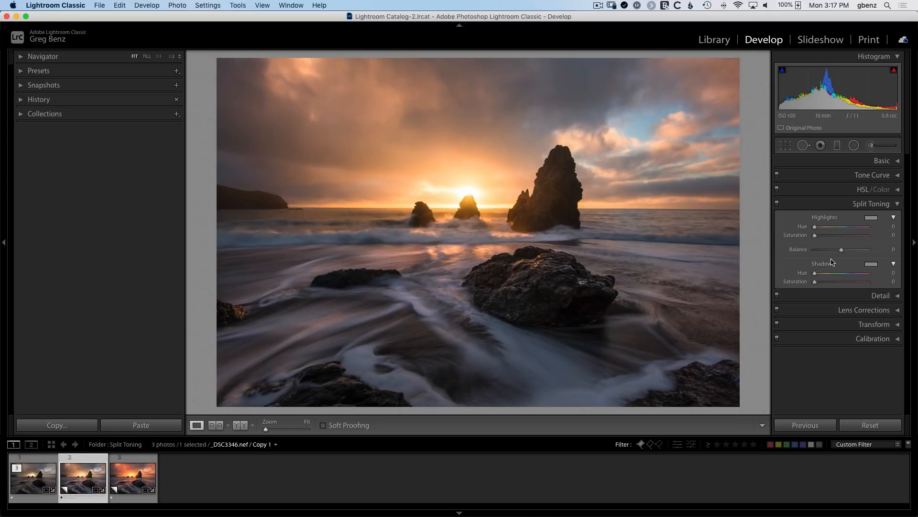
pyautogui.click(132, 477)
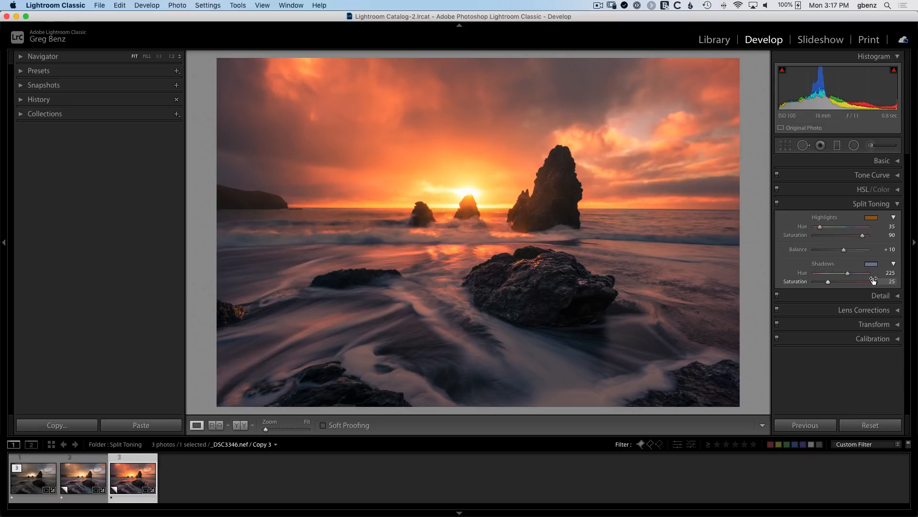
pyautogui.moveTo(408, 212)
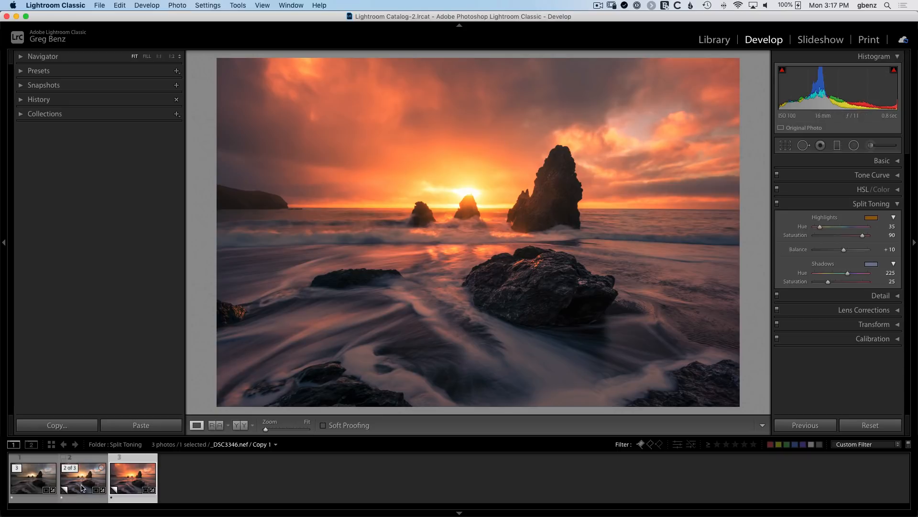
pyautogui.click(871, 425)
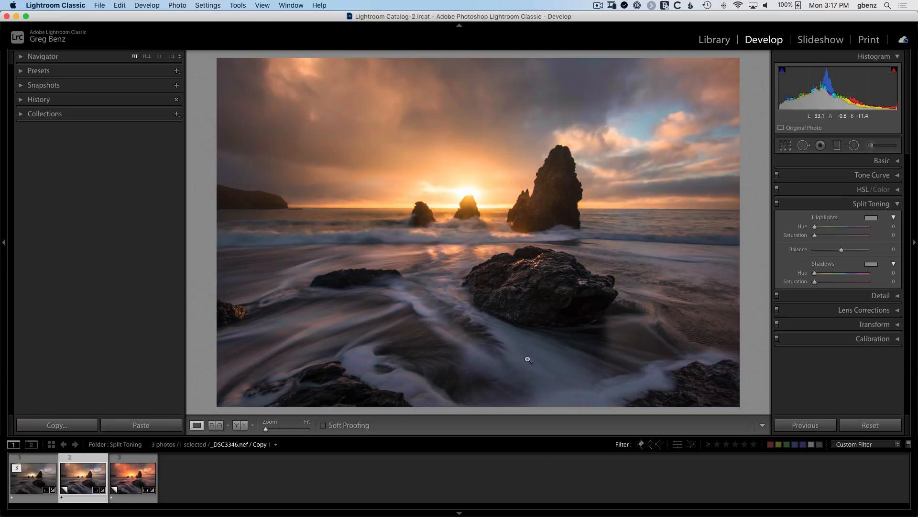
pyautogui.click(133, 477)
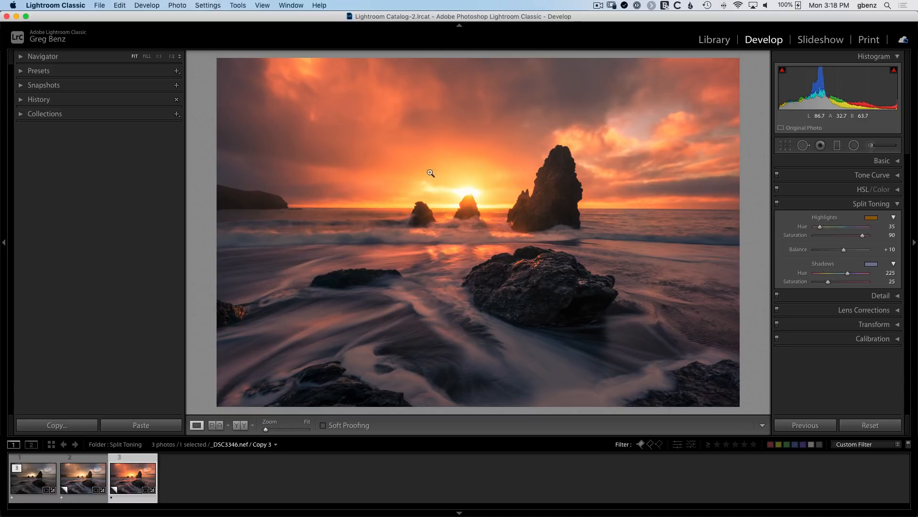
pyautogui.moveTo(335, 326)
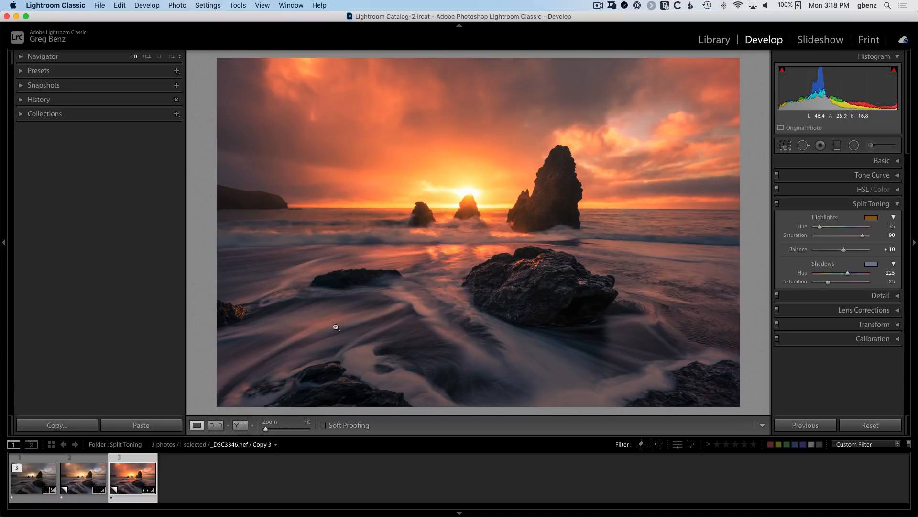
# Select all three versions and open them in Photoshop as Smart Objects.
pyautogui.click(82, 477)
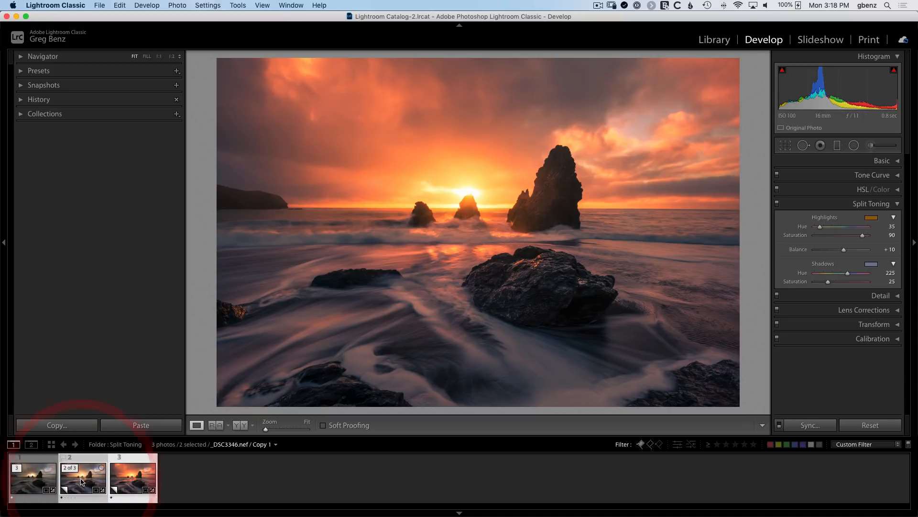
pyautogui.click(32, 476)
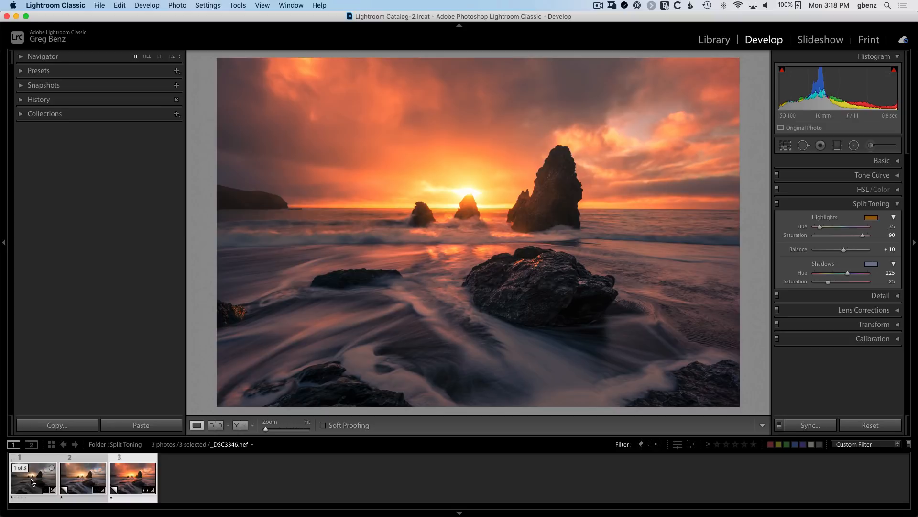
pyautogui.rightClick(33, 477)
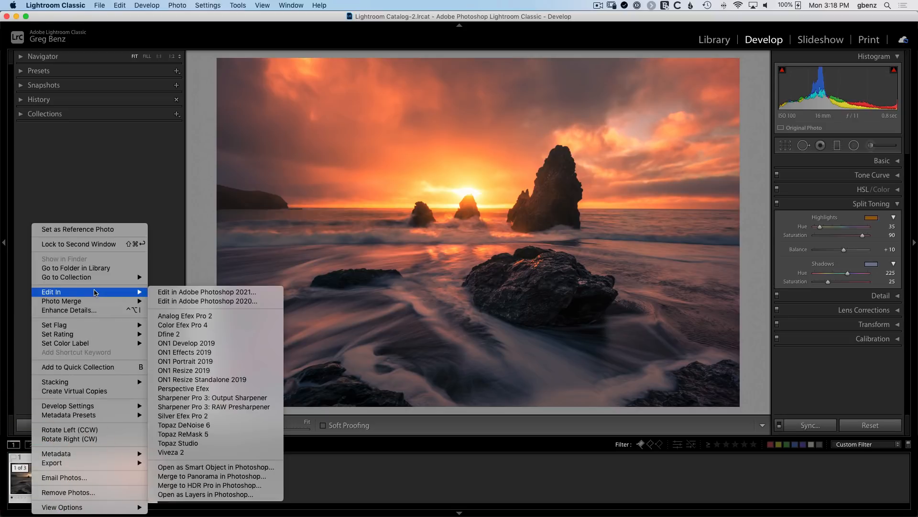
pyautogui.moveTo(215, 467)
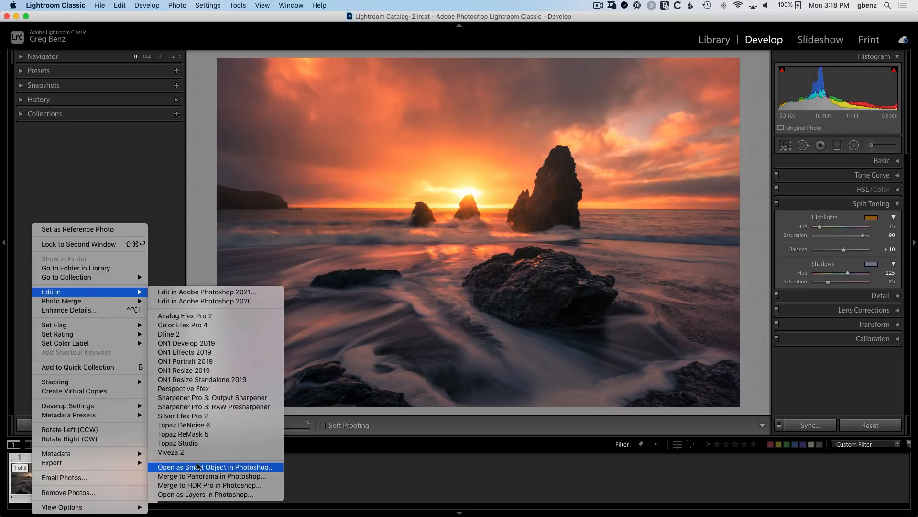
pyautogui.click(216, 467)
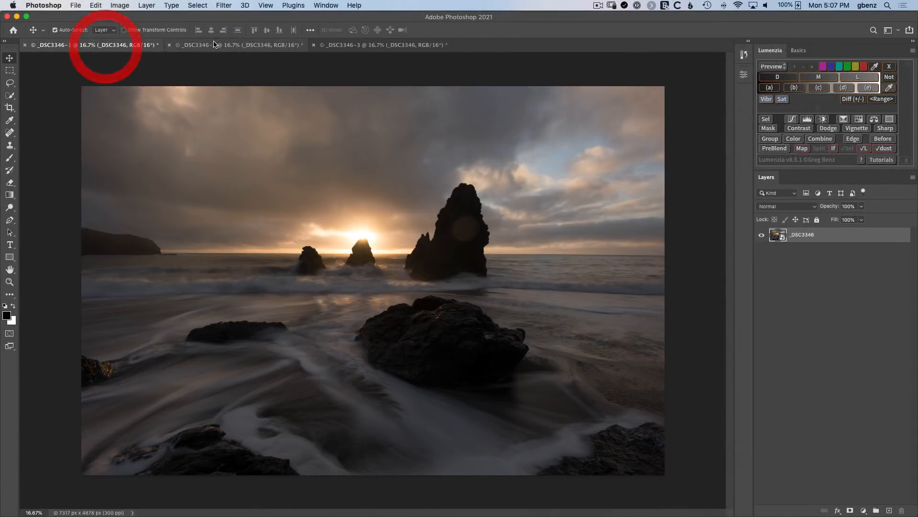
# From the warm document, use Lumenzia PreBlend's Blend DOCUMENTS to stack all three versions as layers.
pyautogui.click(381, 44)
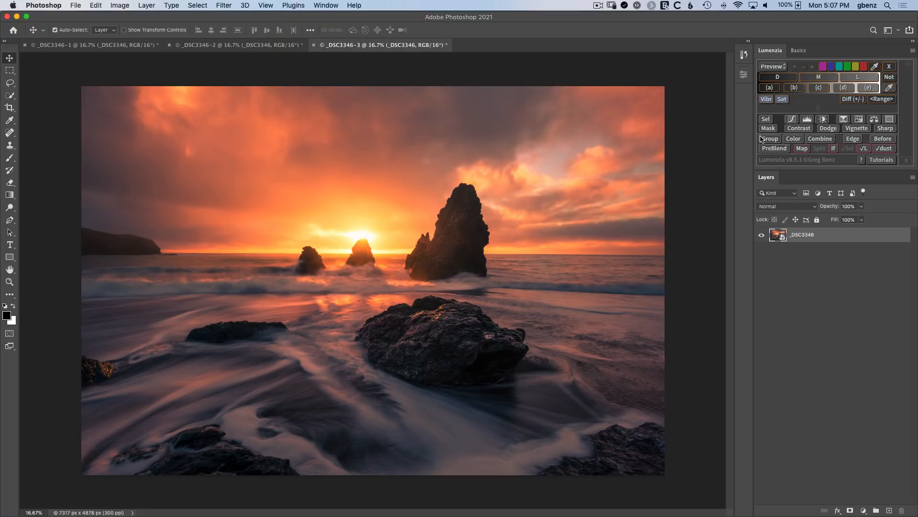
pyautogui.click(773, 149)
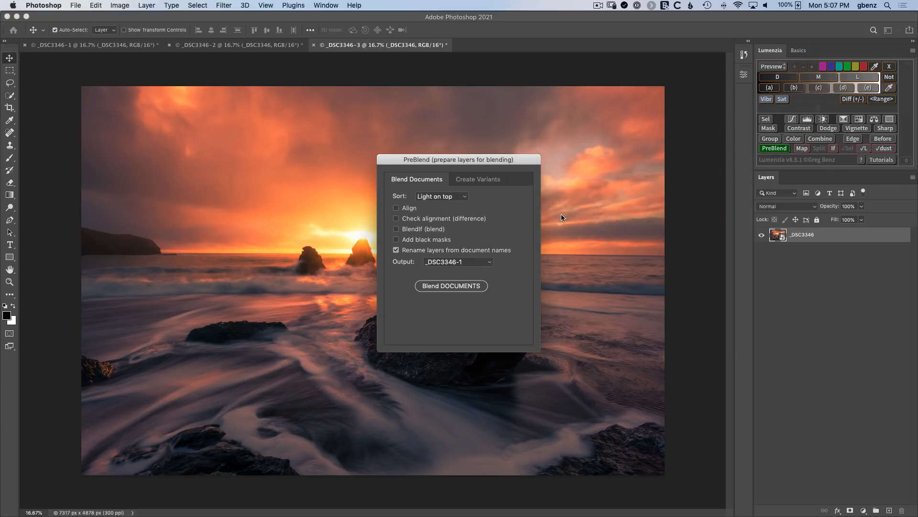
pyautogui.click(451, 285)
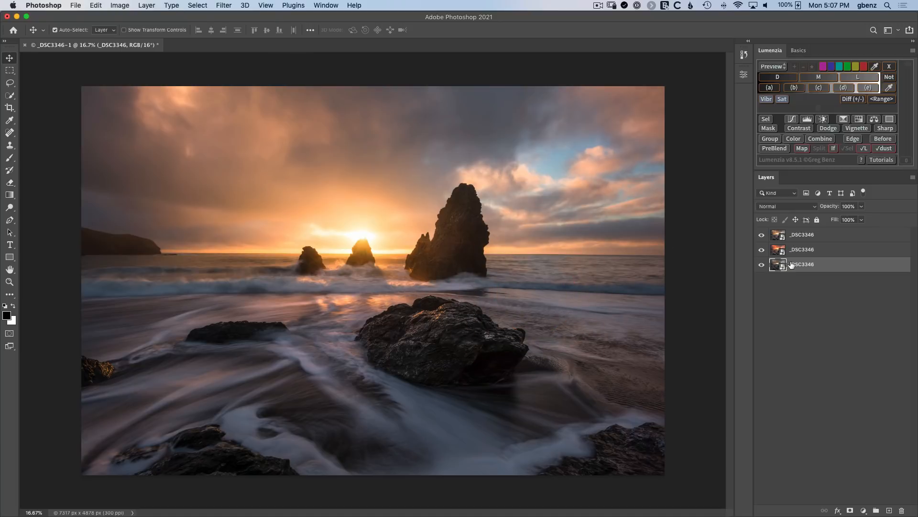
# Rename the bottom layer RAW and hide it, showing the base image and sky layers.
pyautogui.click(762, 235)
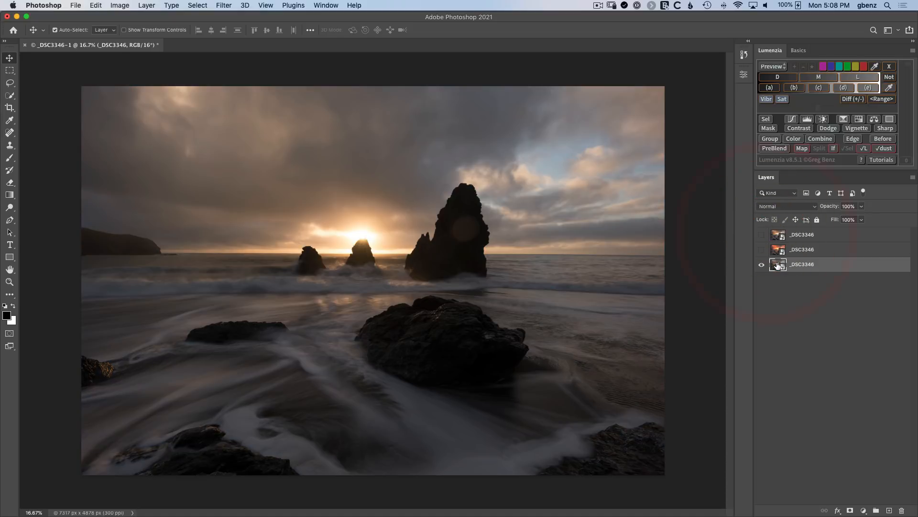
pyautogui.doubleClick(802, 264)
pyautogui.write(' RAW')
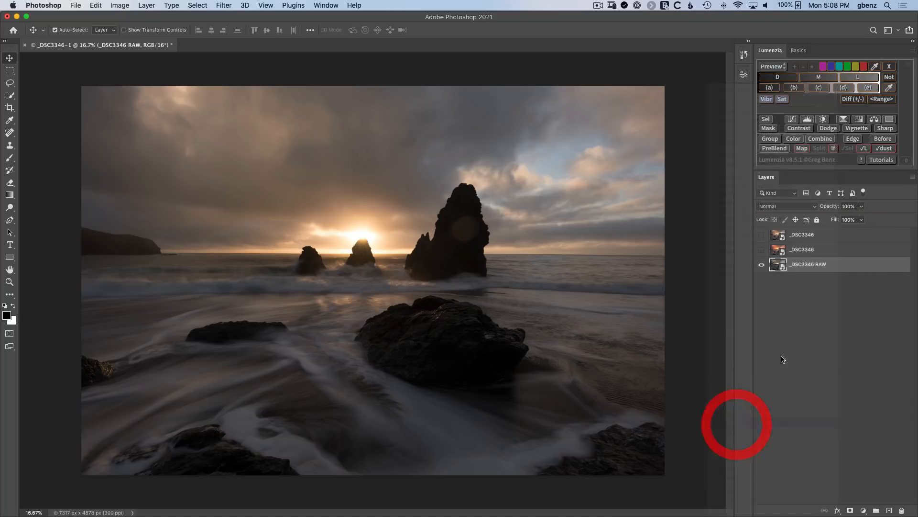
pyautogui.click(762, 264)
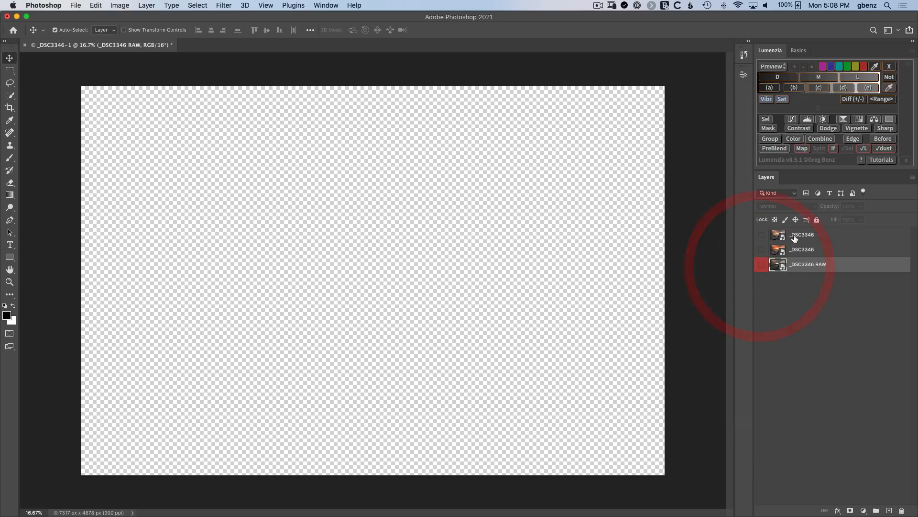
pyautogui.click(803, 249)
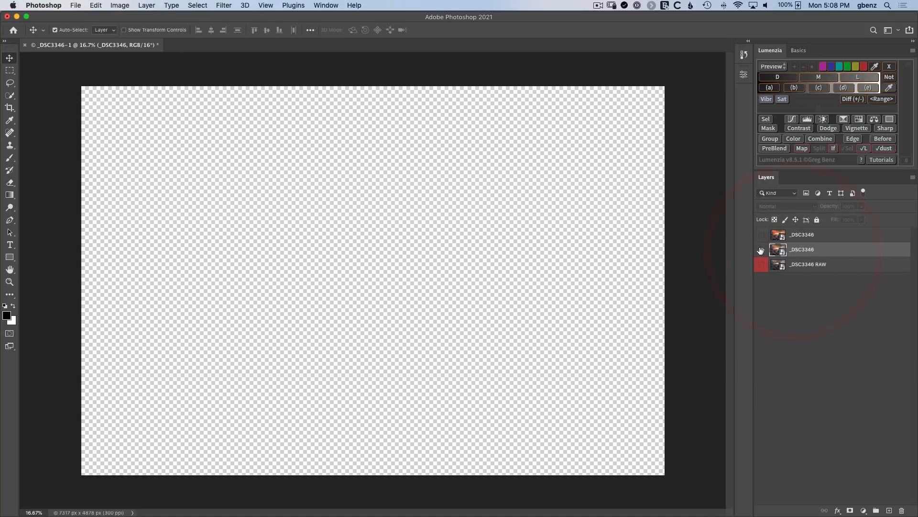
pyautogui.click(761, 249)
pyautogui.write(' base (')
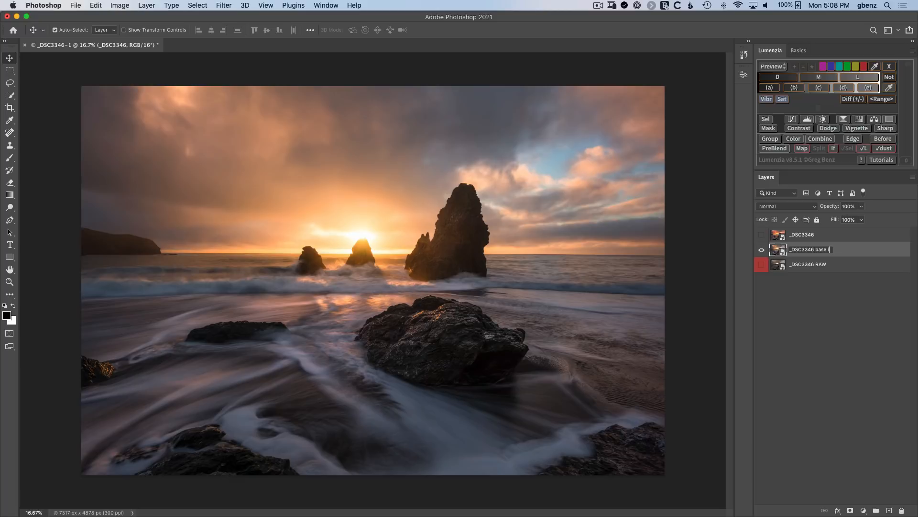
pyautogui.click(762, 234)
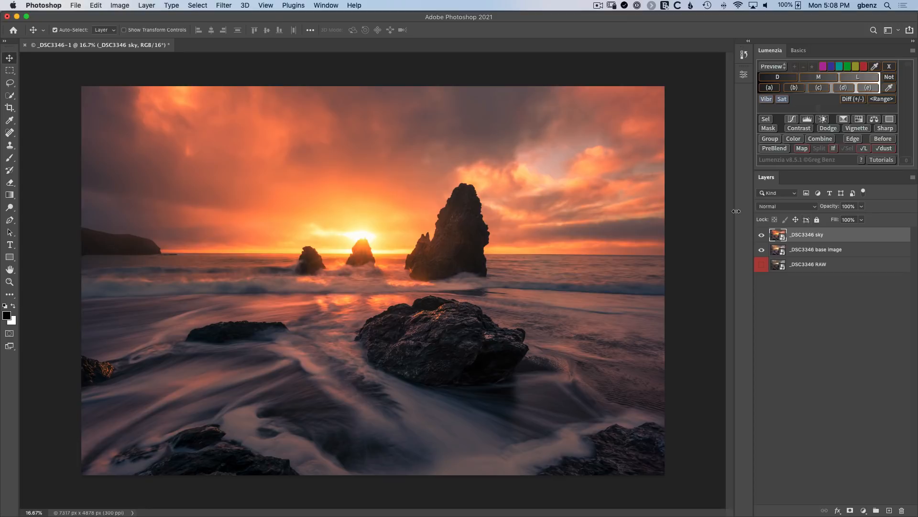
pyautogui.moveTo(409, 224)
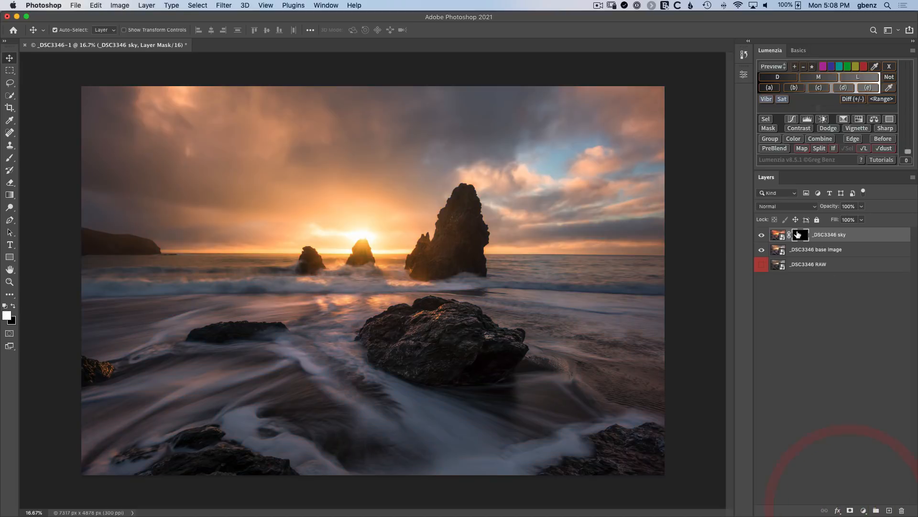
# Paint the warm sky into the sky layer's black mask, then preview the mask overlay.
pyautogui.click(801, 234)
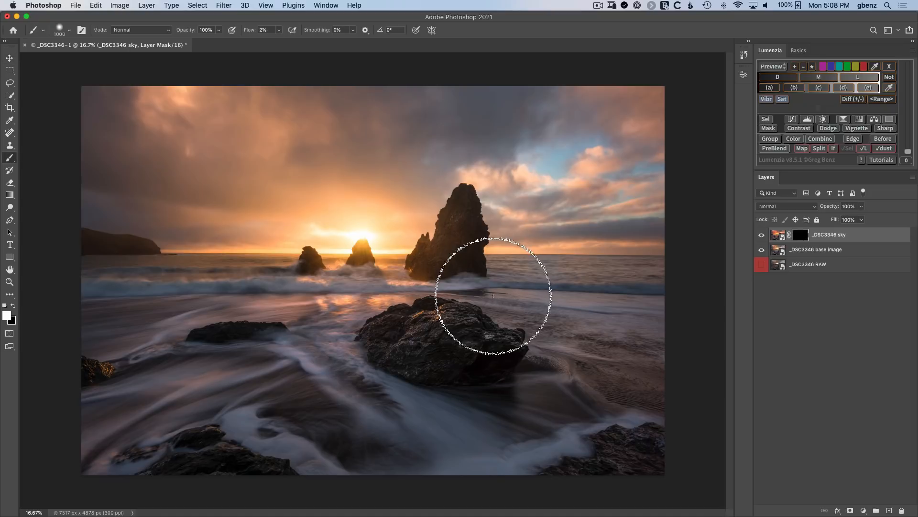
pyautogui.moveTo(153, 178)
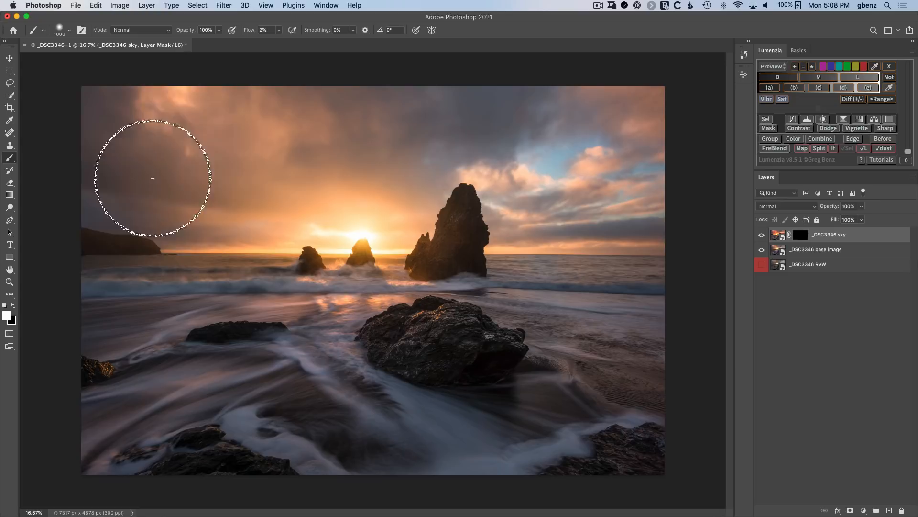
pyautogui.moveTo(316, 146)
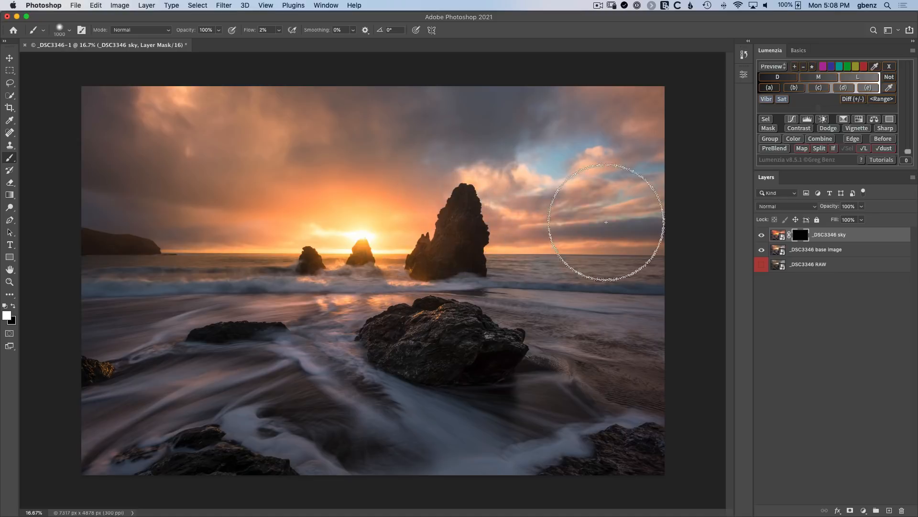
pyautogui.moveTo(606, 222); pyautogui.dragTo(323, 123)
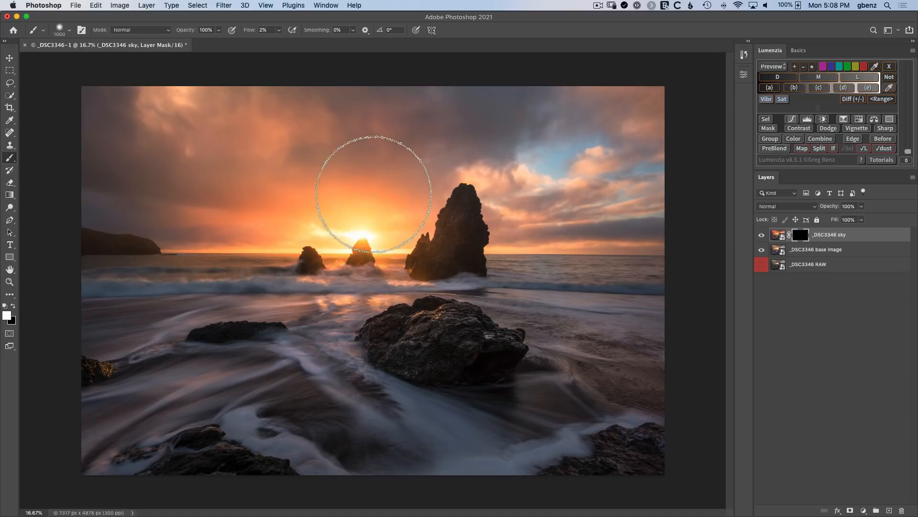
pyautogui.moveTo(171, 133)
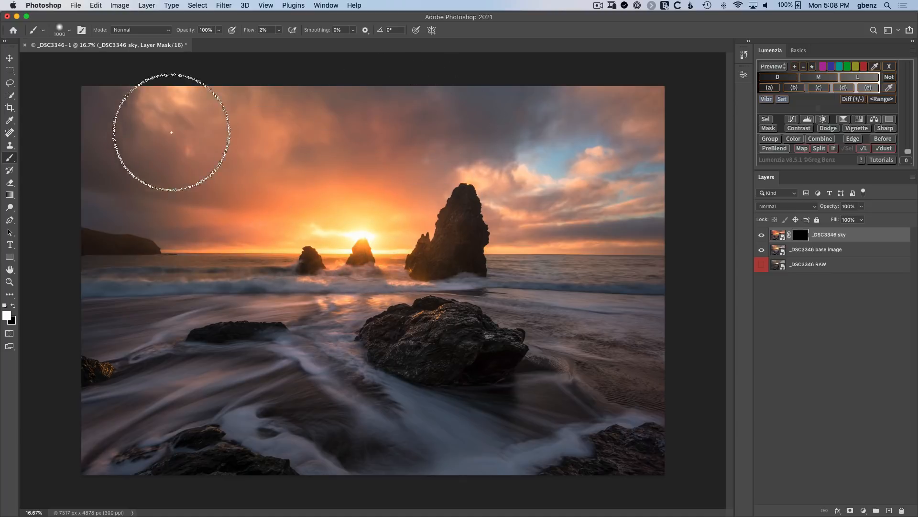
pyautogui.moveTo(316, 412)
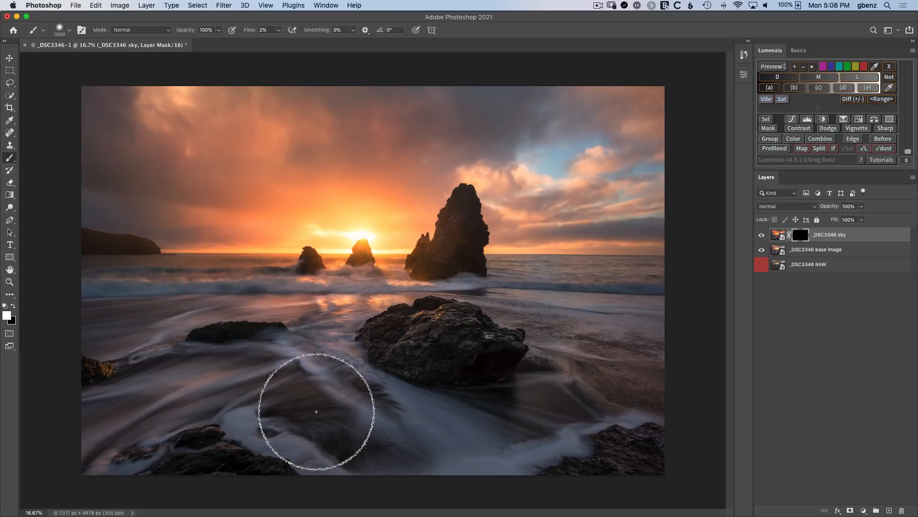
pyautogui.moveTo(385, 294)
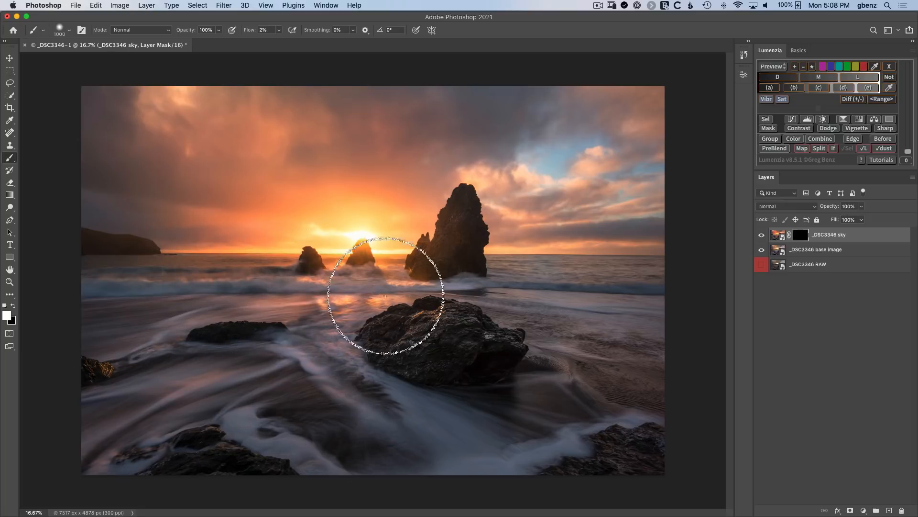
pyautogui.moveTo(319, 214)
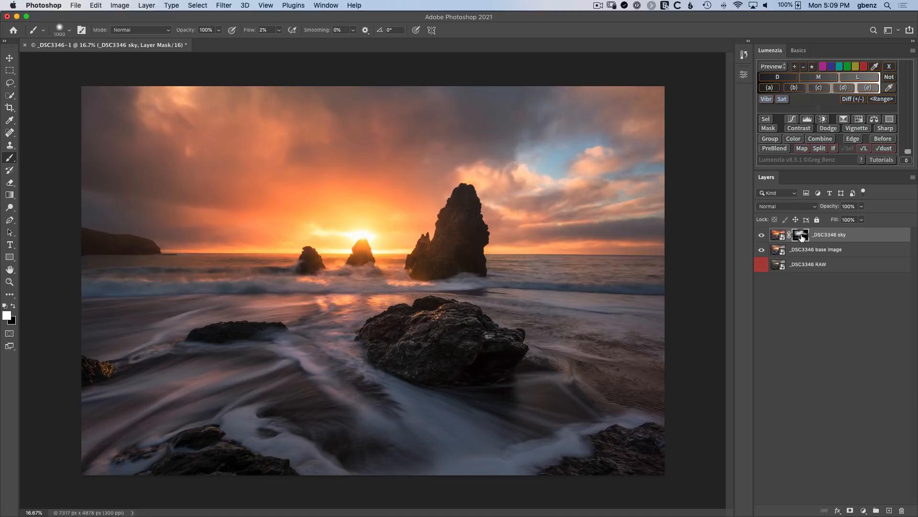
pyautogui.click(485, 444)
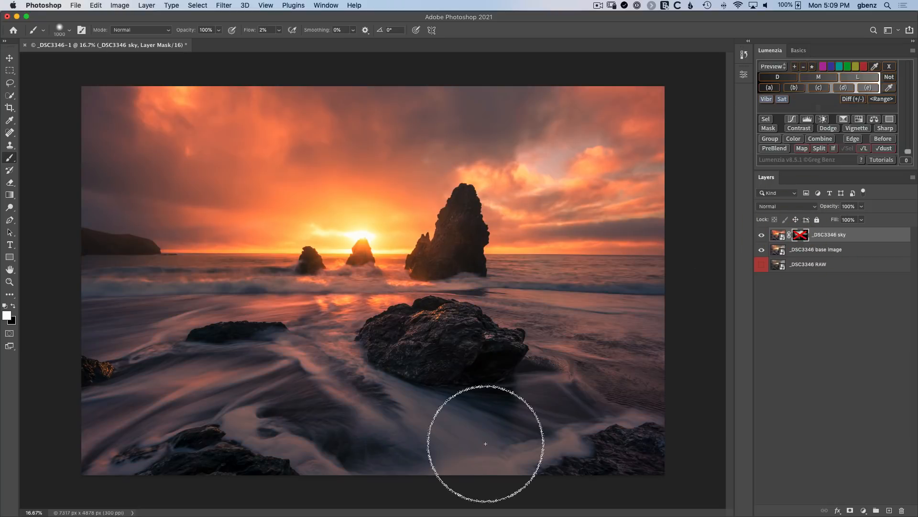
pyautogui.moveTo(491, 439)
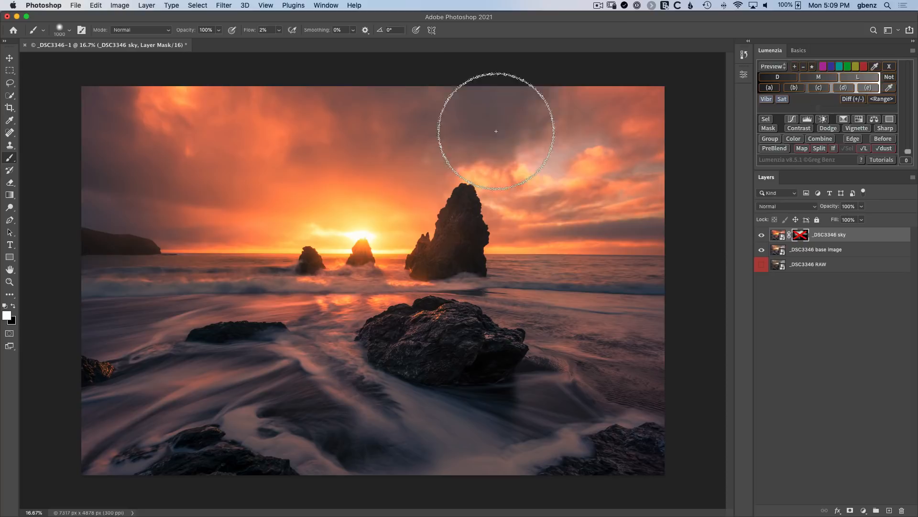
pyautogui.click(800, 235)
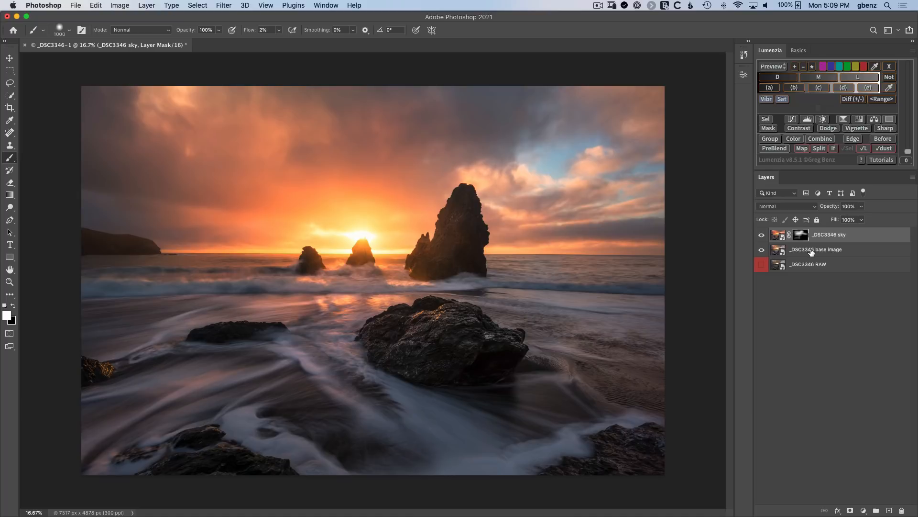
pyautogui.moveTo(811, 250)
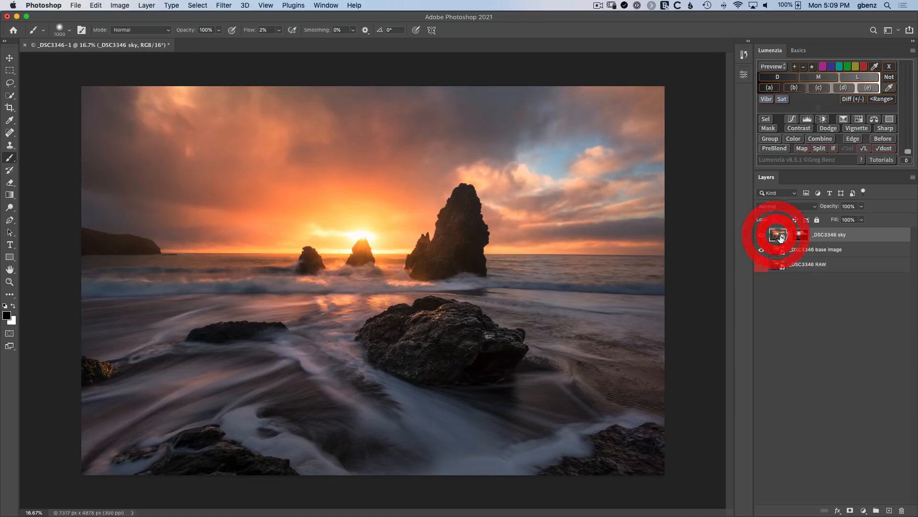
# Review the sky layer's Camera Raw grading: shadows H225/S25, highlights H35/S90, then midtones and global.
pyautogui.doubleClick(779, 235)
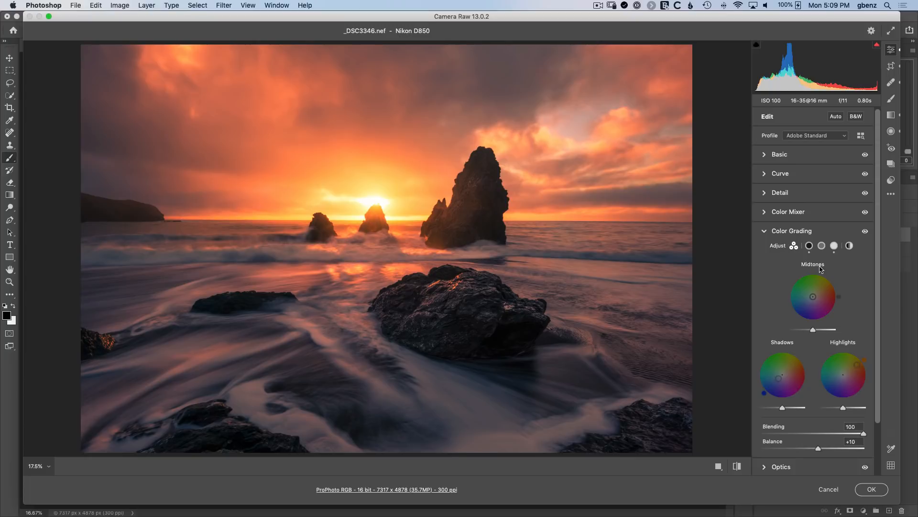
pyautogui.moveTo(782, 302)
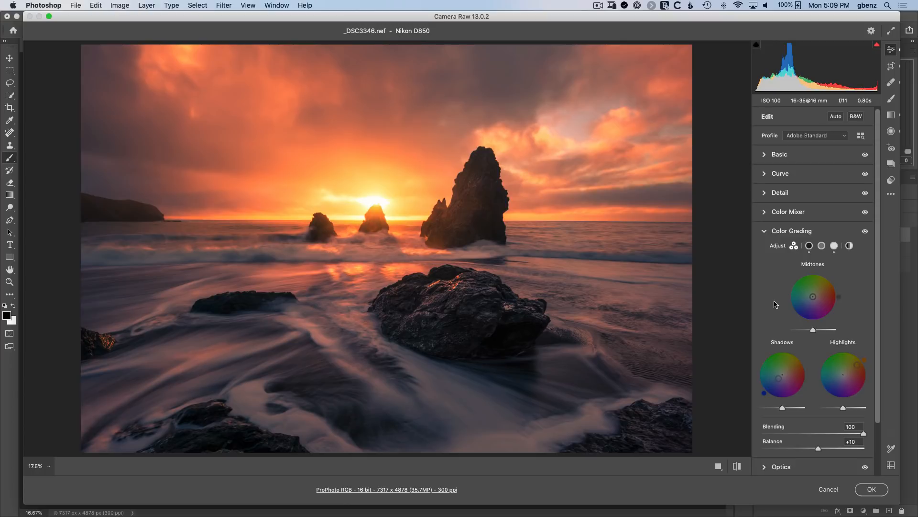
pyautogui.moveTo(775, 304)
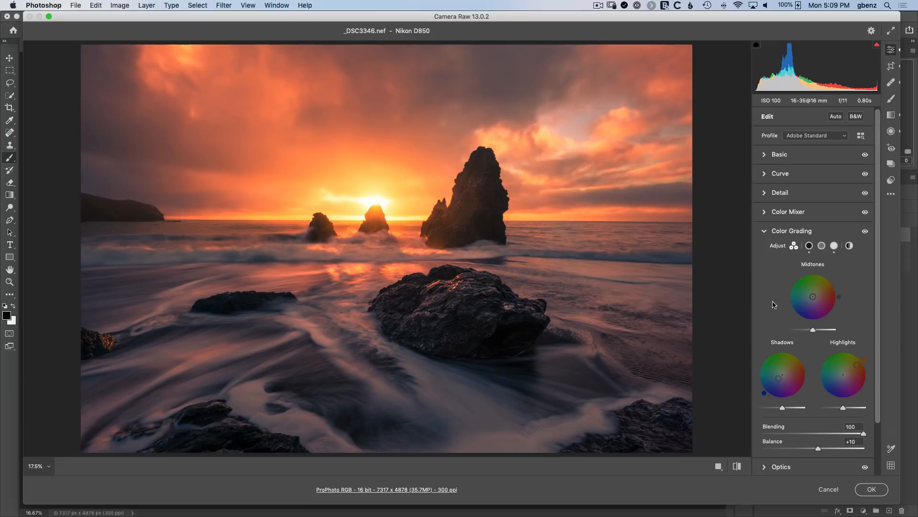
pyautogui.moveTo(806, 382)
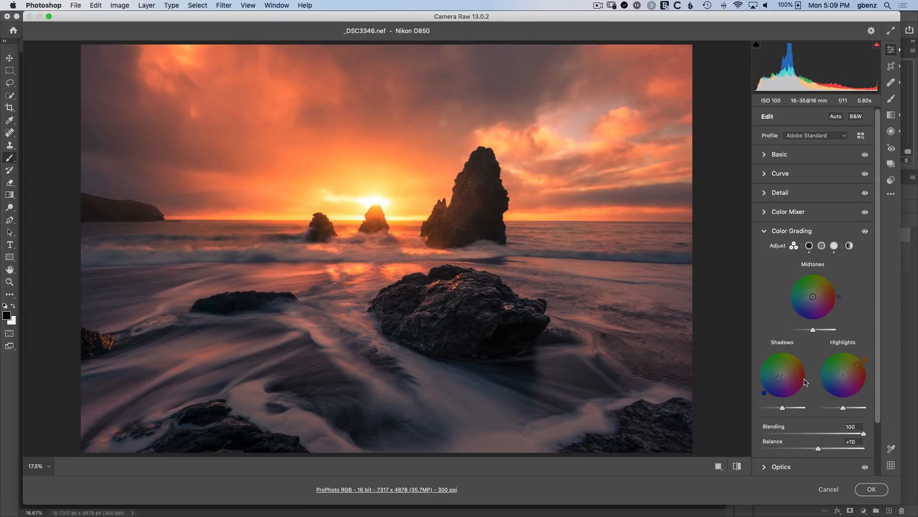
pyautogui.moveTo(795, 352)
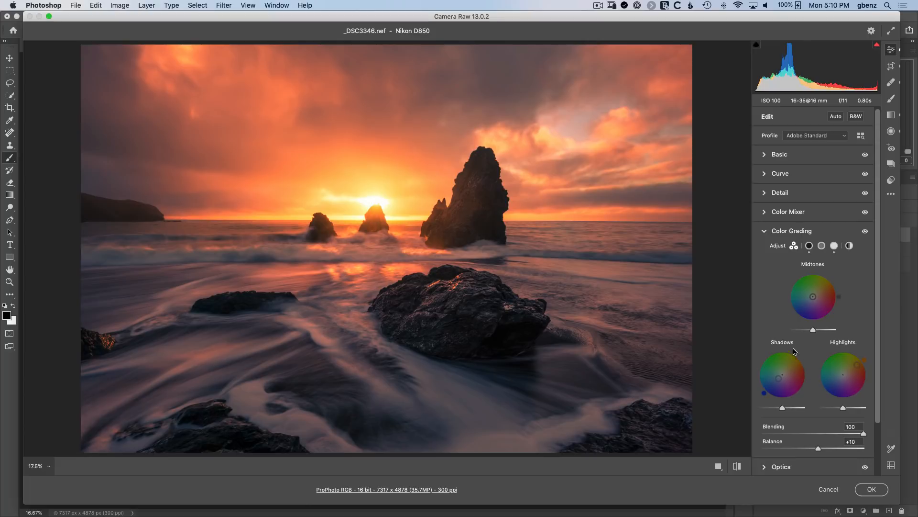
pyautogui.click(809, 245)
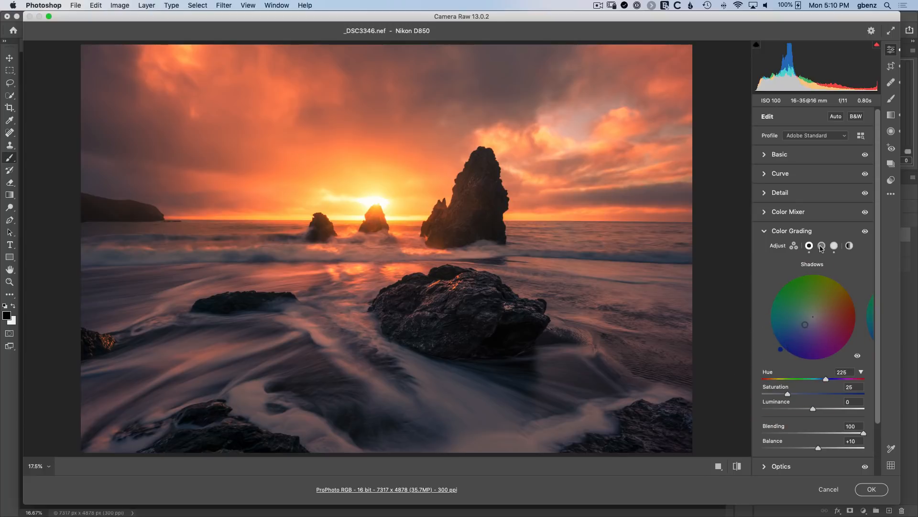
pyautogui.click(834, 245)
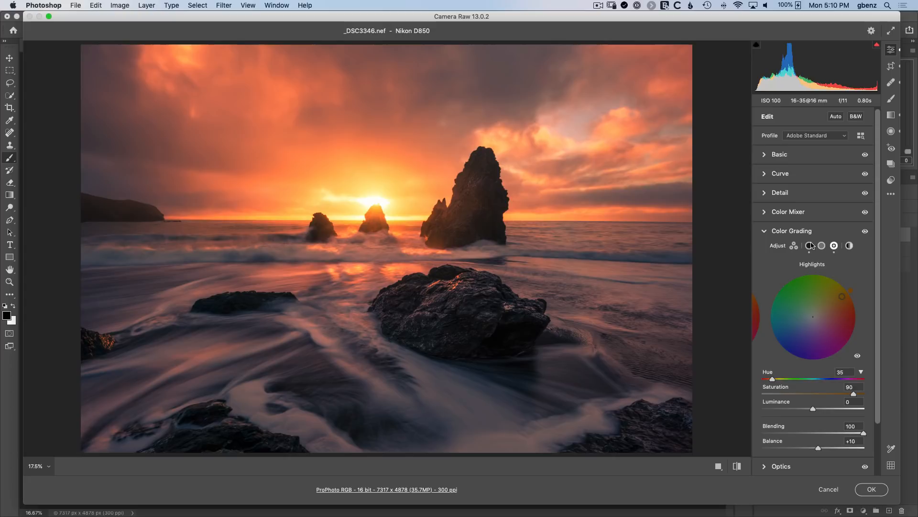
pyautogui.click(809, 246)
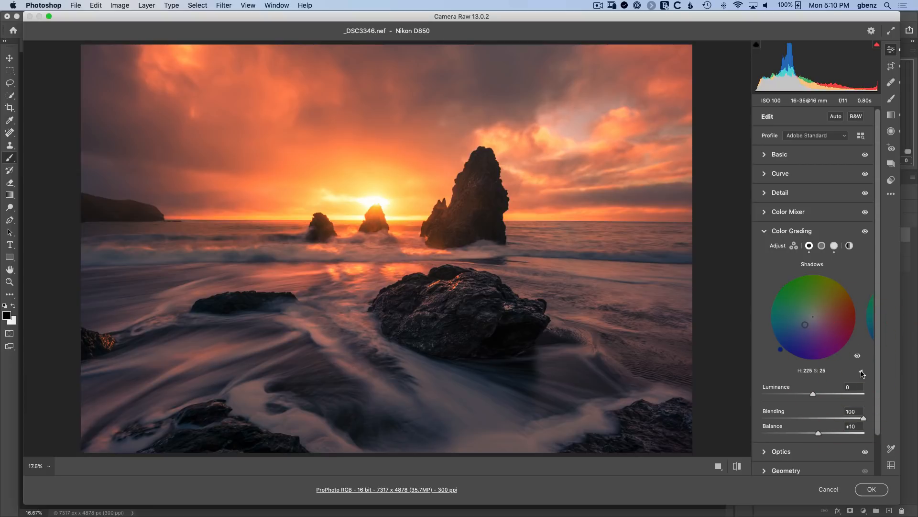
pyautogui.click(861, 372)
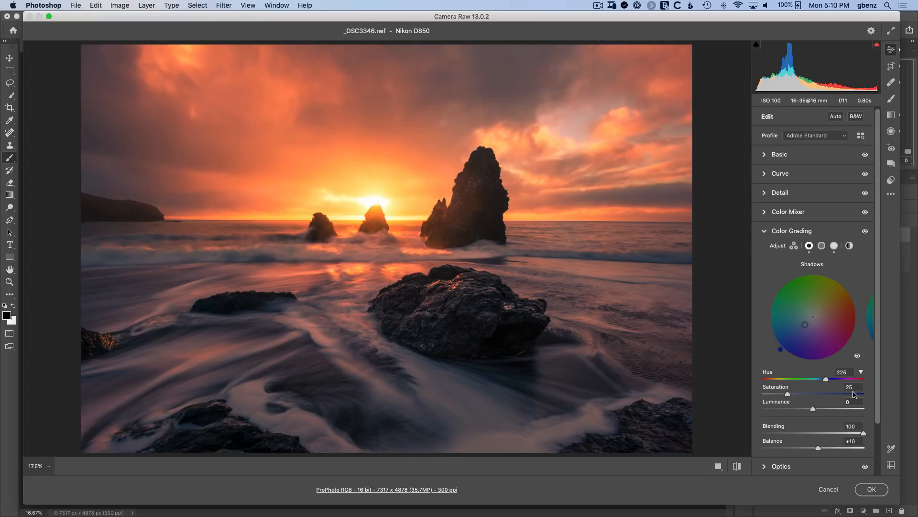
pyautogui.click(835, 245)
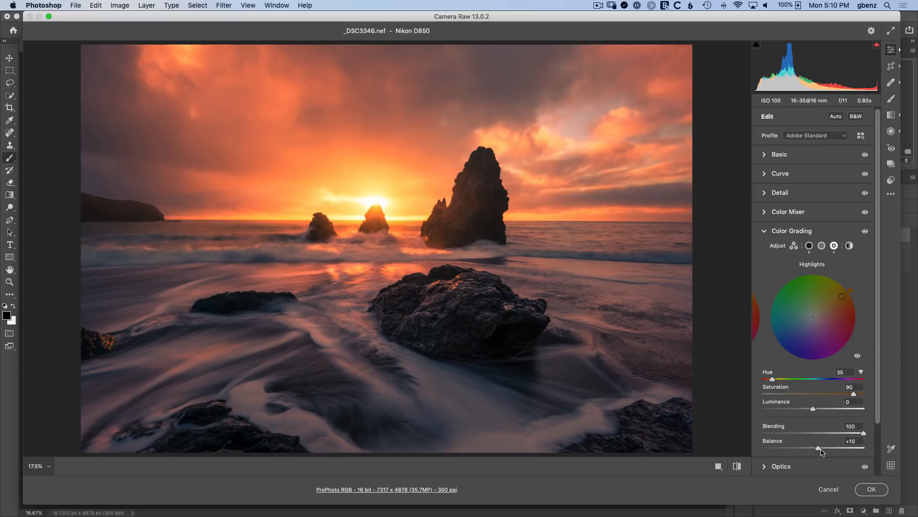
pyautogui.moveTo(842, 447)
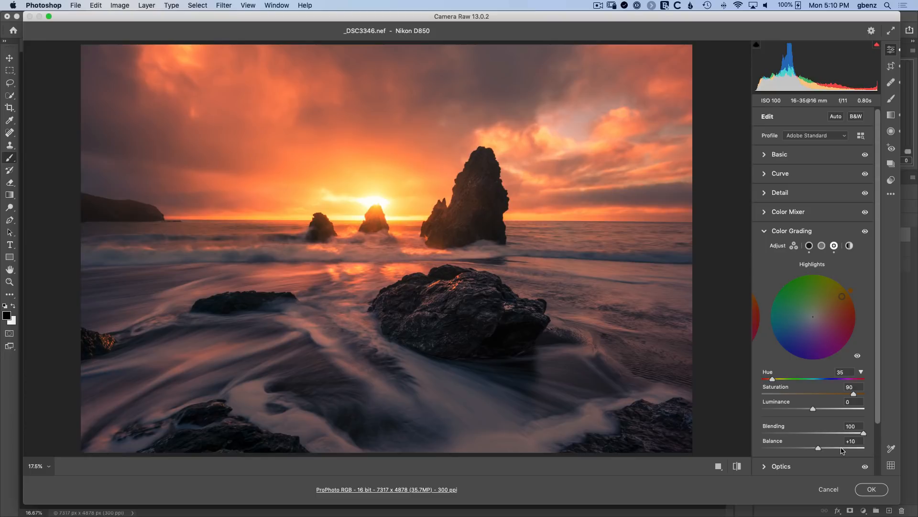
pyautogui.moveTo(807, 408)
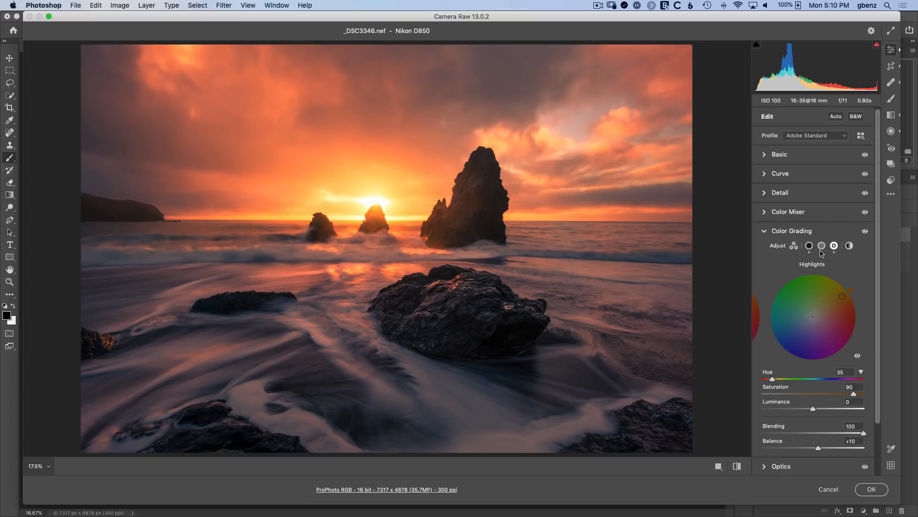
pyautogui.click(821, 245)
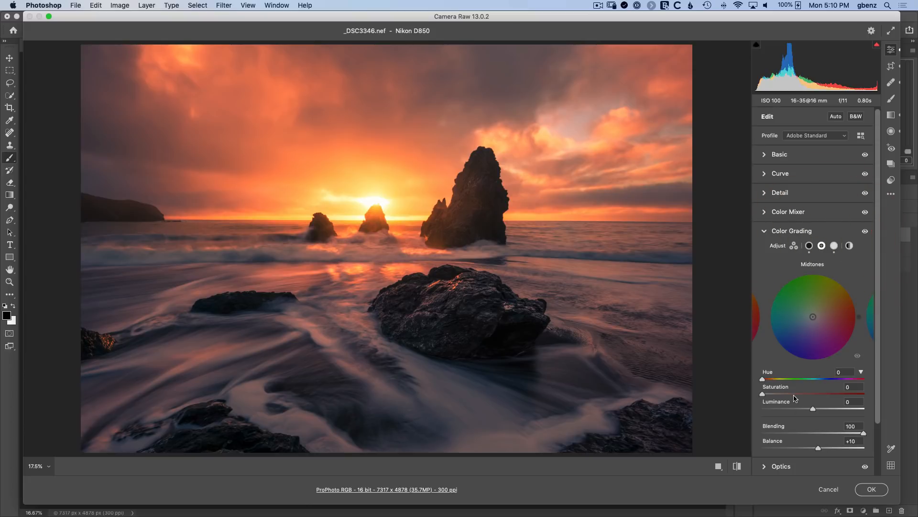
pyautogui.click(849, 246)
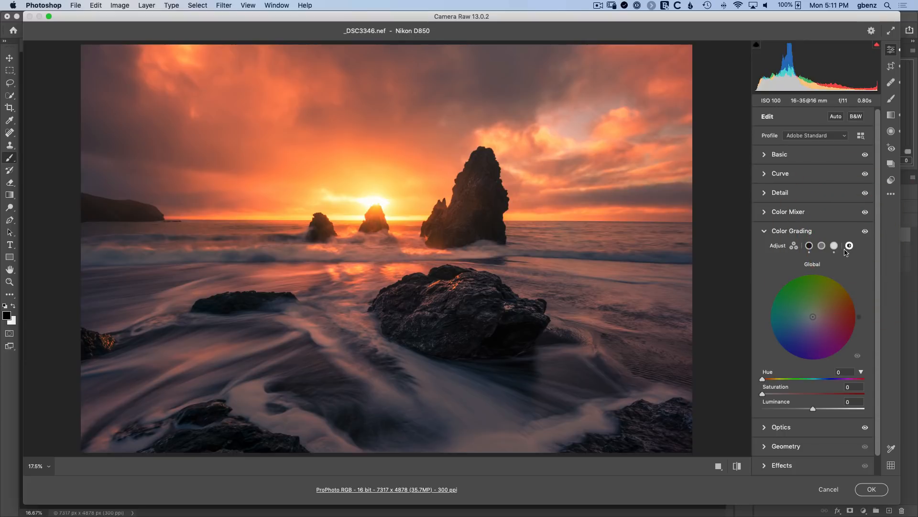
pyautogui.moveTo(847, 256)
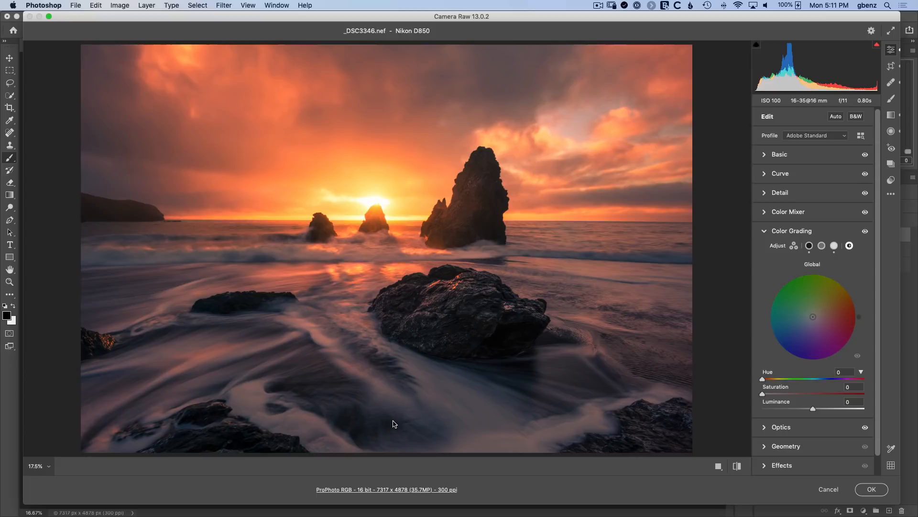
pyautogui.moveTo(784, 457)
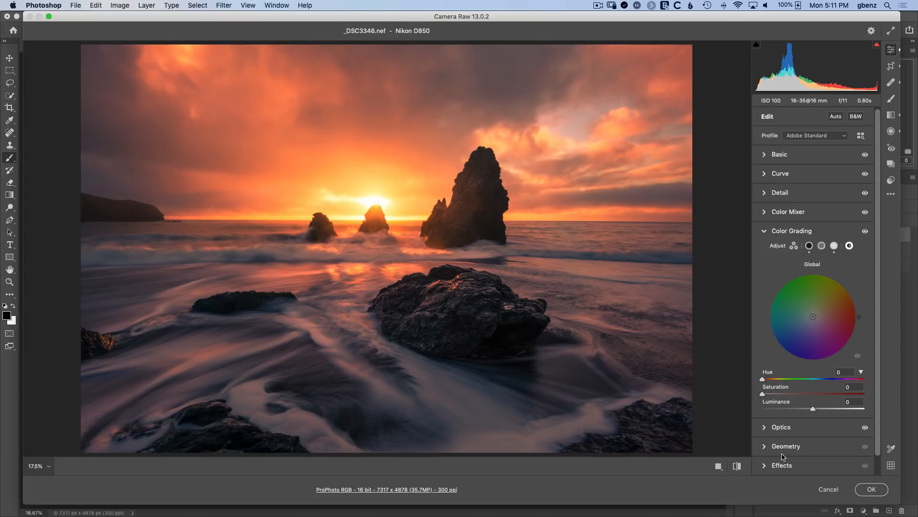
# Close Camera Raw, hide the sky layer, and rename the base image copy '_DSC3346 color grading'.
pyautogui.click(871, 489)
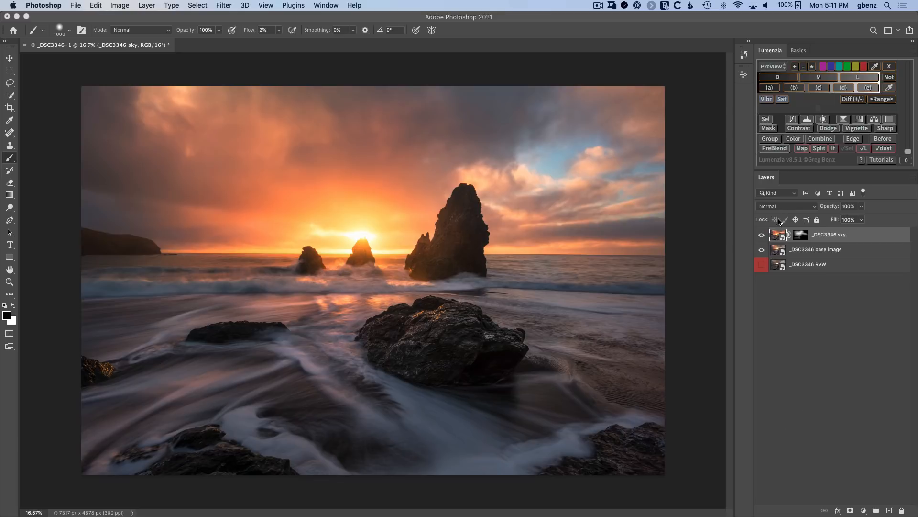
pyautogui.click(817, 248)
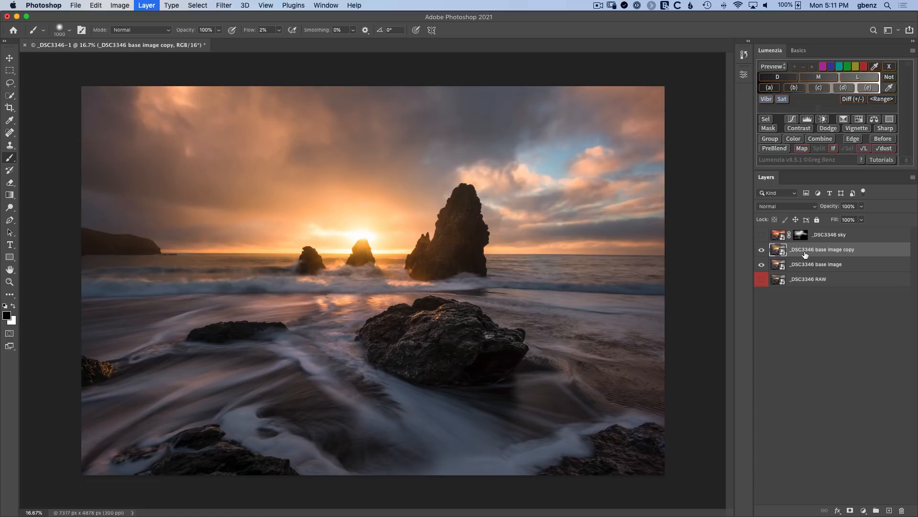
pyautogui.doubleClick(832, 249)
pyautogui.write('_DSC3346 color grading')
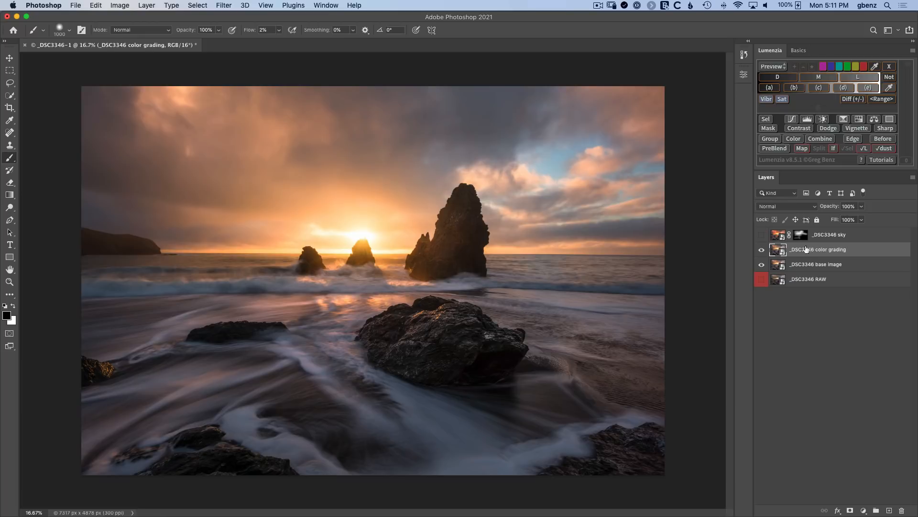
pyautogui.moveTo(799, 257)
pyautogui.write('gradie')
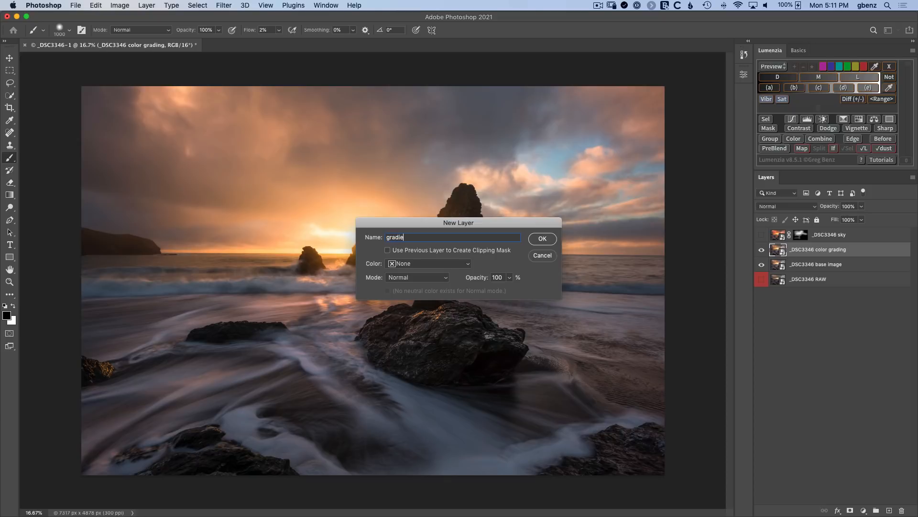
# Create the 'gradient' layer and select a strip along the bottom of the image for its mask.
pyautogui.click(541, 238)
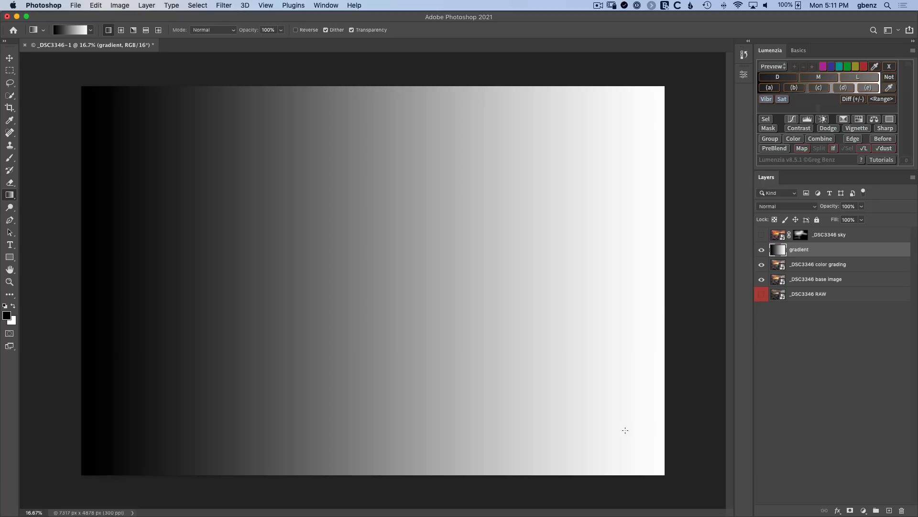
pyautogui.moveTo(616, 432)
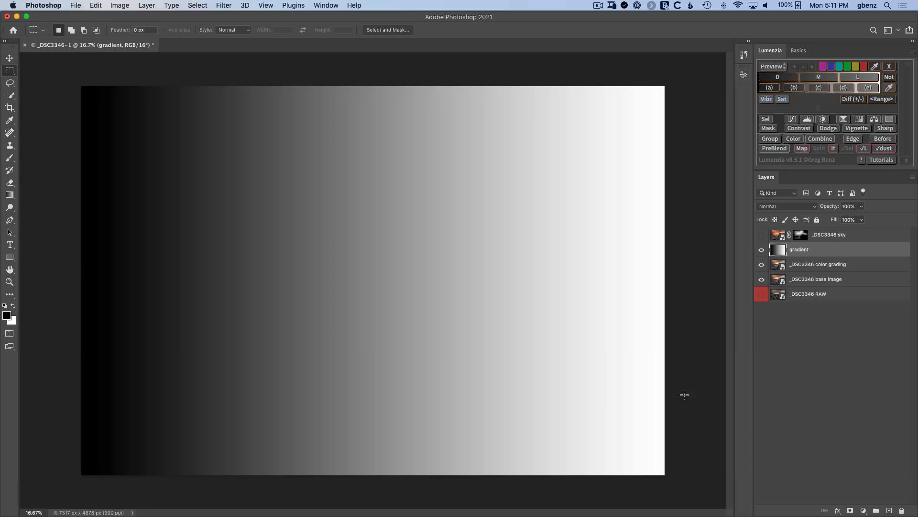
pyautogui.moveTo(684, 395); pyautogui.dragTo(81, 474)
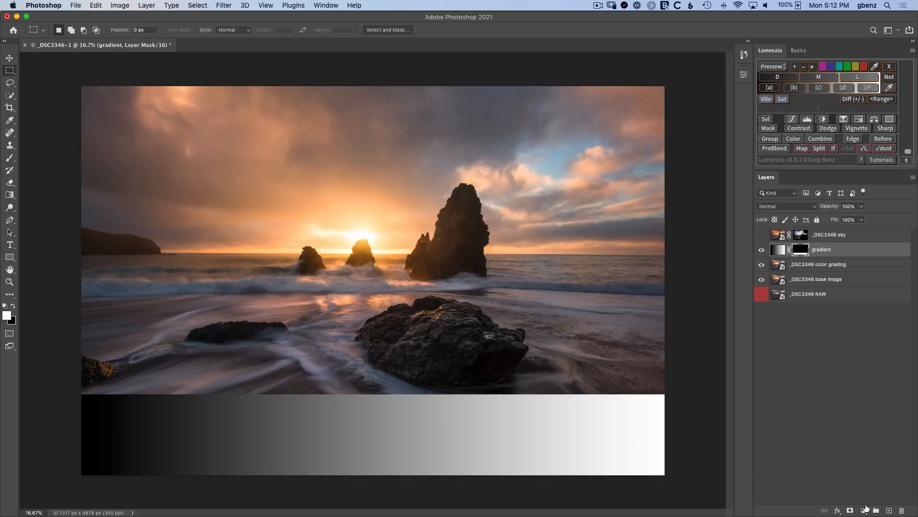
# Add a Posterize adjustment layer above the gradient with Levels set to 11.
pyautogui.click(865, 510)
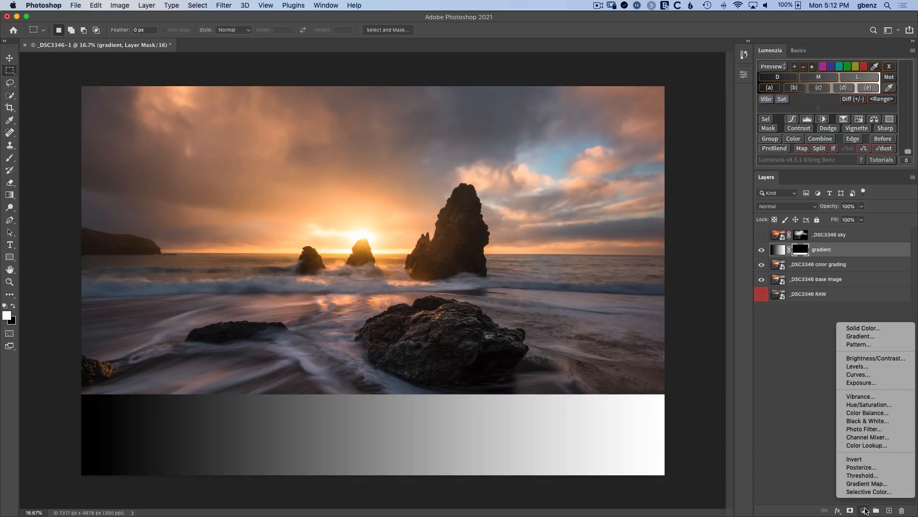
pyautogui.moveTo(861, 466)
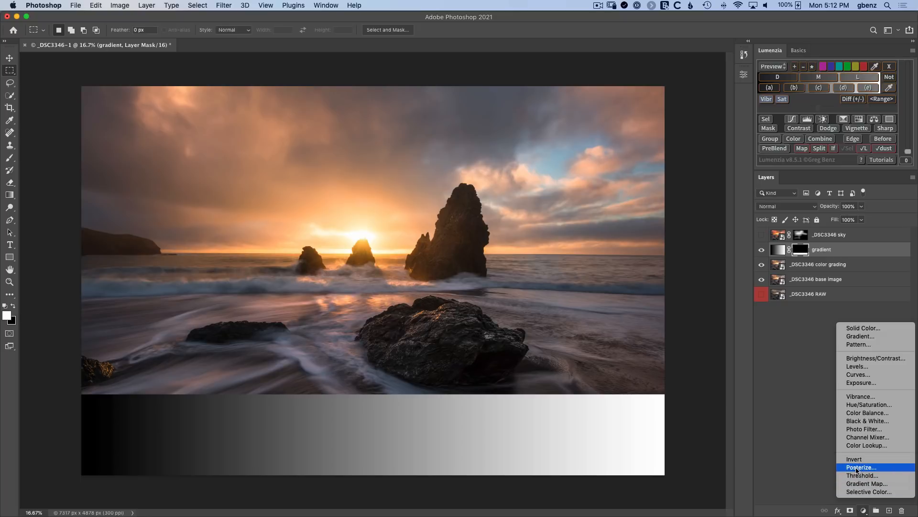
pyautogui.click(861, 467)
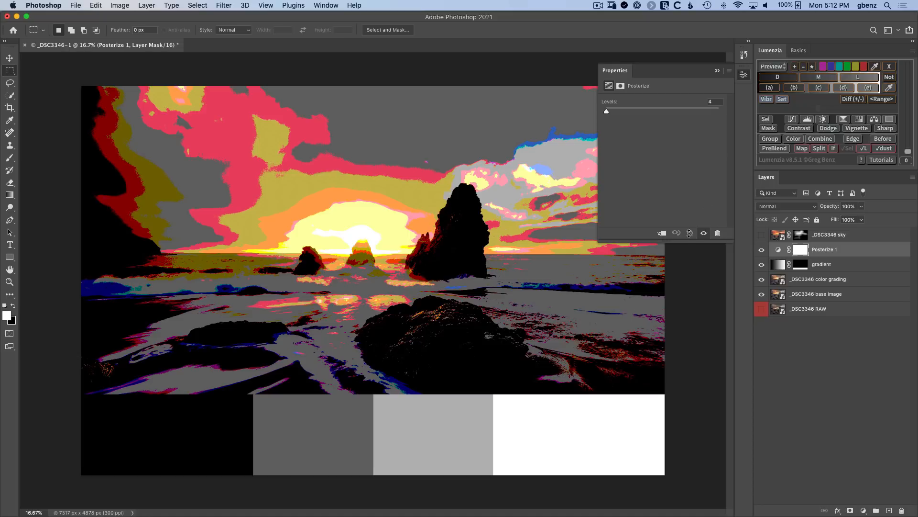
pyautogui.write('11')
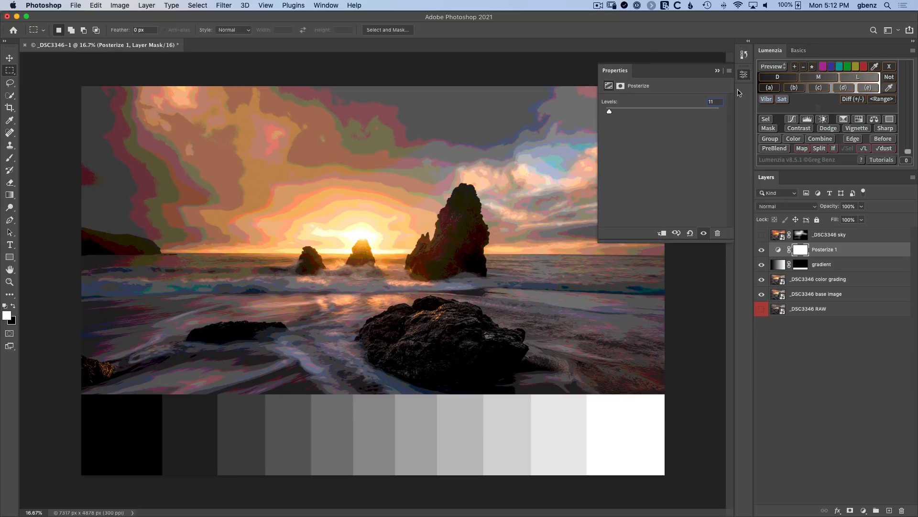
pyautogui.click(717, 70)
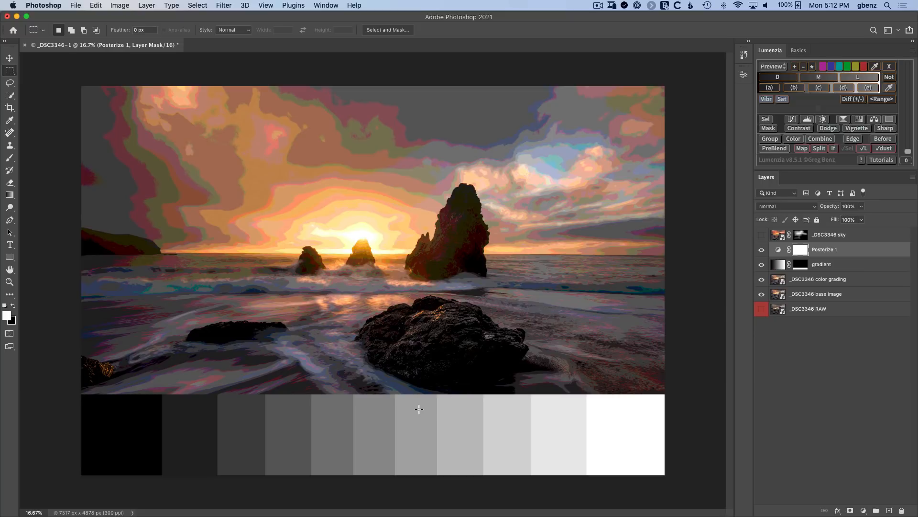
pyautogui.moveTo(471, 407)
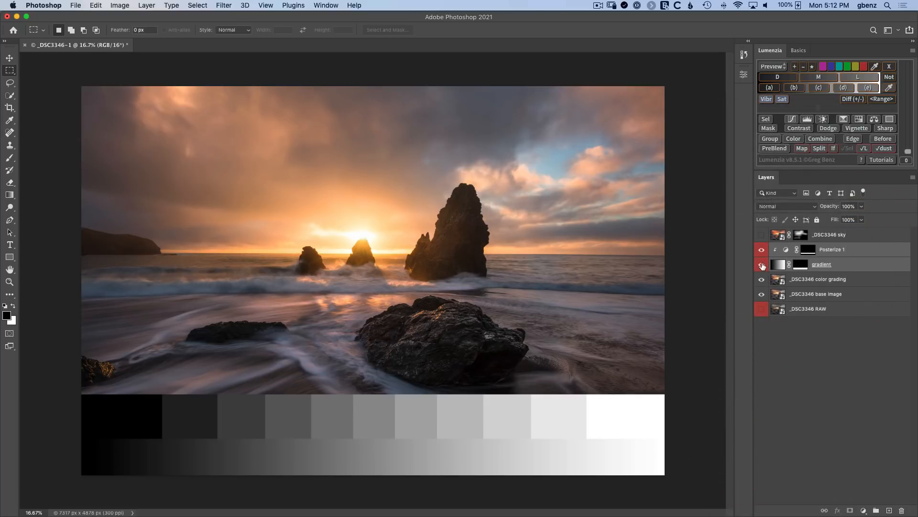
# Toggle the gradient wedge's visibility, then open the merged layer in the Camera Raw Filter.
pyautogui.click(762, 263)
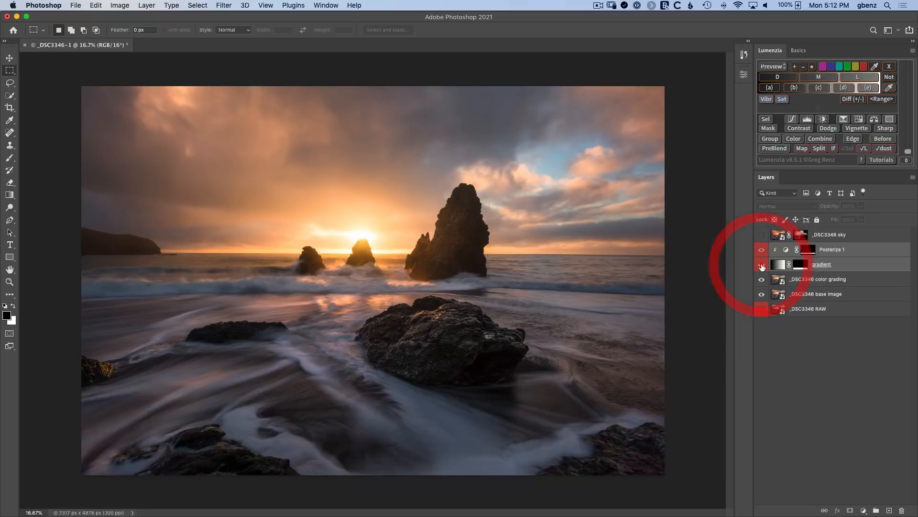
pyautogui.click(762, 249)
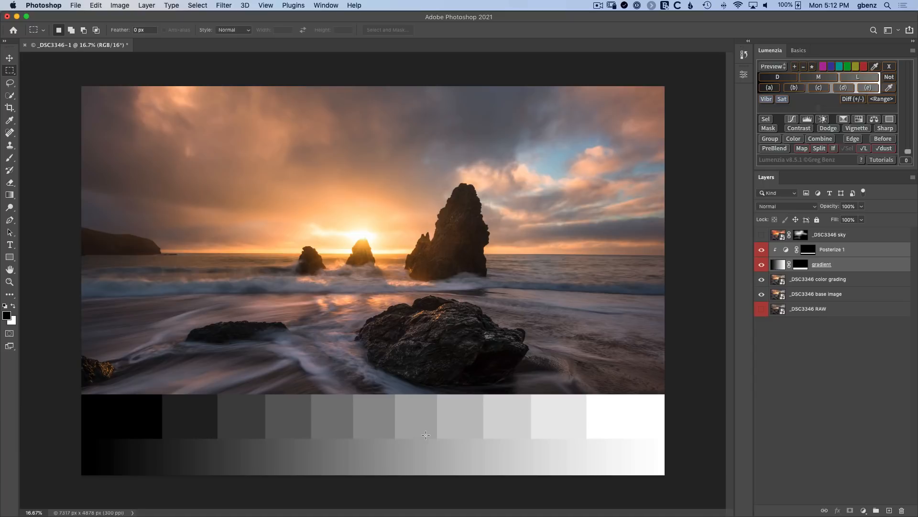
pyautogui.moveTo(856, 281)
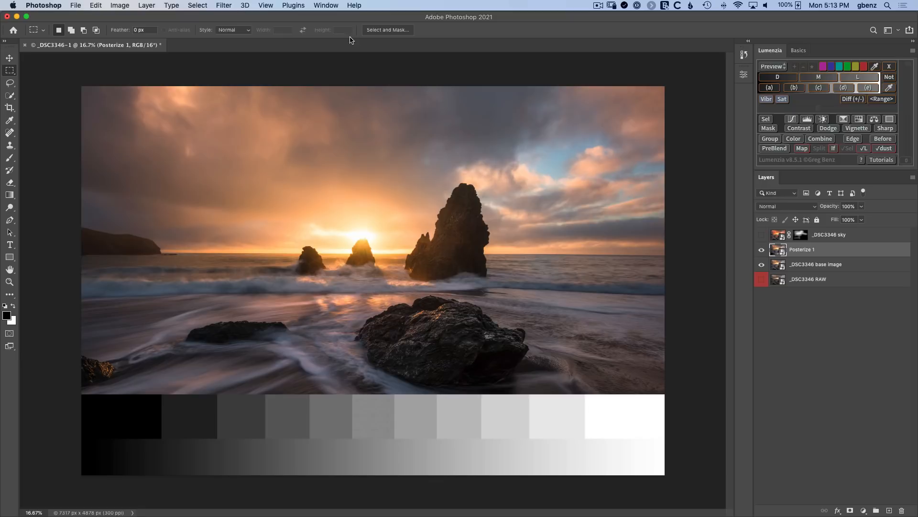
pyautogui.click(223, 5)
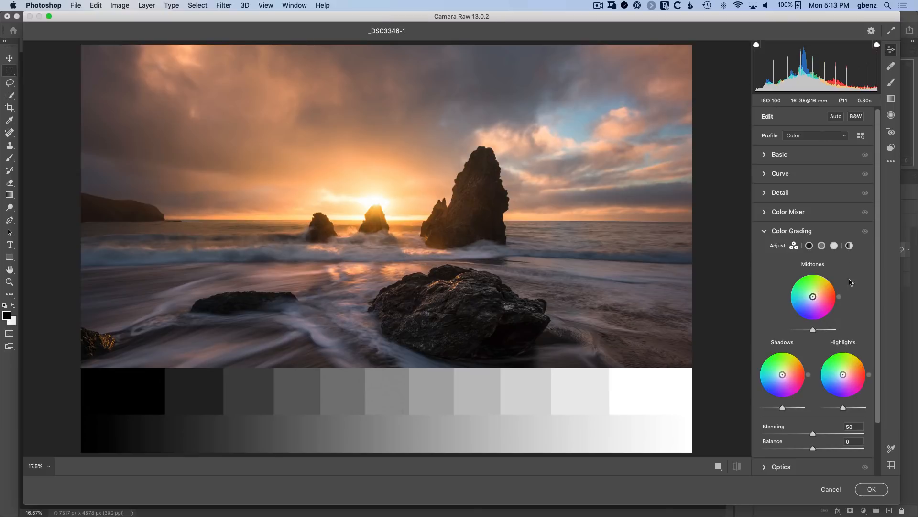
# Tint the highlights warm orange with hue 51 and saturation 100.
pyautogui.click(834, 245)
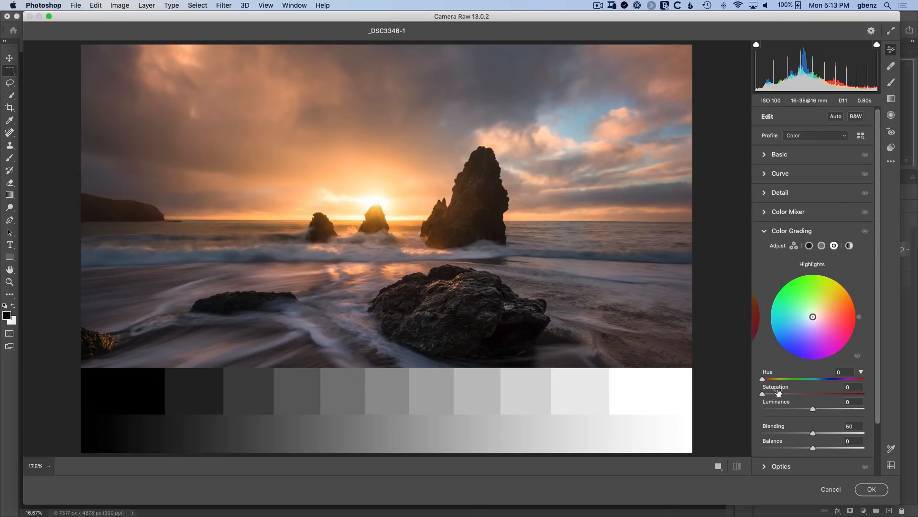
pyautogui.moveTo(813, 316); pyautogui.dragTo(824, 302)
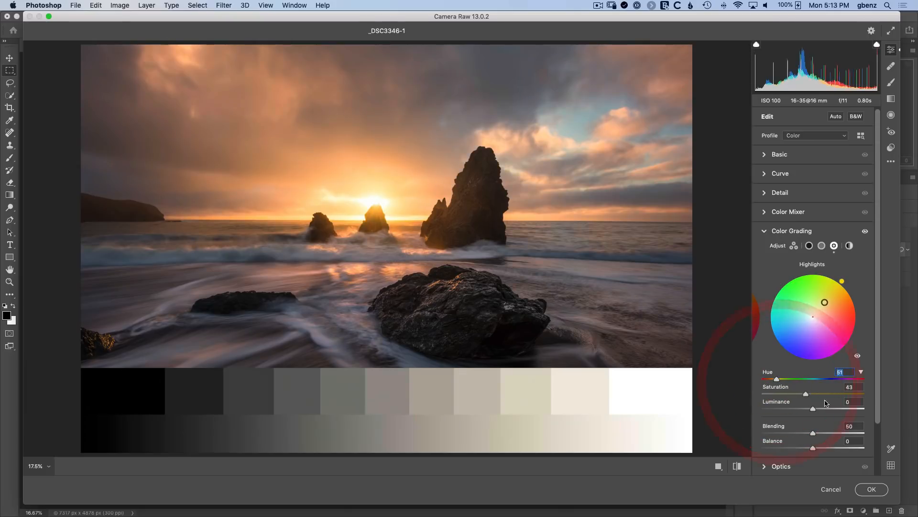
pyautogui.moveTo(806, 394); pyautogui.dragTo(850, 393)
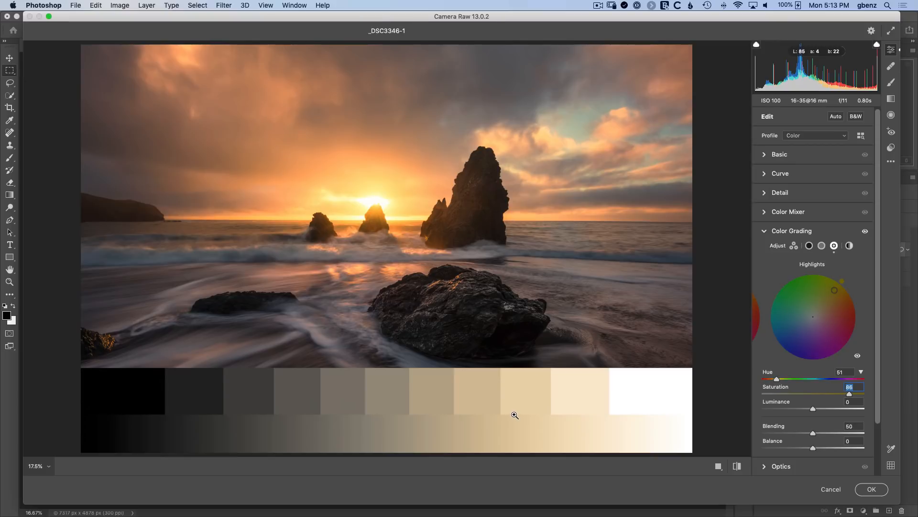
pyautogui.moveTo(540, 420)
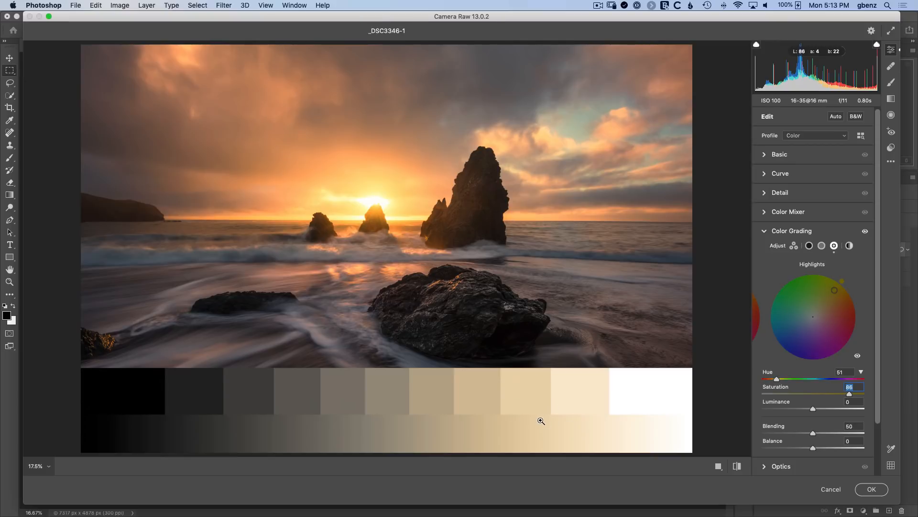
pyautogui.moveTo(536, 417)
pyautogui.write('100')
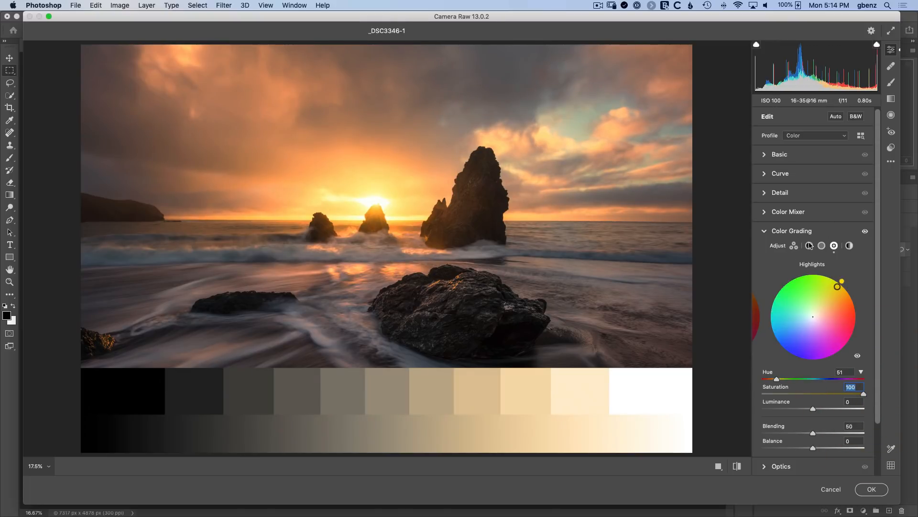
# Tint the shadows deep blue with hue 229 and saturation 100, after trying green and teal.
pyautogui.click(809, 245)
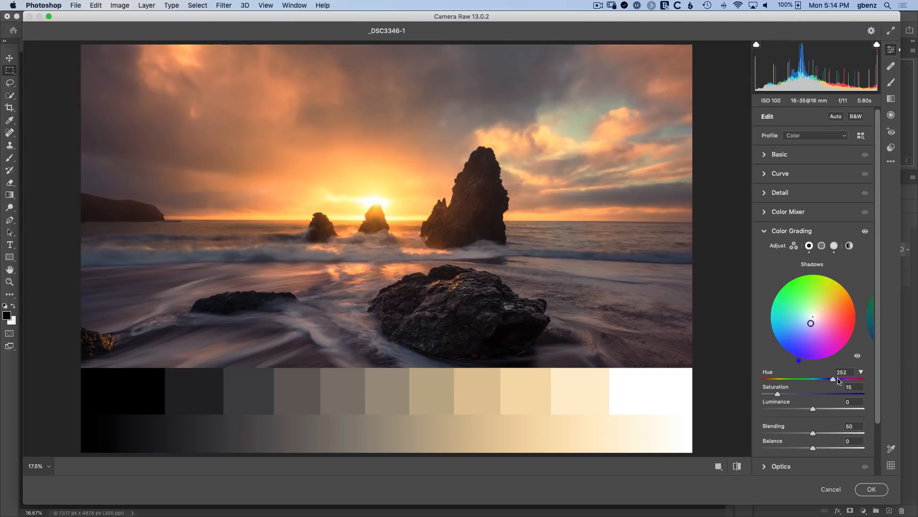
pyautogui.moveTo(834, 379); pyautogui.dragTo(833, 378)
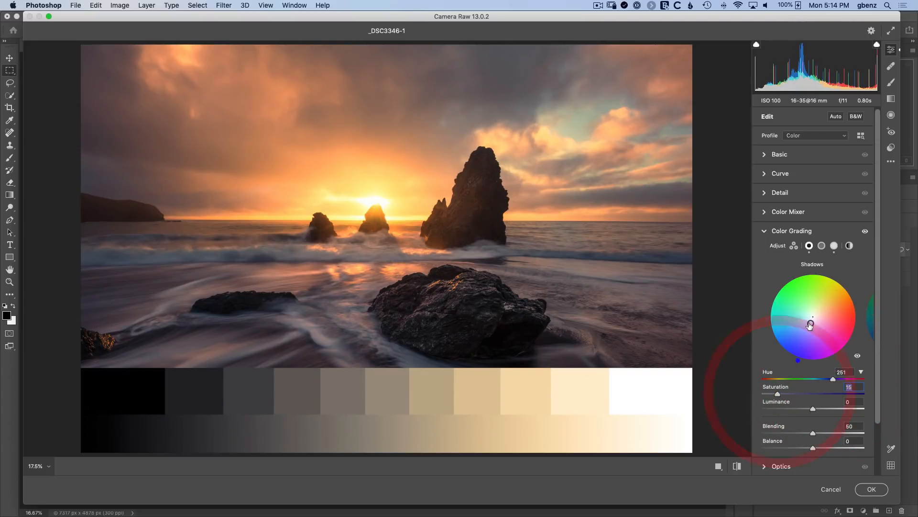
pyautogui.moveTo(810, 325); pyautogui.dragTo(813, 317)
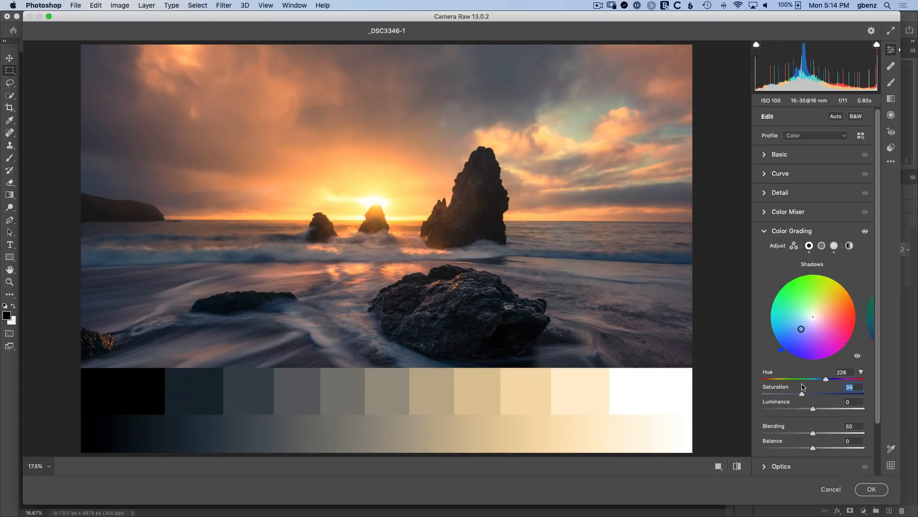
pyautogui.moveTo(801, 328); pyautogui.dragTo(812, 328)
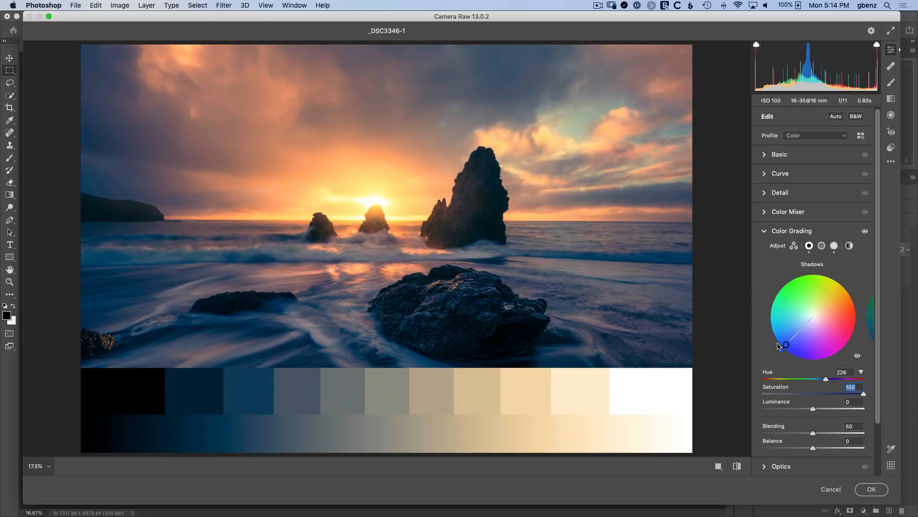
pyautogui.moveTo(787, 345); pyautogui.dragTo(777, 291)
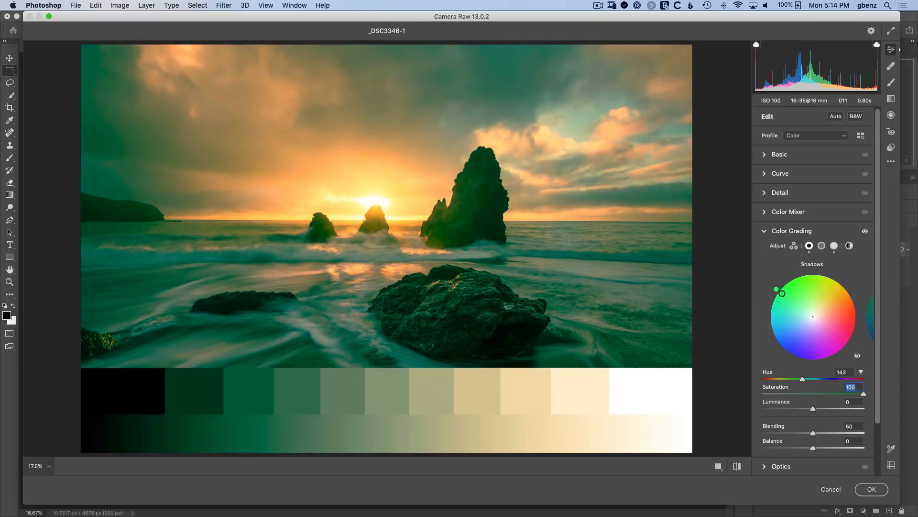
pyautogui.moveTo(778, 292); pyautogui.dragTo(772, 325)
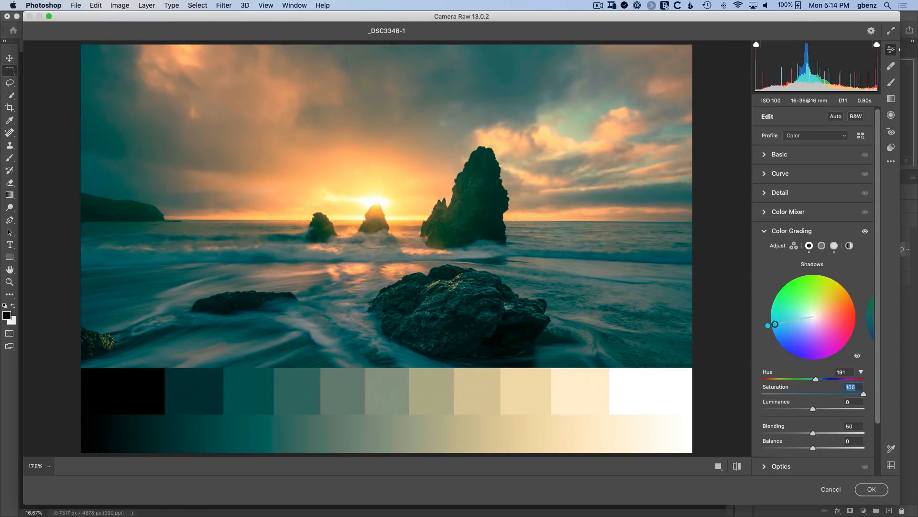
pyautogui.moveTo(773, 324); pyautogui.dragTo(787, 346)
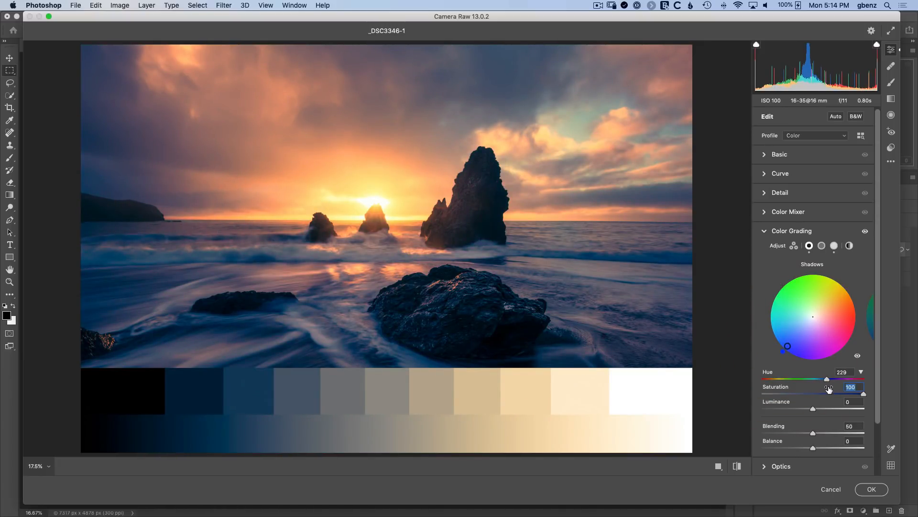
pyautogui.moveTo(827, 394); pyautogui.dragTo(863, 394)
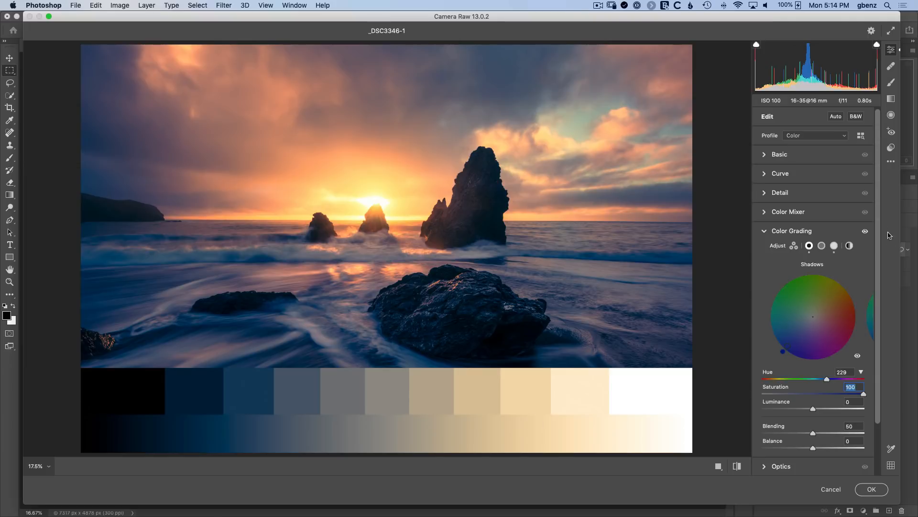
# Tint the midtones full-strength green at hue 112, saturation 100.
pyautogui.click(821, 245)
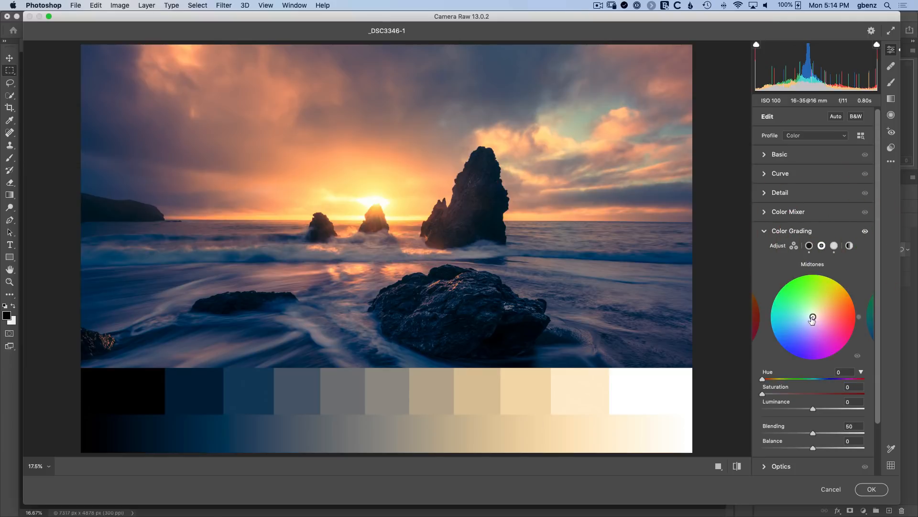
pyautogui.moveTo(813, 316); pyautogui.dragTo(798, 283)
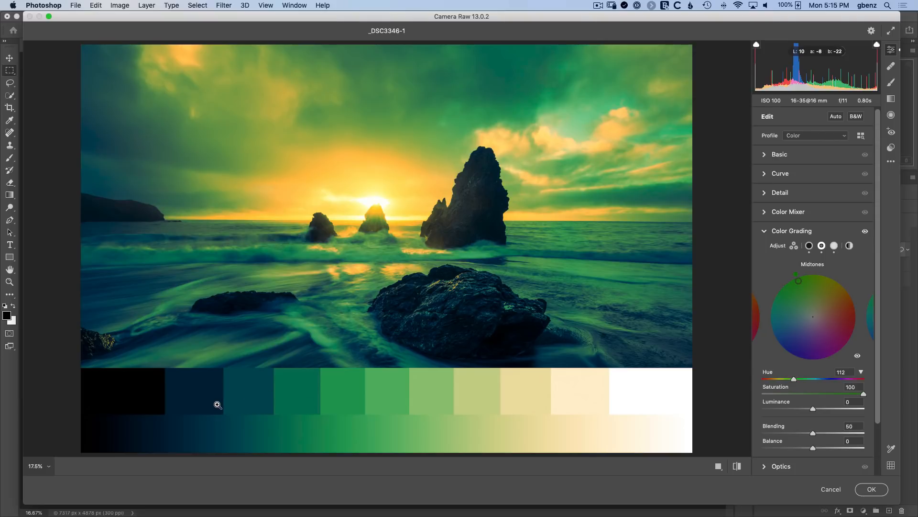
pyautogui.moveTo(534, 413)
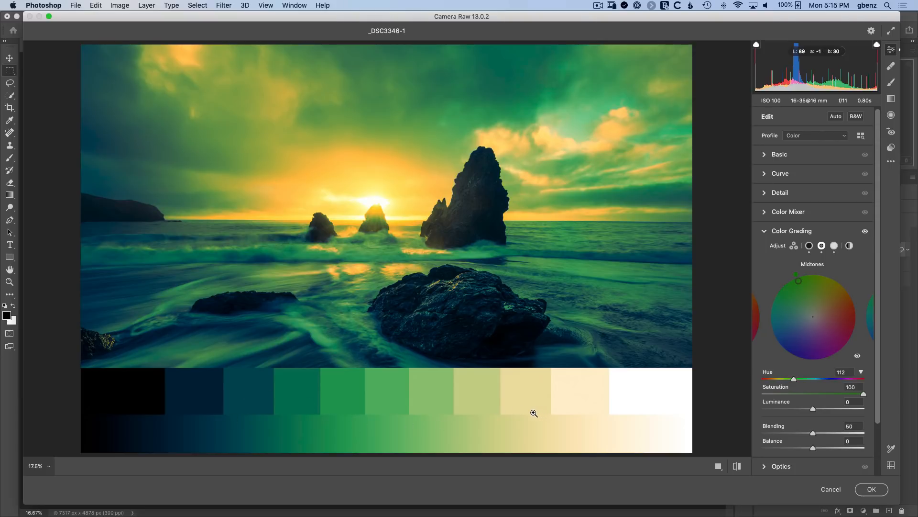
pyautogui.moveTo(519, 394)
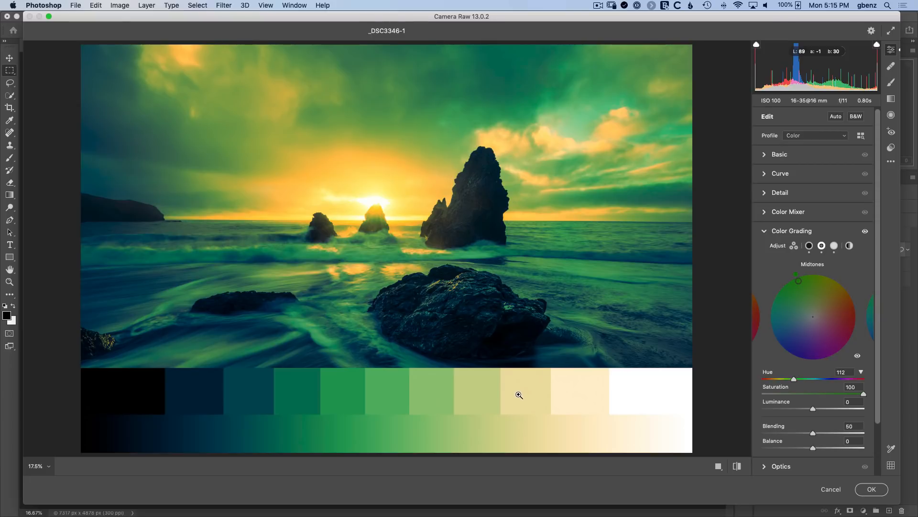
pyautogui.moveTo(514, 392)
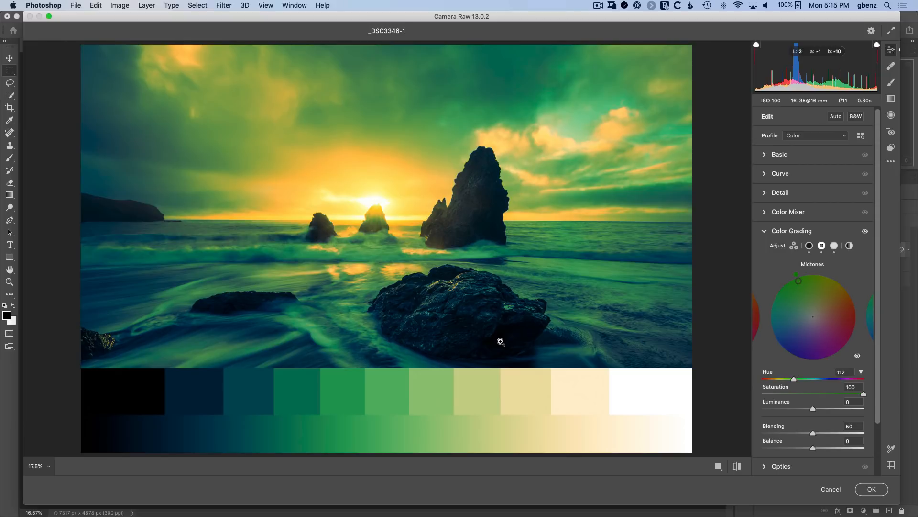
pyautogui.moveTo(492, 331)
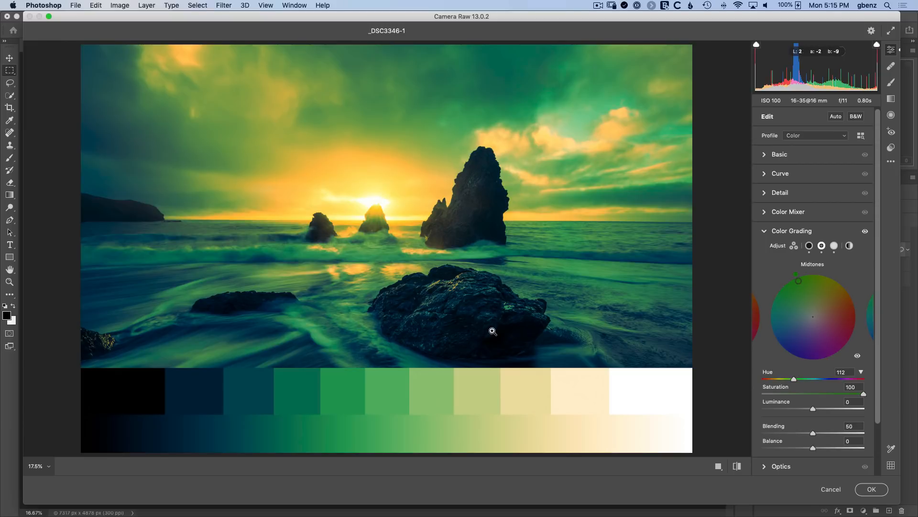
pyautogui.moveTo(489, 333)
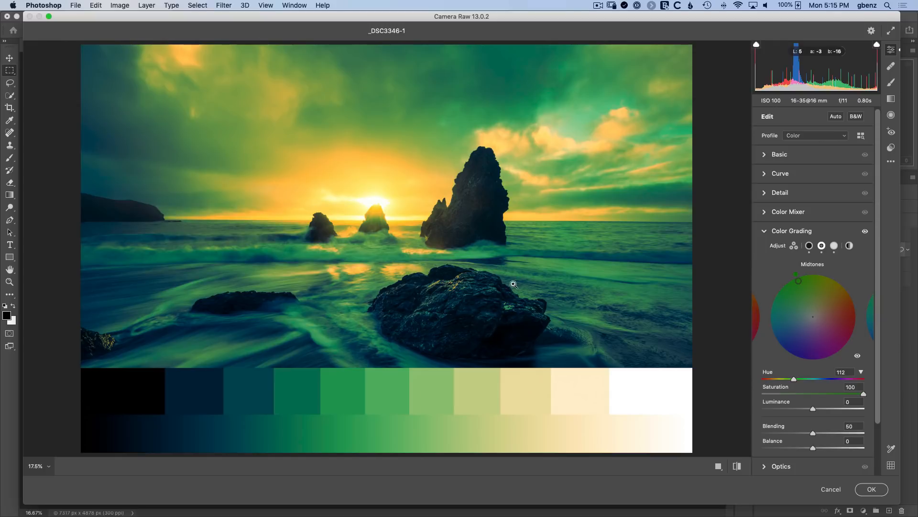
pyautogui.moveTo(535, 75)
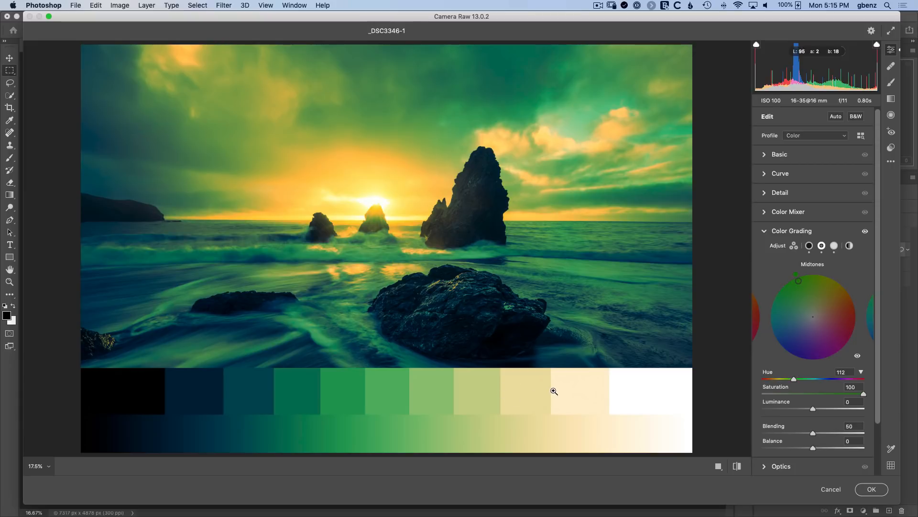
pyautogui.moveTo(737, 358)
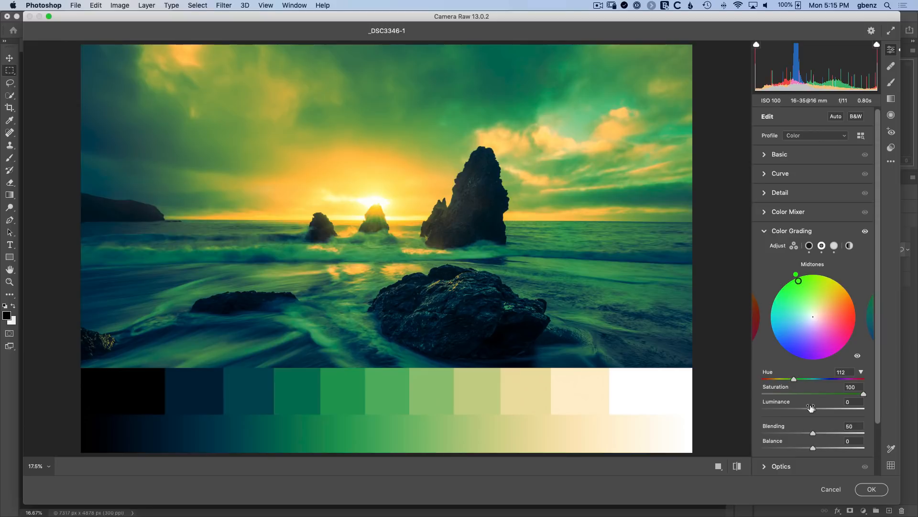
pyautogui.moveTo(811, 408)
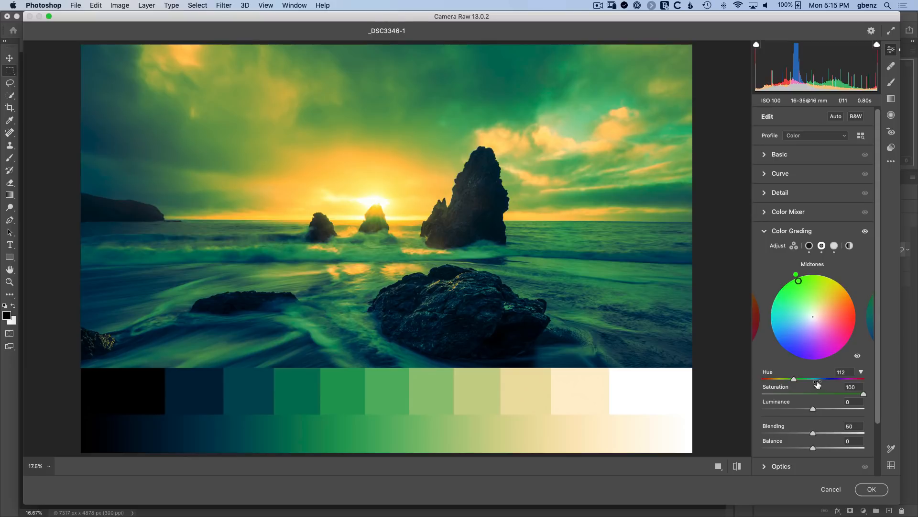
pyautogui.moveTo(826, 300)
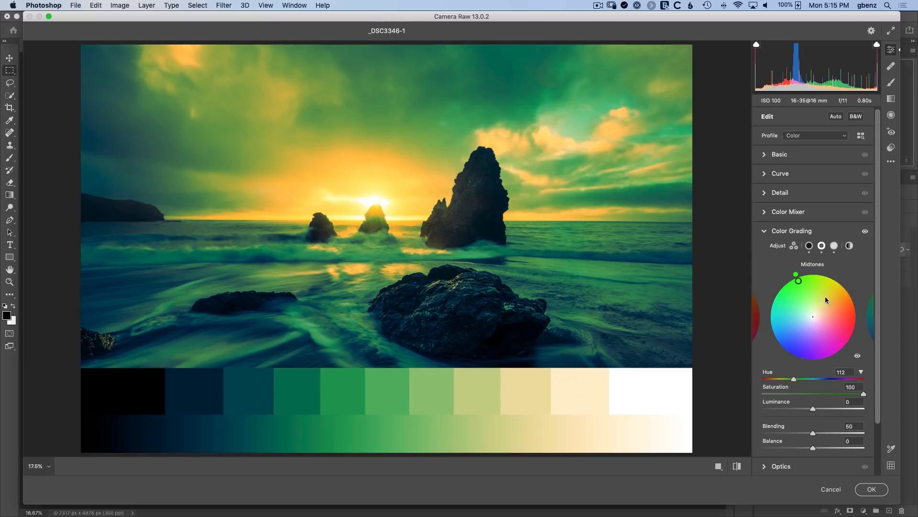
pyautogui.click(835, 245)
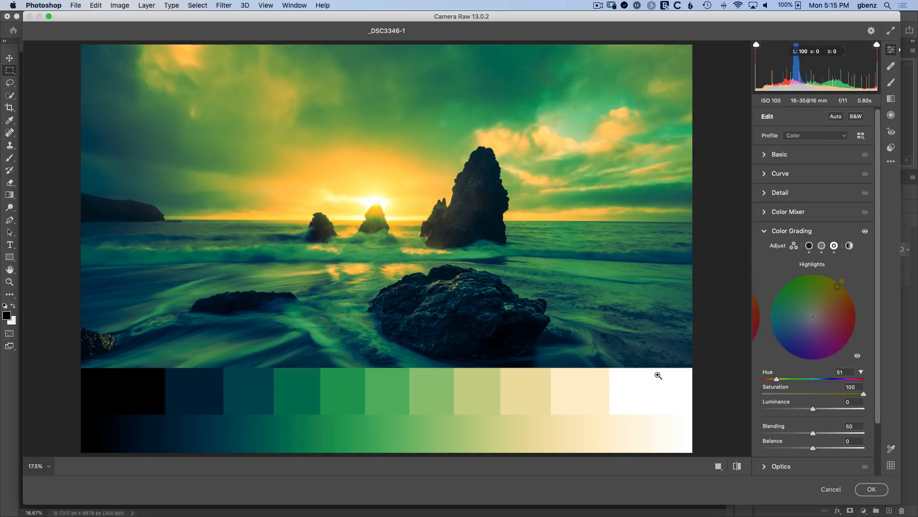
pyautogui.moveTo(650, 400)
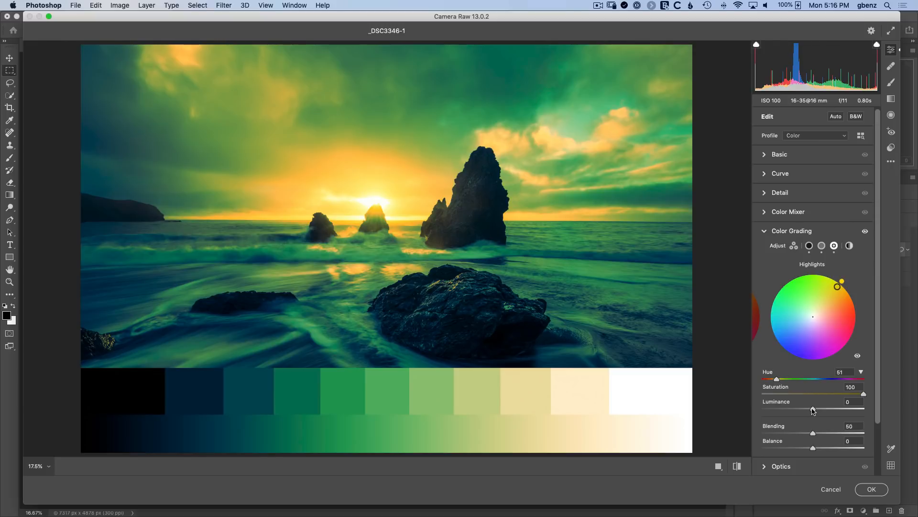
# Darken the highlights tint luminance to -93, turning the wedge's brightest patches tan.
pyautogui.moveTo(812, 410); pyautogui.dragTo(764, 410)
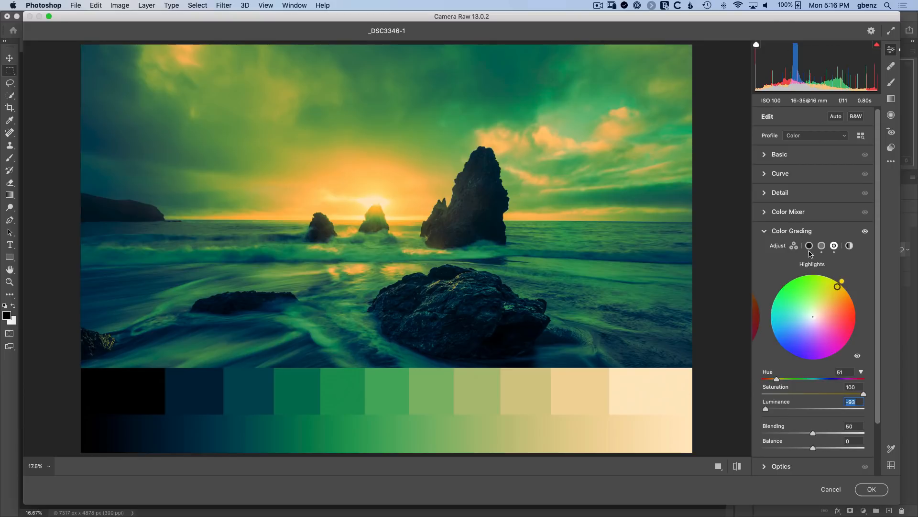
pyautogui.click(809, 245)
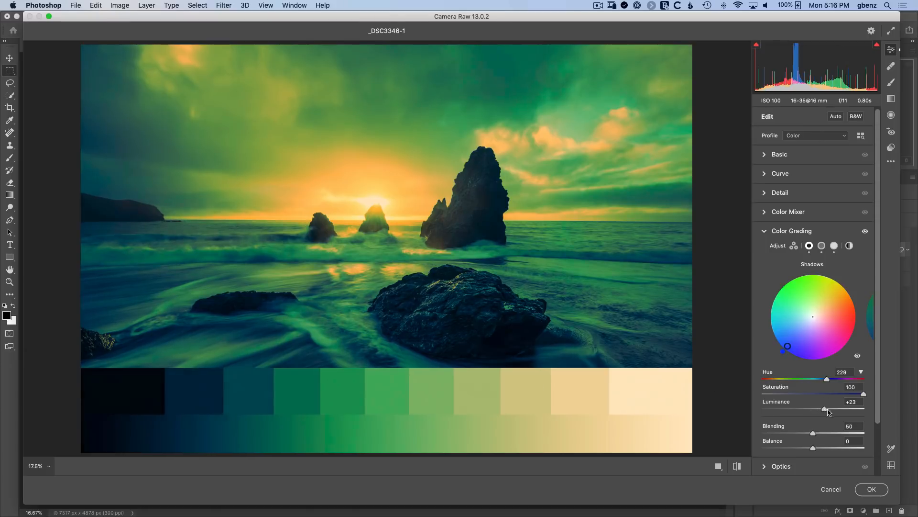
# Raise the shadows luminance and ease the highlights luminance back to -47.
pyautogui.moveTo(824, 408); pyautogui.dragTo(866, 408)
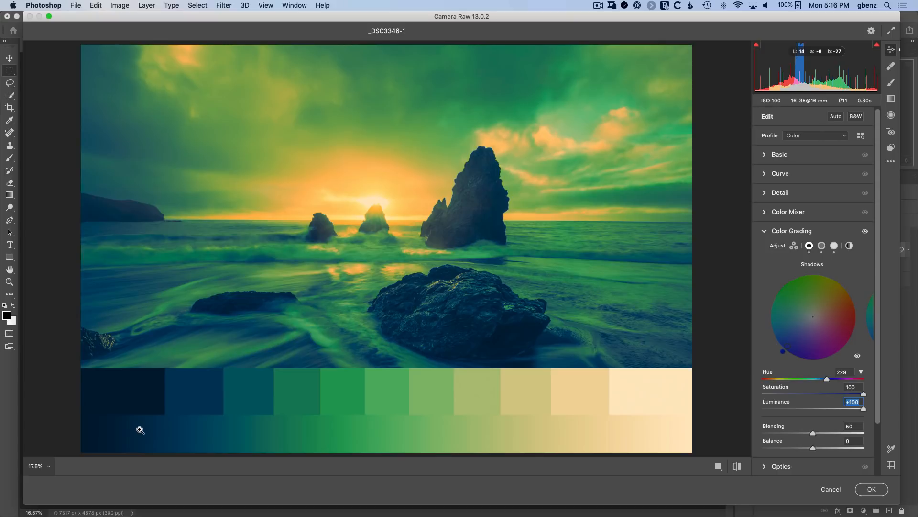
pyautogui.moveTo(445, 328)
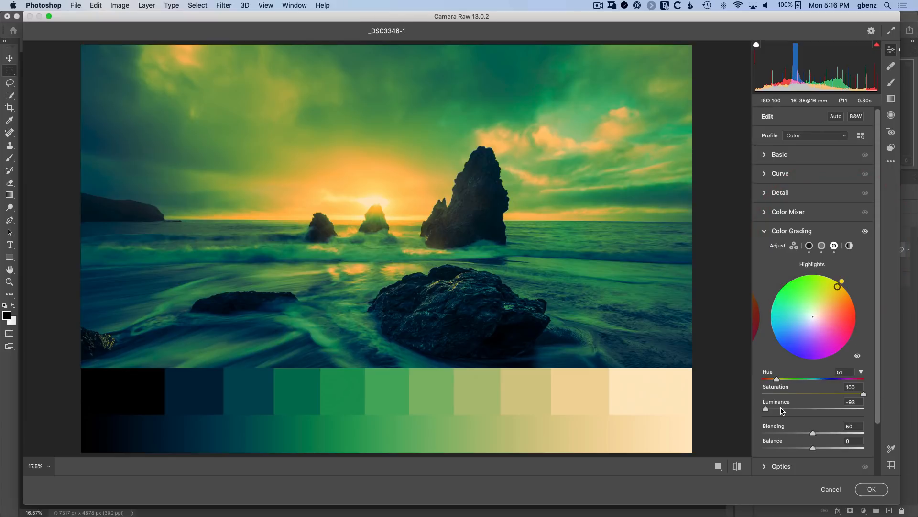
pyautogui.moveTo(768, 409); pyautogui.dragTo(788, 409)
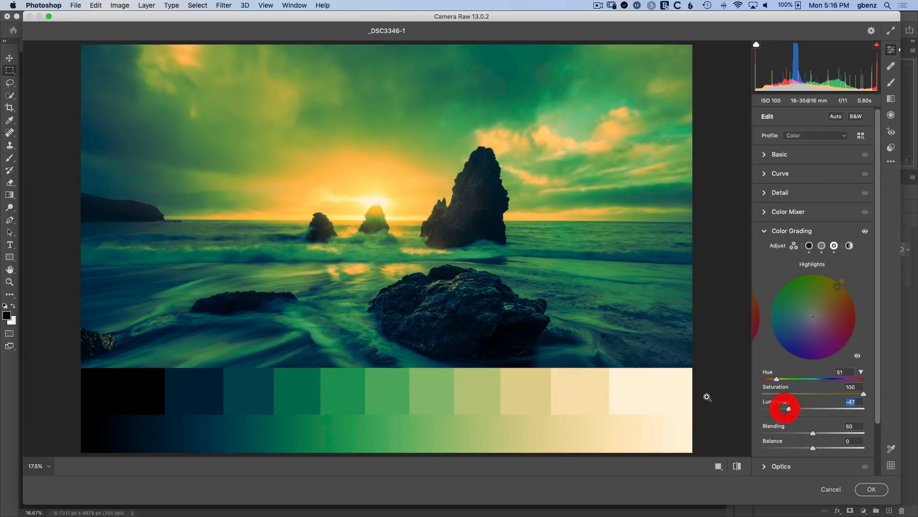
pyautogui.moveTo(670, 398)
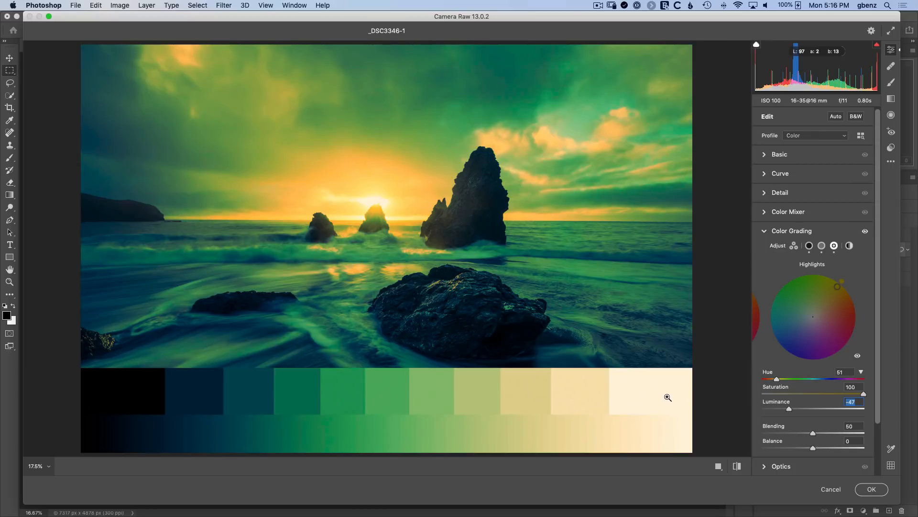
pyautogui.click(780, 154)
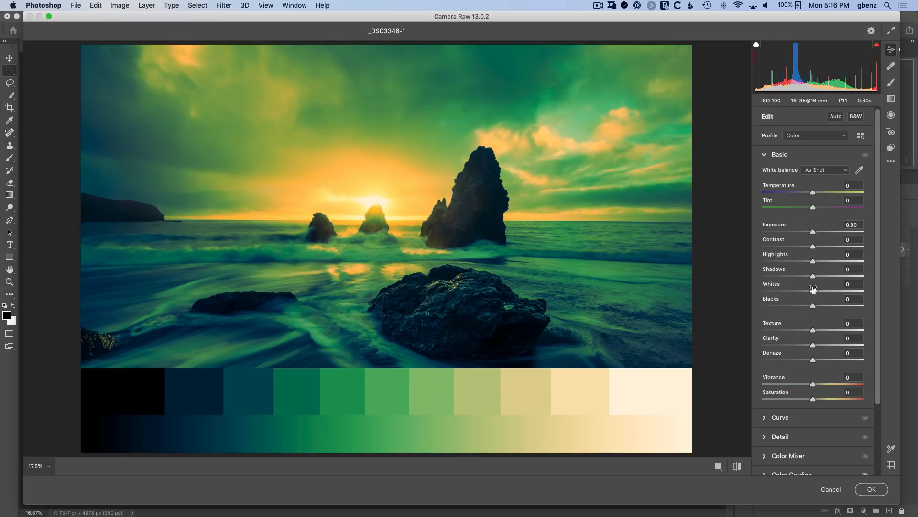
pyautogui.moveTo(781, 163)
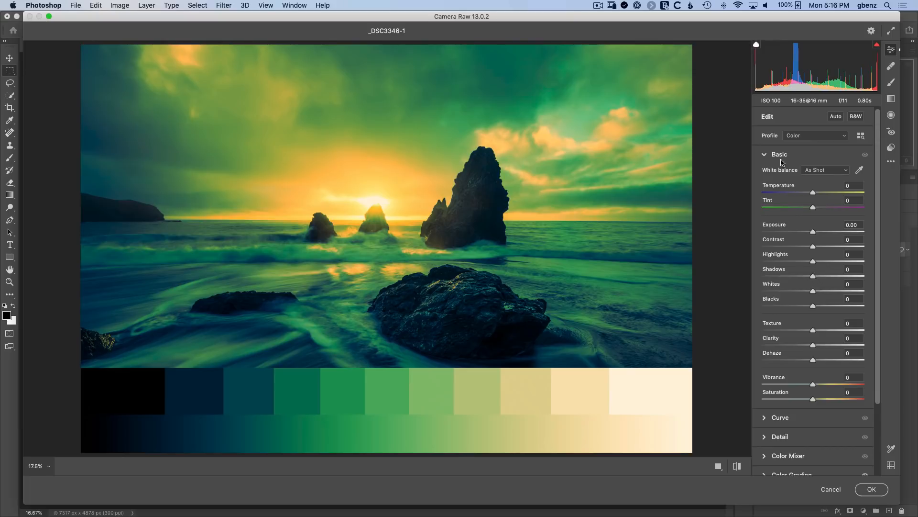
# Return the highlights tint luminance to 0 so the wedge's top step is white.
pyautogui.click(790, 230)
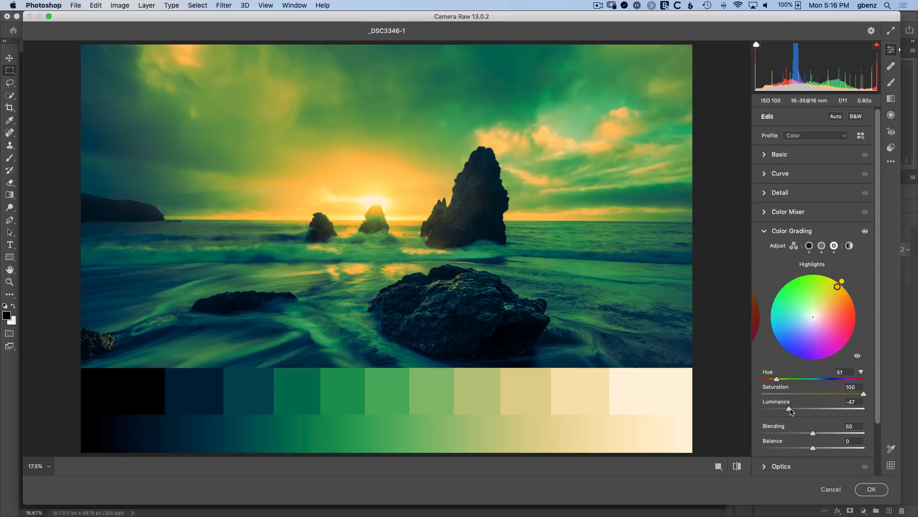
pyautogui.moveTo(789, 409); pyautogui.dragTo(813, 409)
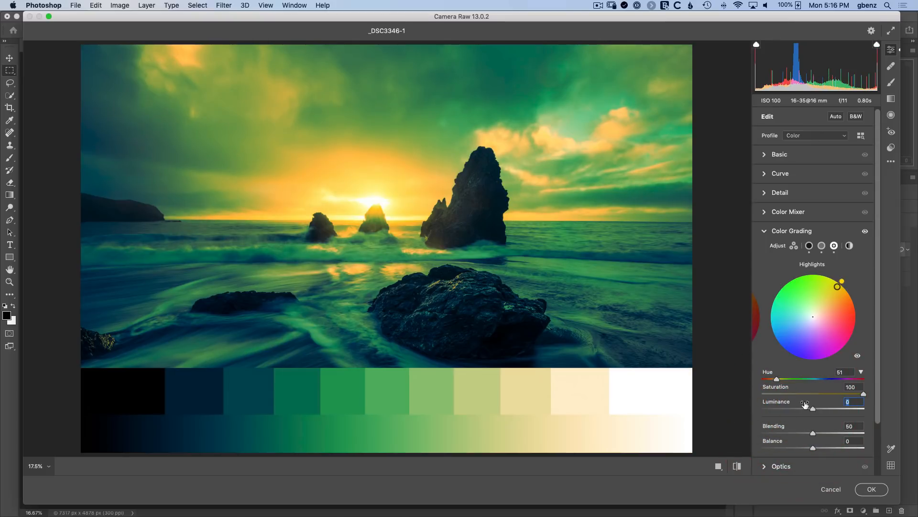
pyautogui.moveTo(851, 261)
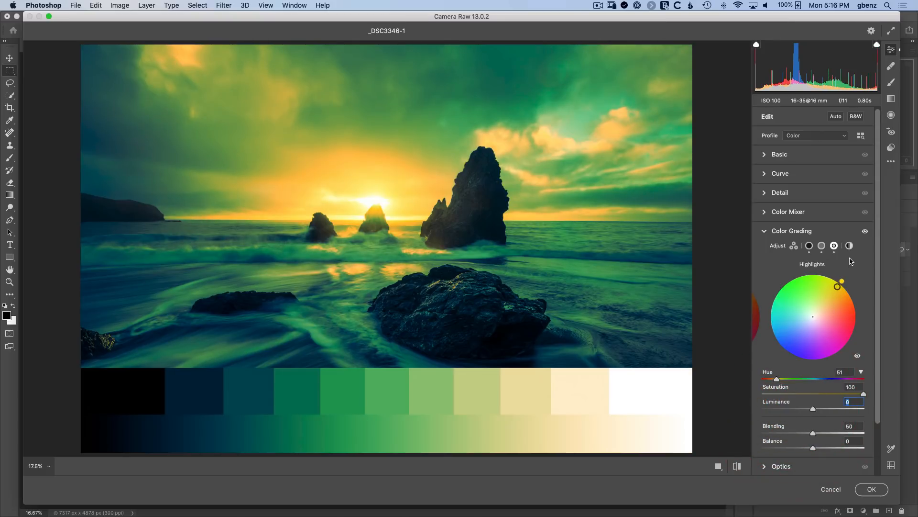
pyautogui.click(849, 245)
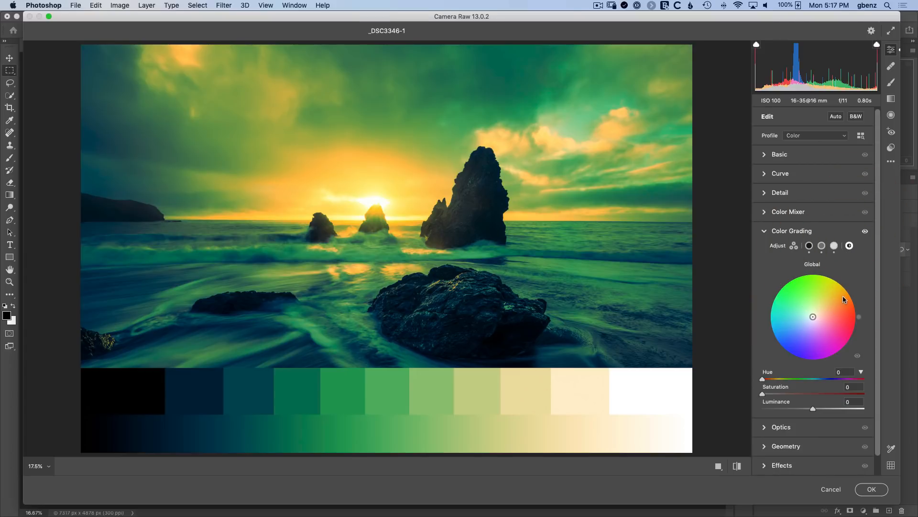
# Try orange and blue global tints, return global saturation to 0, and show all three wheels.
pyautogui.moveTo(813, 317); pyautogui.dragTo(851, 312)
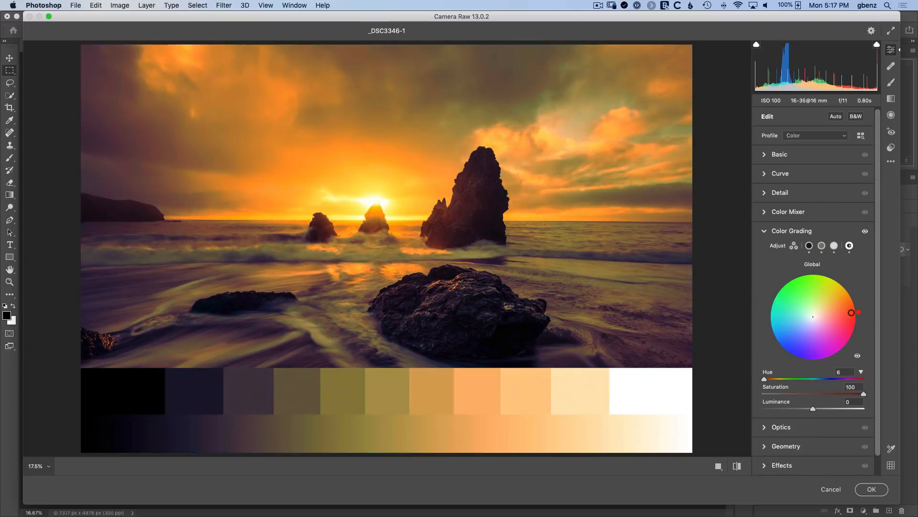
pyautogui.moveTo(851, 313); pyautogui.dragTo(802, 346)
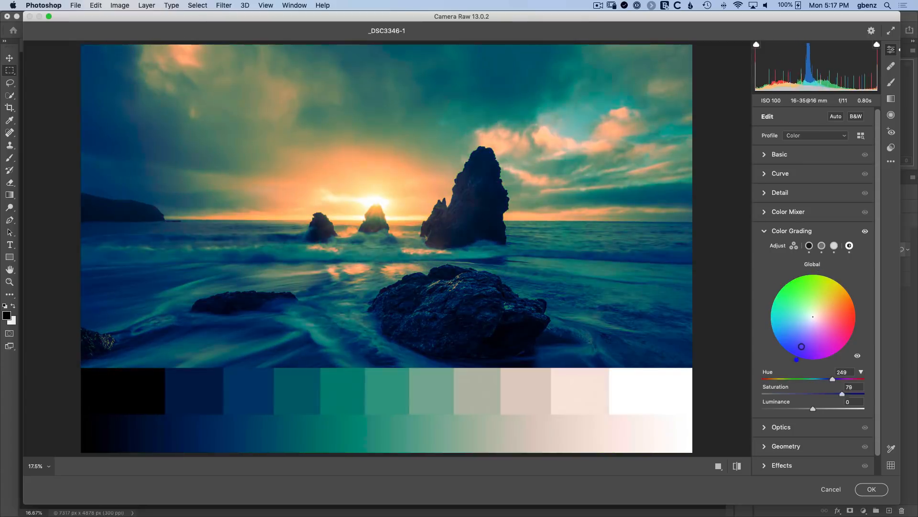
pyautogui.moveTo(802, 346); pyautogui.dragTo(806, 362)
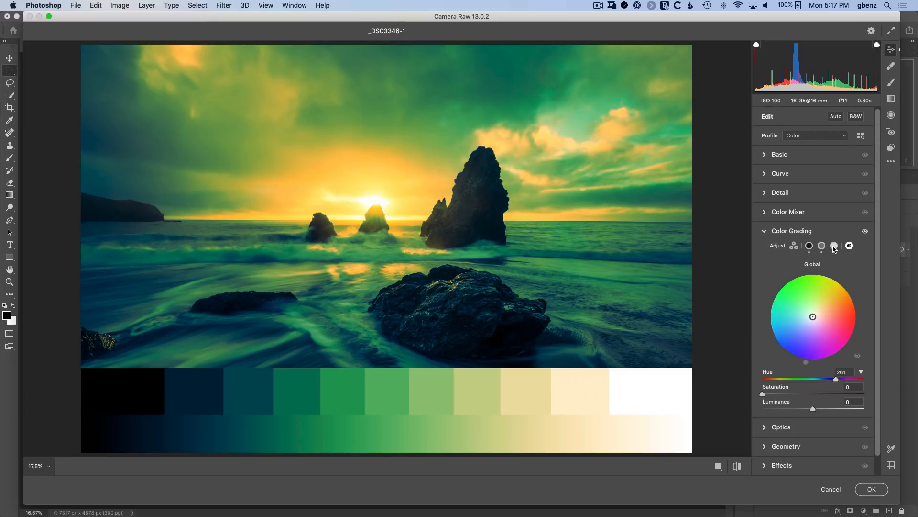
pyautogui.click(834, 246)
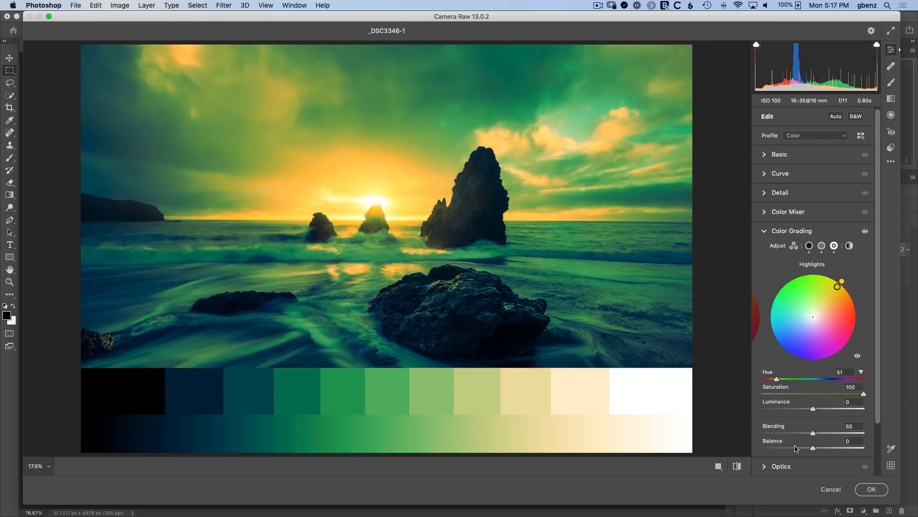
pyautogui.click(794, 246)
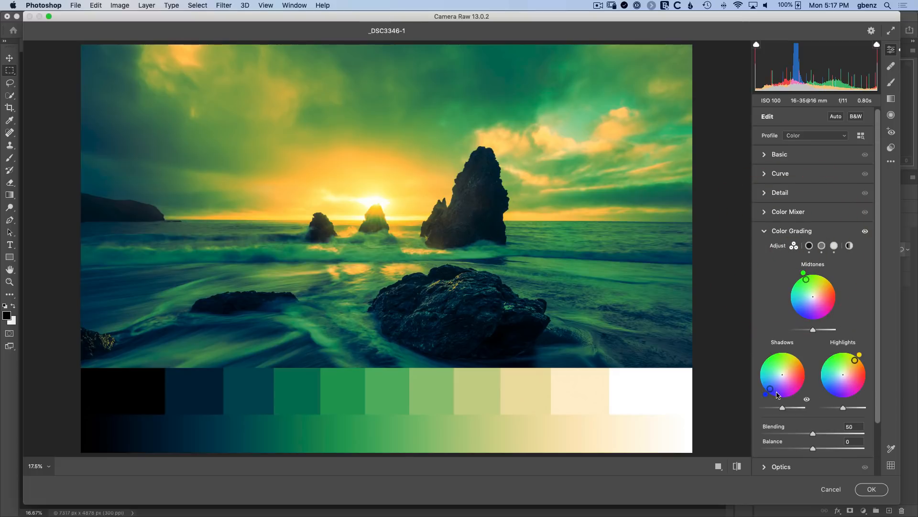
# Tint the shadows deep blue (hue 241, saturation 100) and push Balance to -100.
pyautogui.moveTo(773, 387); pyautogui.dragTo(780, 394)
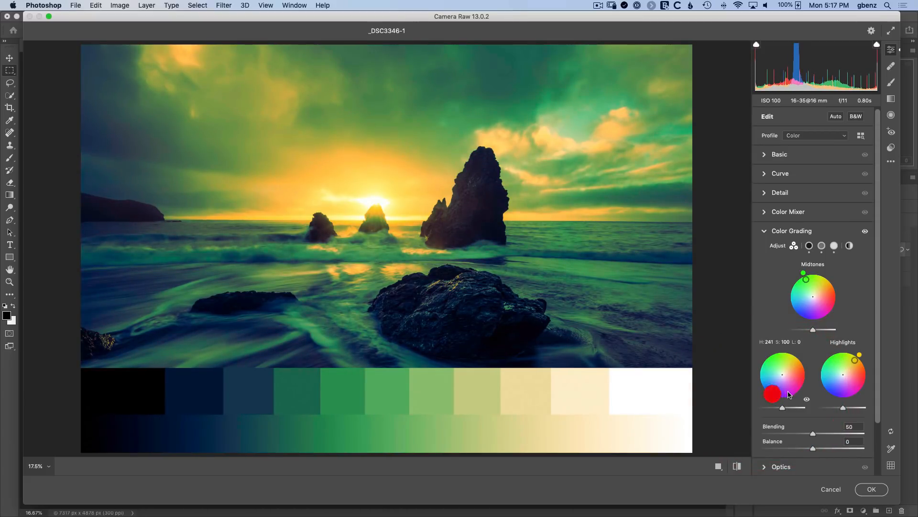
pyautogui.moveTo(773, 394); pyautogui.dragTo(773, 391)
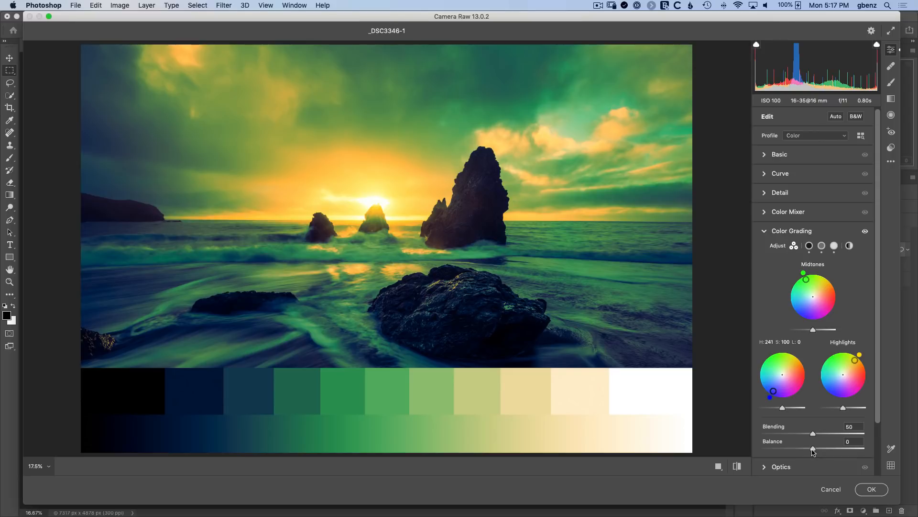
pyautogui.moveTo(811, 446)
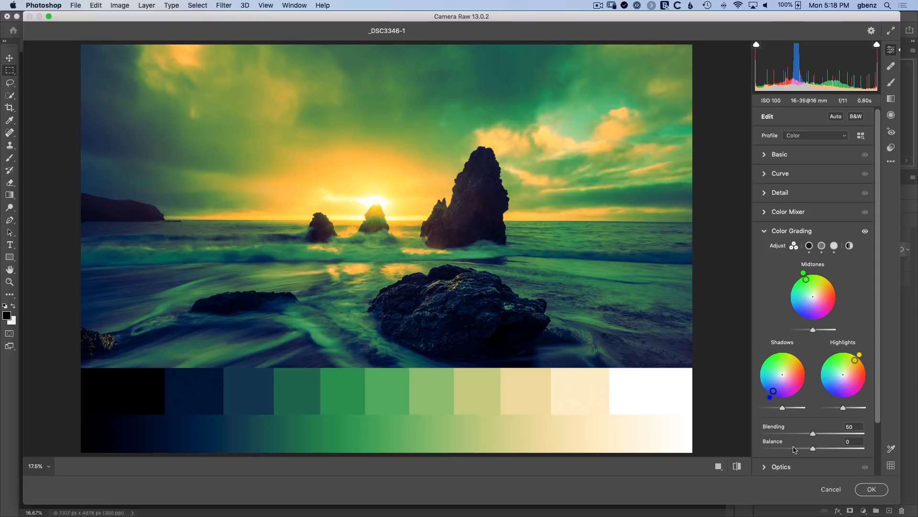
pyautogui.moveTo(814, 448); pyautogui.dragTo(800, 448)
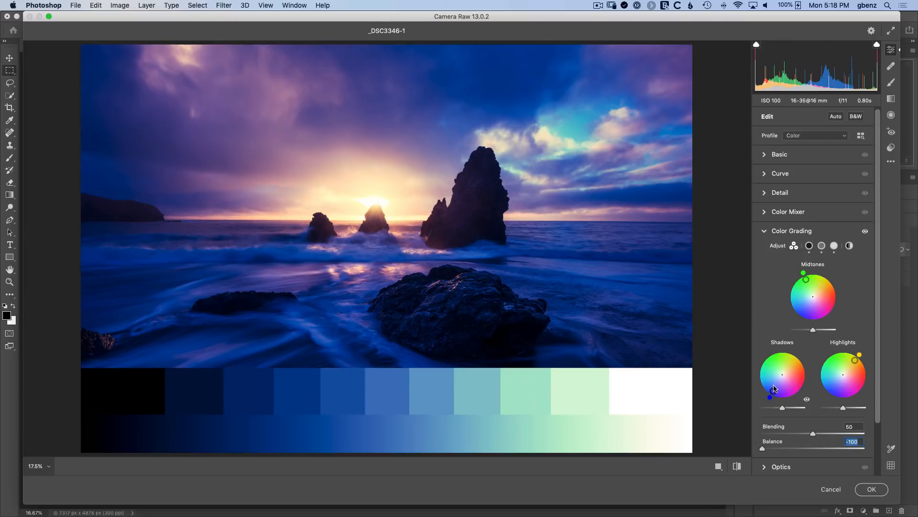
# Tint the highlights red-orange, settle Balance near +6, and drop Blending to 0.
pyautogui.moveTo(763, 449); pyautogui.dragTo(830, 449)
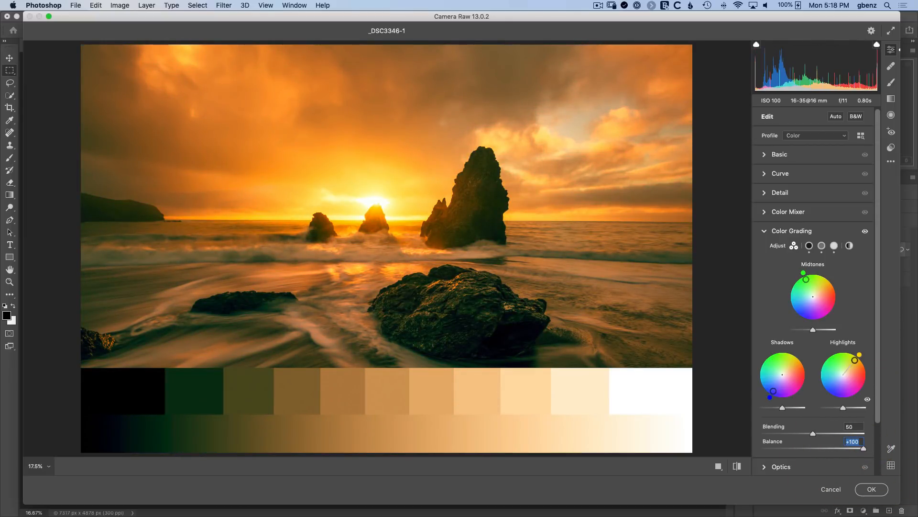
pyautogui.moveTo(856, 358); pyautogui.dragTo(866, 374)
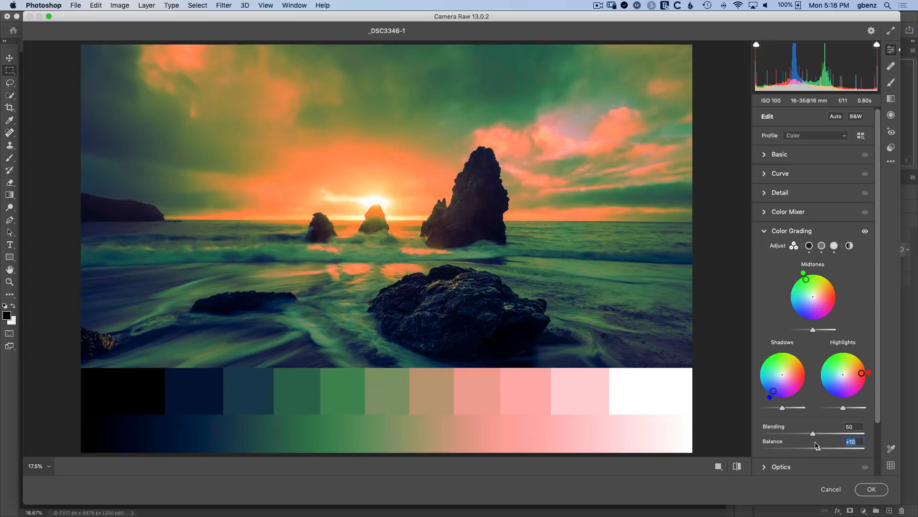
pyautogui.moveTo(813, 448); pyautogui.dragTo(832, 448)
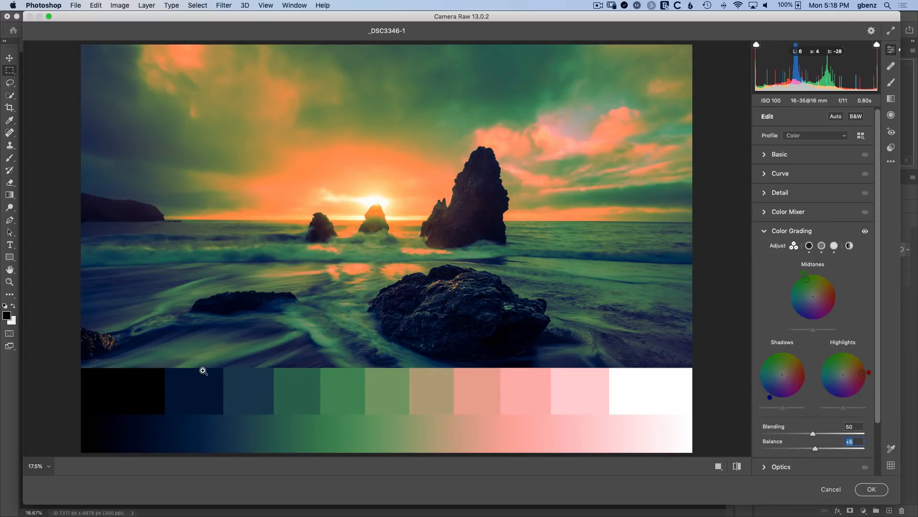
pyautogui.moveTo(553, 414)
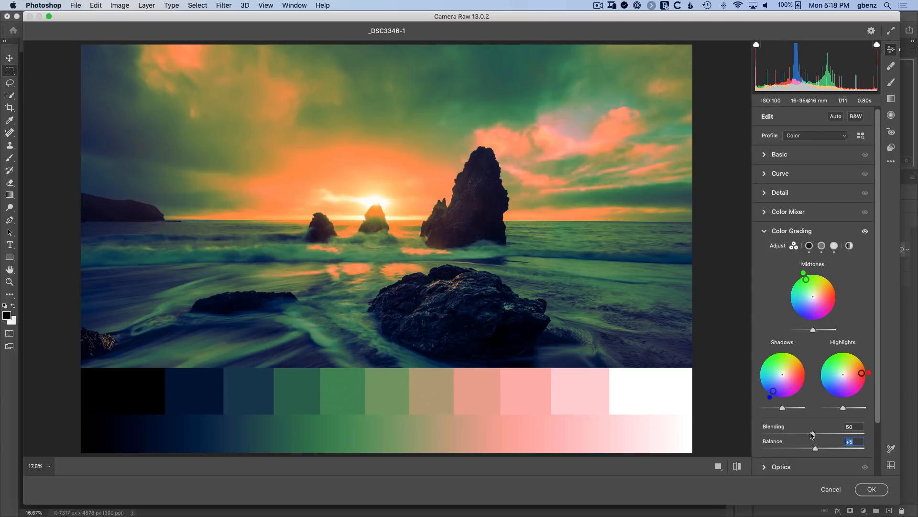
pyautogui.moveTo(811, 433); pyautogui.dragTo(762, 433)
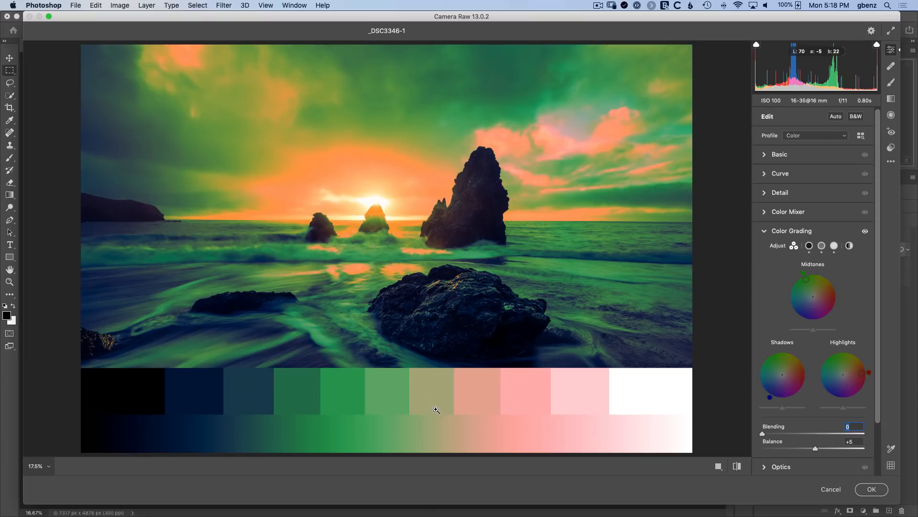
pyautogui.moveTo(518, 414)
pyautogui.write('100')
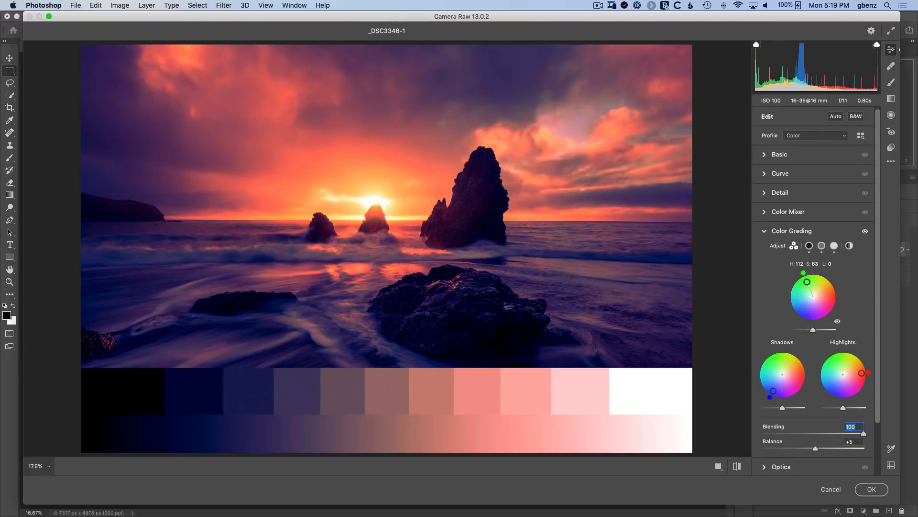
# Lower Blending to about 51 for subdued peach highlights and muted teal midtones.
pyautogui.moveTo(807, 281); pyautogui.dragTo(809, 287)
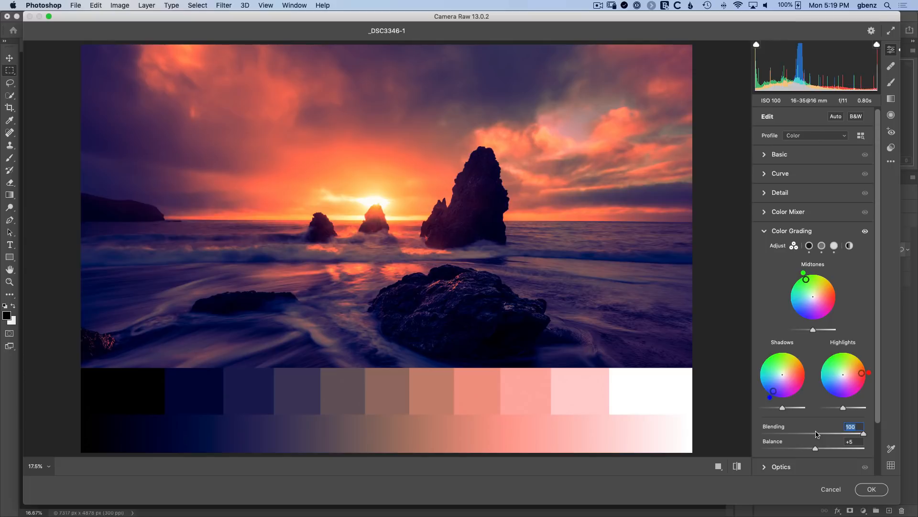
pyautogui.moveTo(861, 434); pyautogui.dragTo(832, 433)
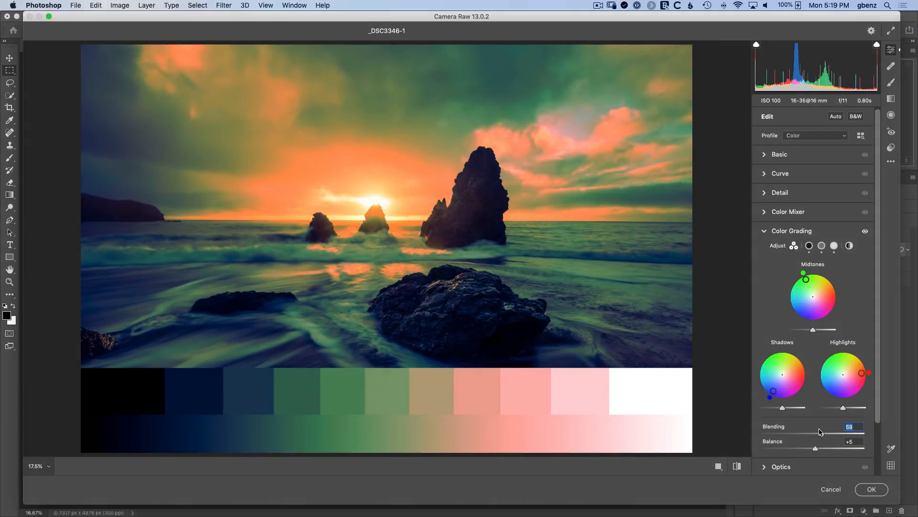
pyautogui.moveTo(826, 433); pyautogui.dragTo(813, 433)
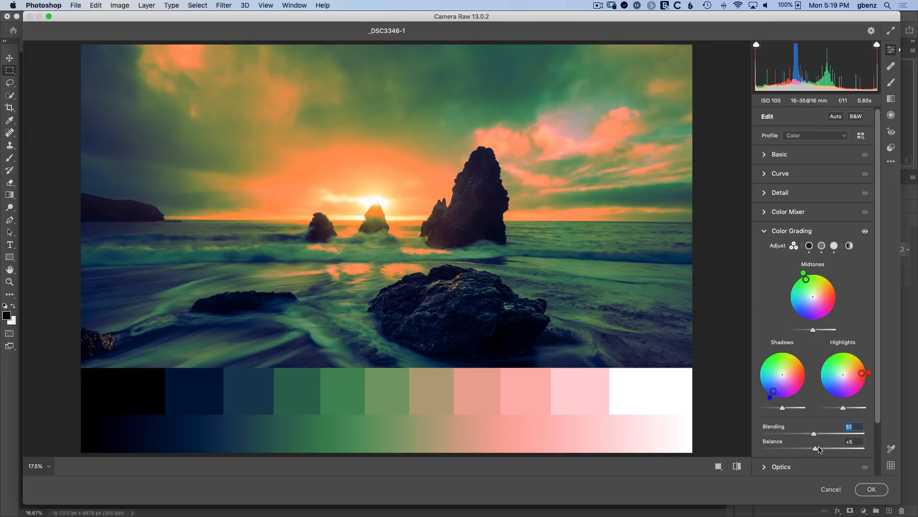
pyautogui.moveTo(773, 421)
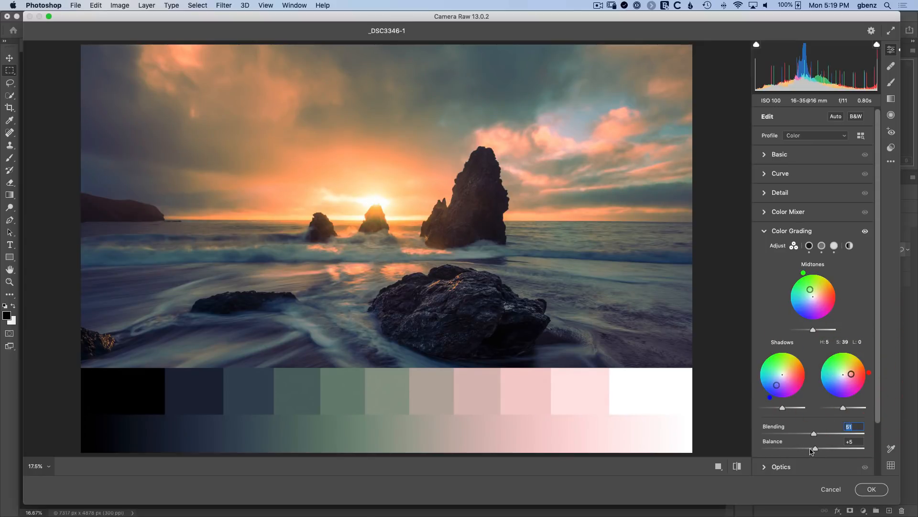
# Try Balance at -20, then set Balance to +8 and Blending to 50.
pyautogui.moveTo(814, 449); pyautogui.dragTo(802, 449)
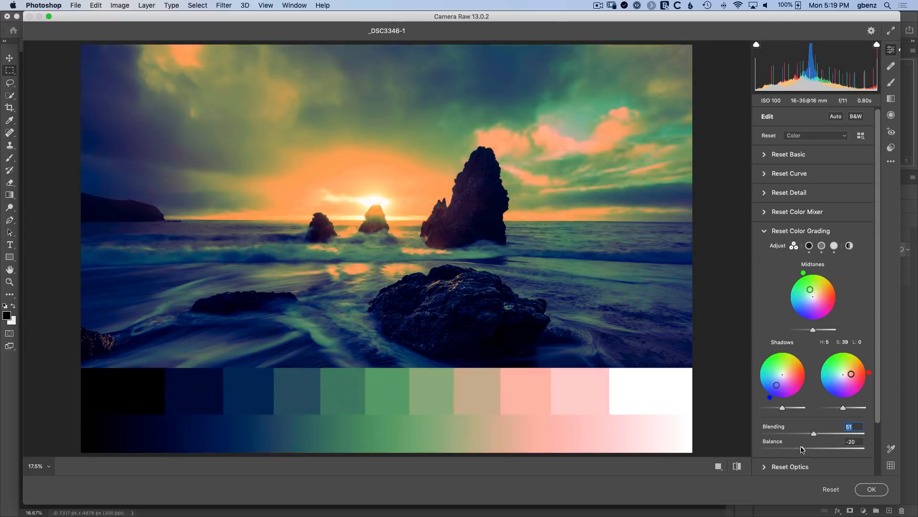
pyautogui.moveTo(813, 447); pyautogui.dragTo(820, 447)
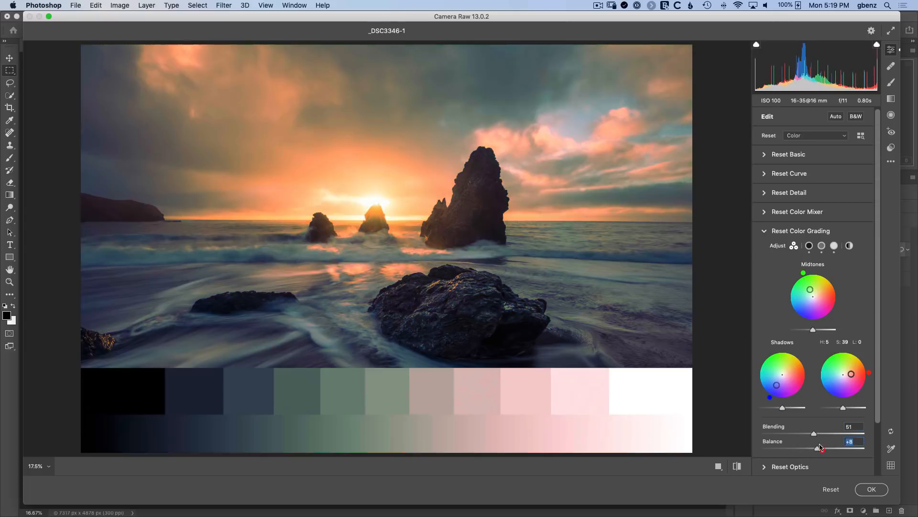
pyautogui.moveTo(819, 430); pyautogui.dragTo(814, 433)
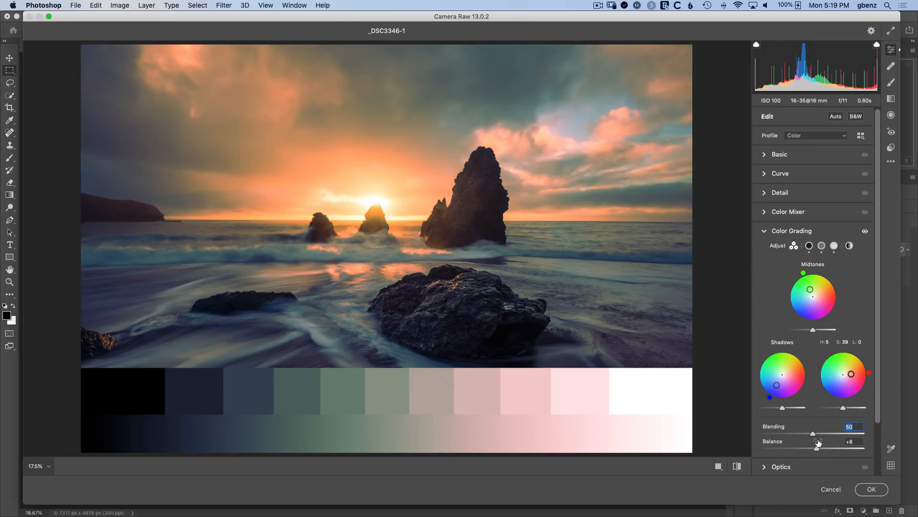
pyautogui.moveTo(808, 379)
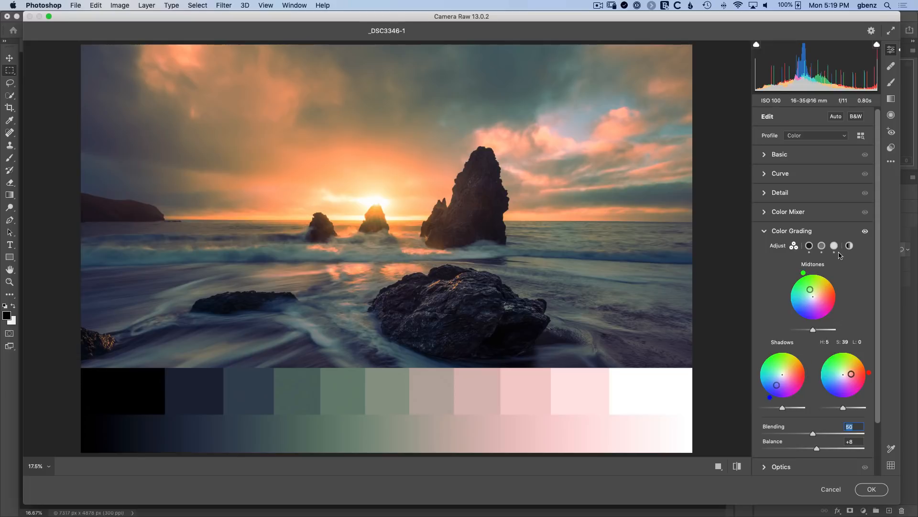
# Edit the highlights wheel alone, trying saturated yellow then orange tints.
pyautogui.click(834, 245)
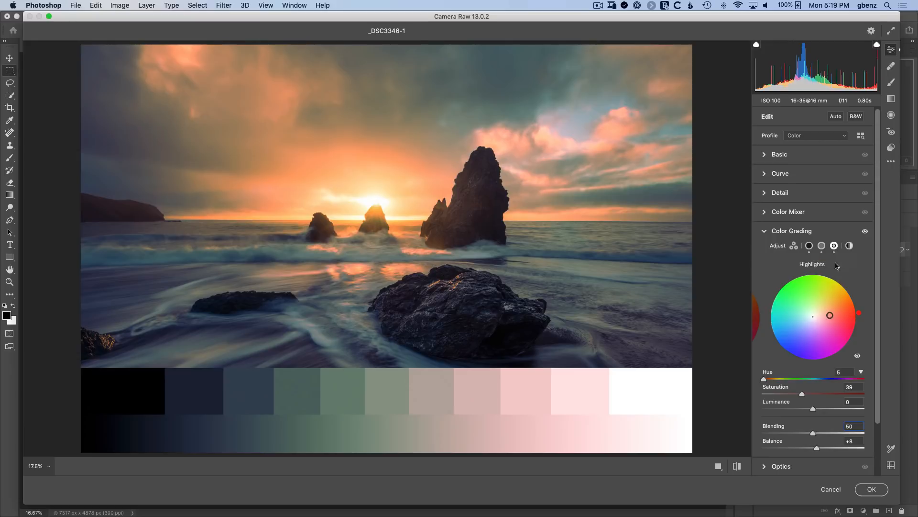
pyautogui.moveTo(802, 395)
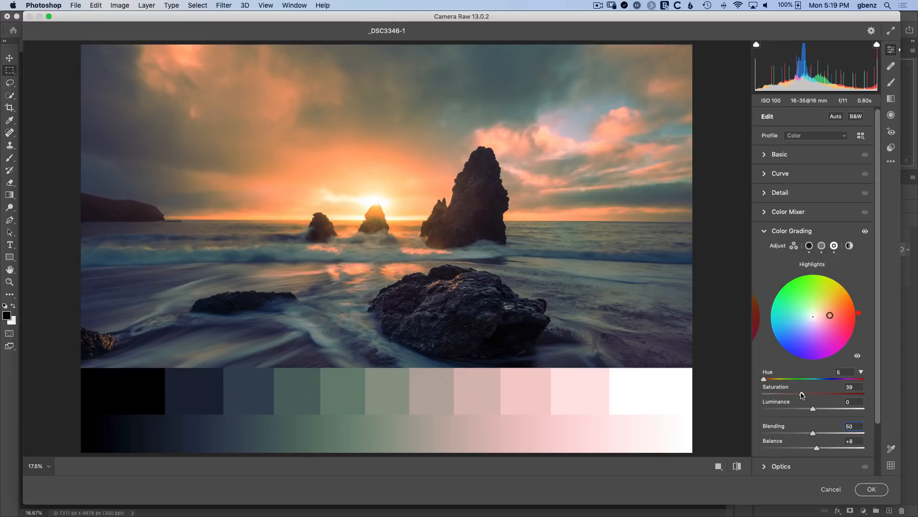
pyautogui.moveTo(829, 315); pyautogui.dragTo(843, 282)
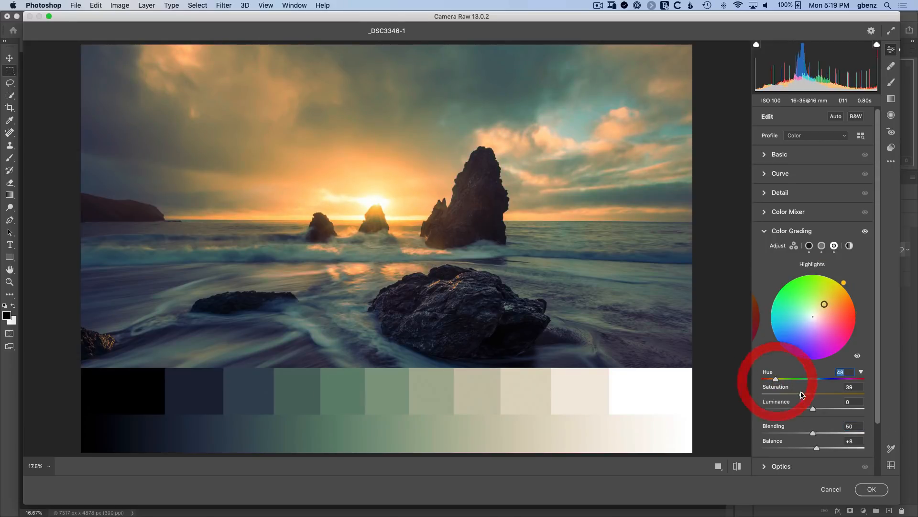
pyautogui.moveTo(799, 392); pyautogui.dragTo(803, 392)
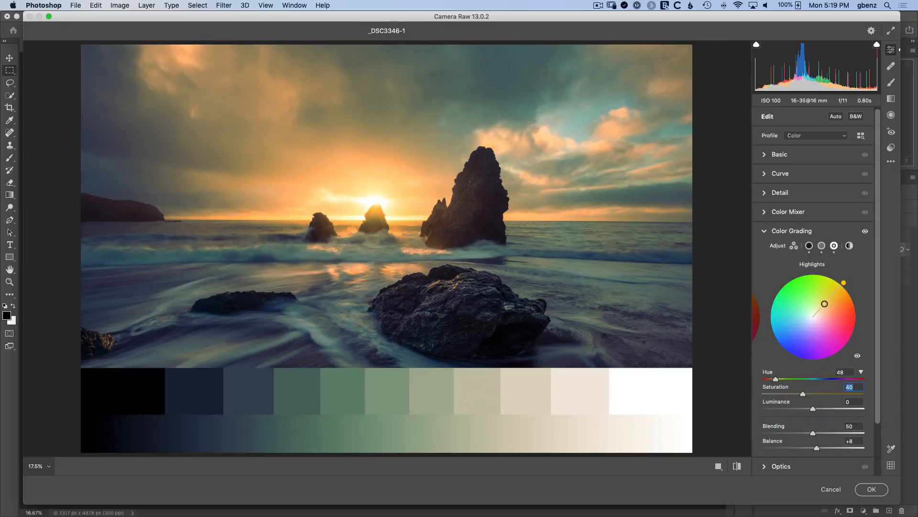
pyautogui.moveTo(824, 303); pyautogui.dragTo(842, 287)
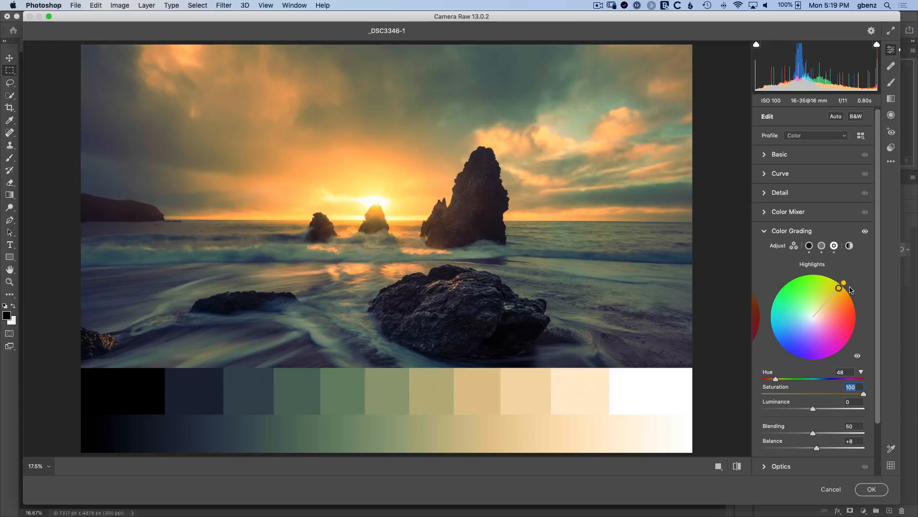
pyautogui.moveTo(843, 286); pyautogui.dragTo(853, 300)
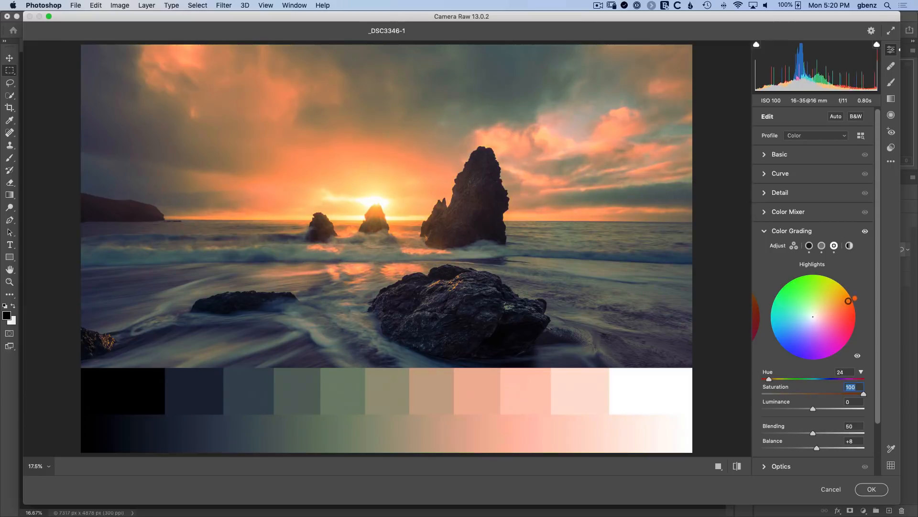
# Experiment with pink and magenta highlight tints, then clear all color grading.
pyautogui.moveTo(853, 300); pyautogui.dragTo(832, 325)
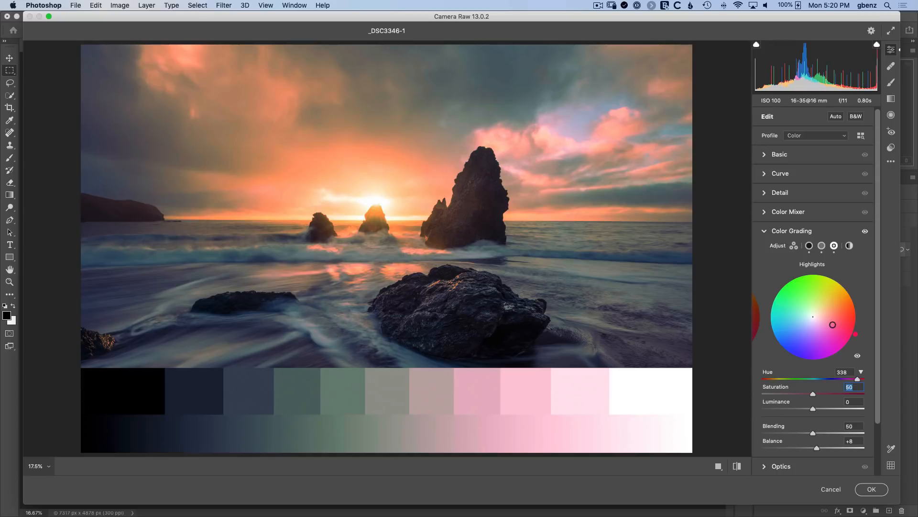
pyautogui.moveTo(833, 323); pyautogui.dragTo(832, 327)
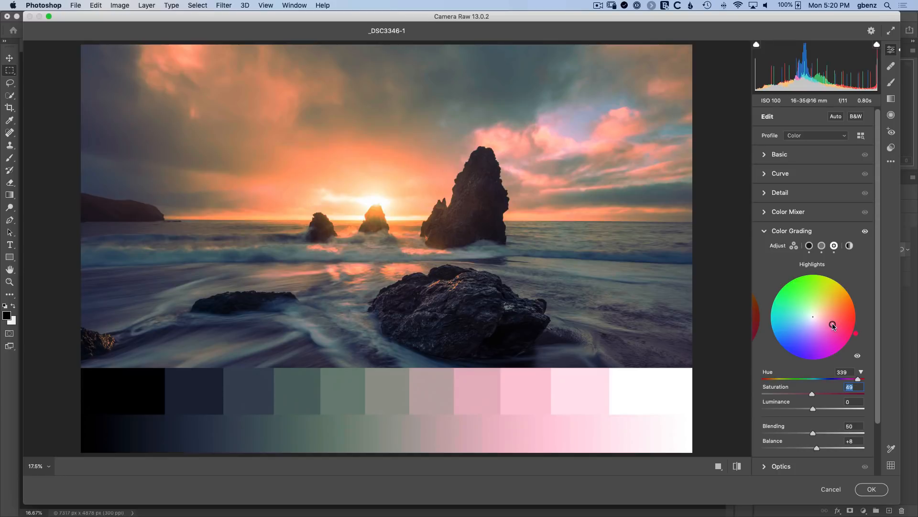
pyautogui.moveTo(832, 327); pyautogui.dragTo(826, 322)
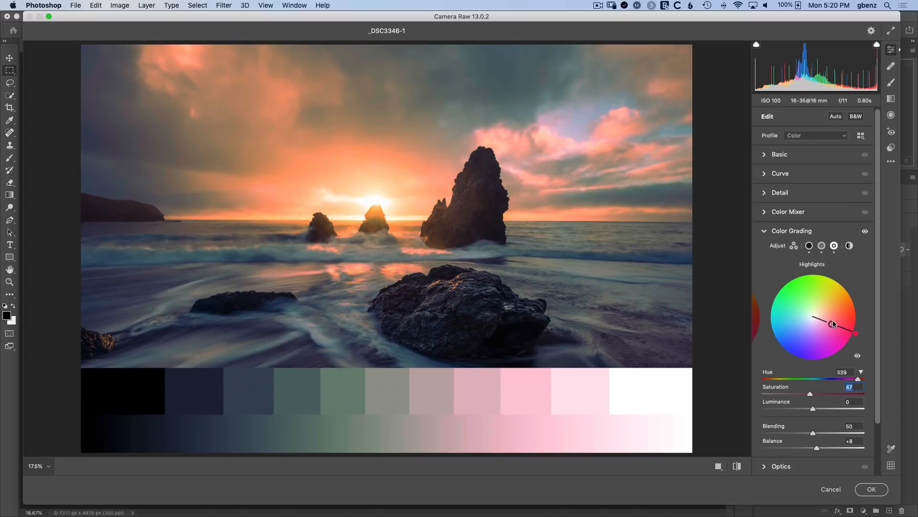
pyautogui.moveTo(835, 323); pyautogui.dragTo(813, 316)
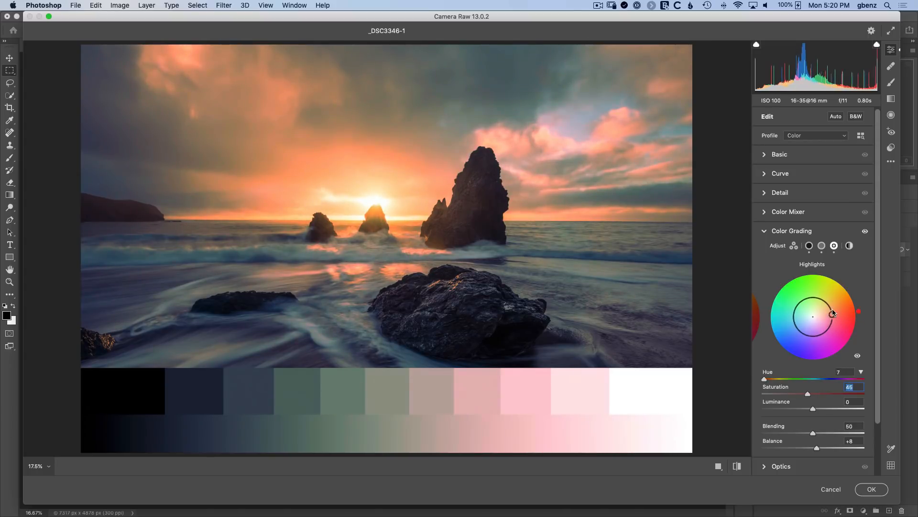
pyautogui.moveTo(832, 313); pyautogui.dragTo(822, 326)
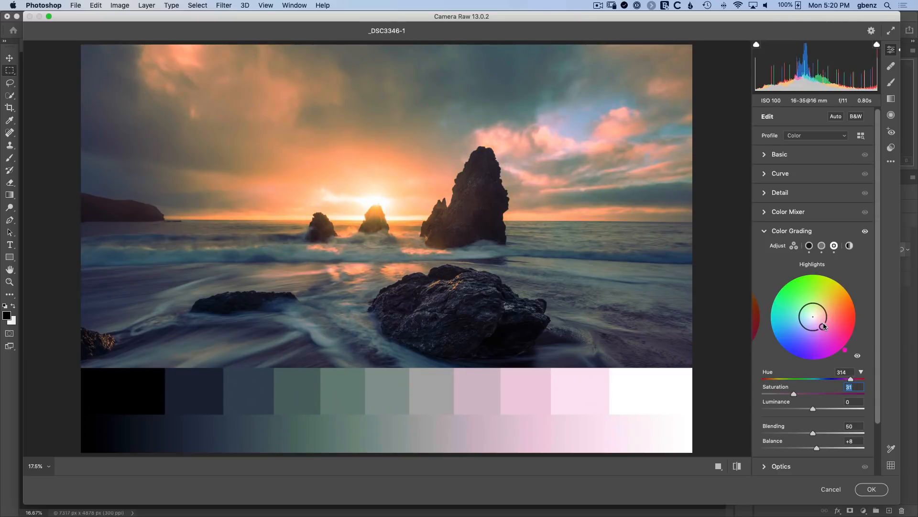
pyautogui.moveTo(824, 326); pyautogui.dragTo(813, 316)
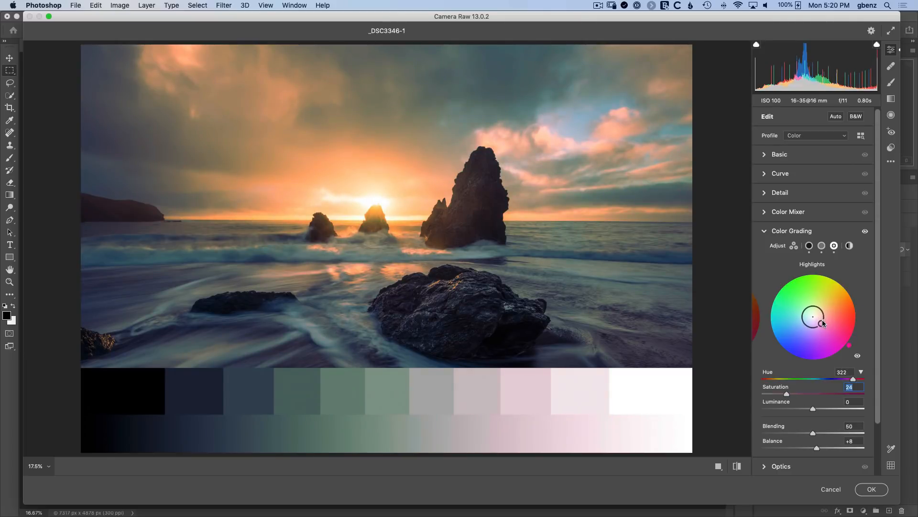
pyautogui.moveTo(813, 316); pyautogui.dragTo(823, 326)
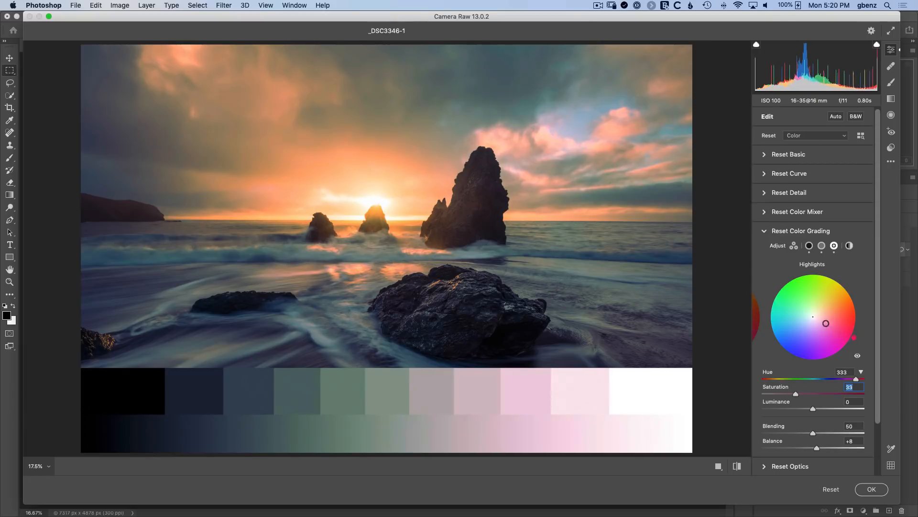
pyautogui.moveTo(826, 323); pyautogui.dragTo(829, 324)
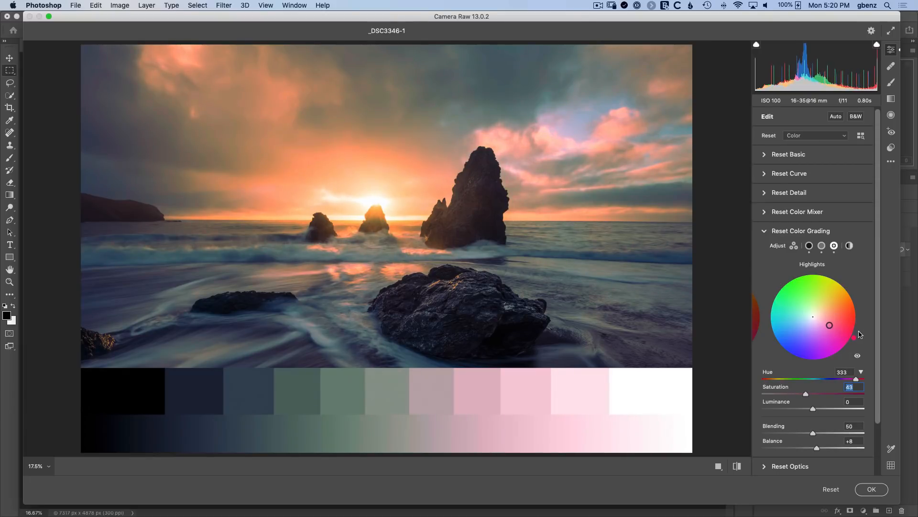
pyautogui.moveTo(829, 326); pyautogui.dragTo(841, 326)
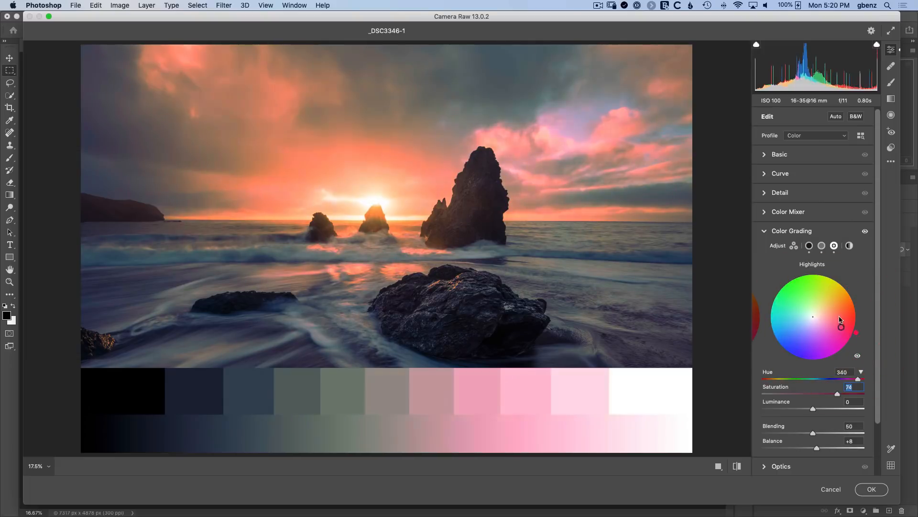
pyautogui.moveTo(841, 326); pyautogui.dragTo(838, 325)
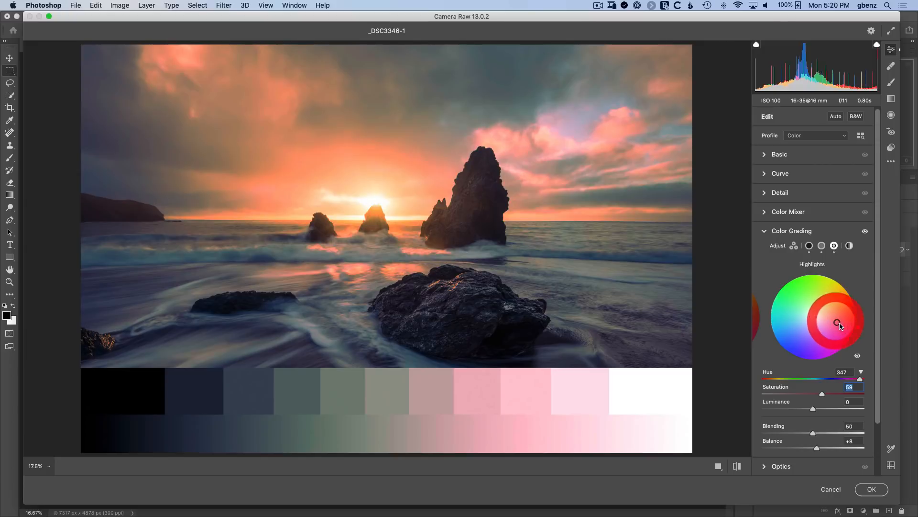
pyautogui.moveTo(839, 323); pyautogui.dragTo(813, 316)
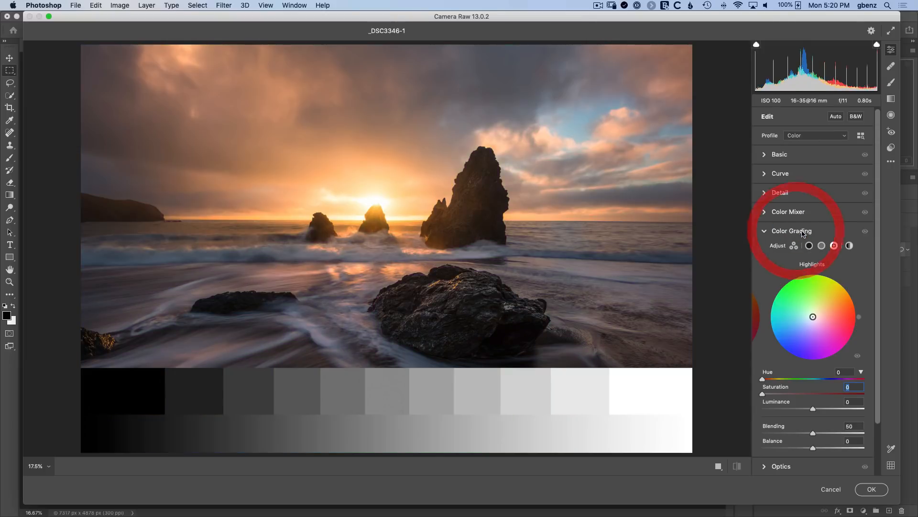
# Tint the Highlights wheel warm orange at about hue 35, saturation 88.
pyautogui.click(793, 246)
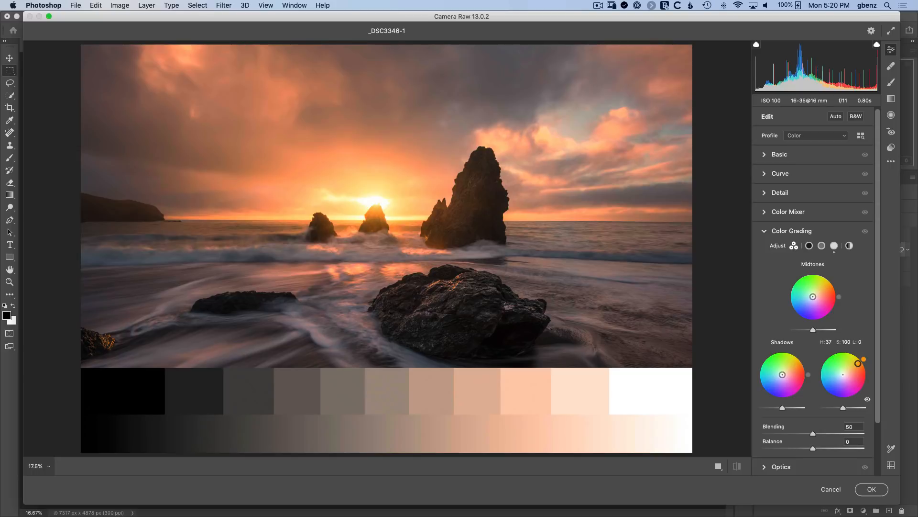
pyautogui.moveTo(860, 362); pyautogui.dragTo(859, 363)
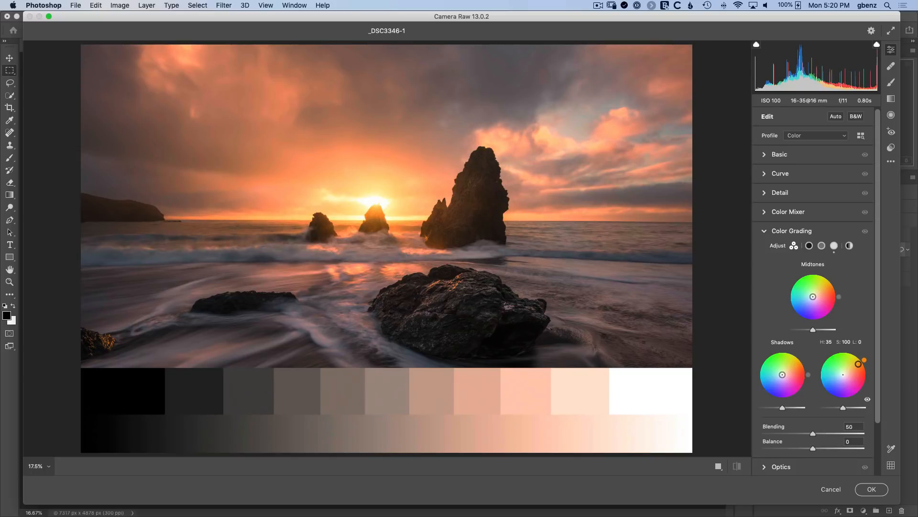
pyautogui.moveTo(842, 376); pyautogui.dragTo(861, 362)
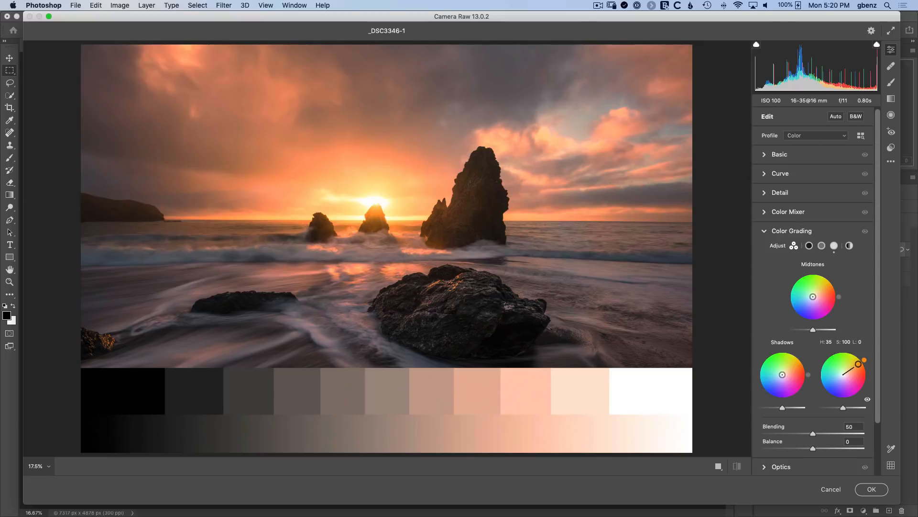
pyautogui.moveTo(864, 361); pyautogui.dragTo(862, 364)
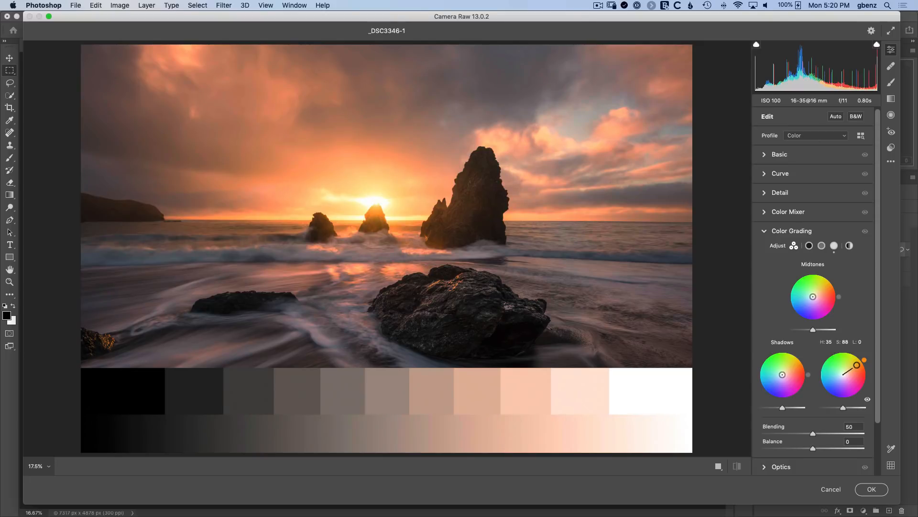
pyautogui.moveTo(844, 375); pyautogui.dragTo(859, 369)
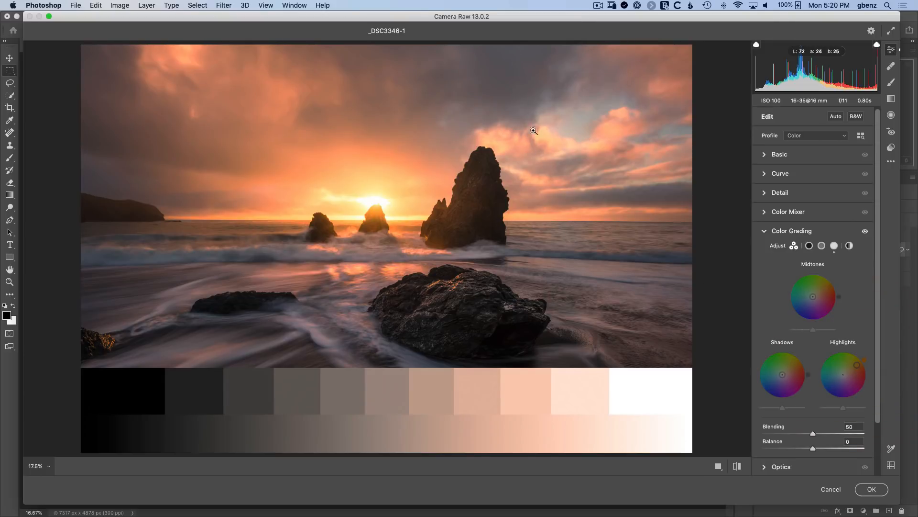
pyautogui.moveTo(488, 320)
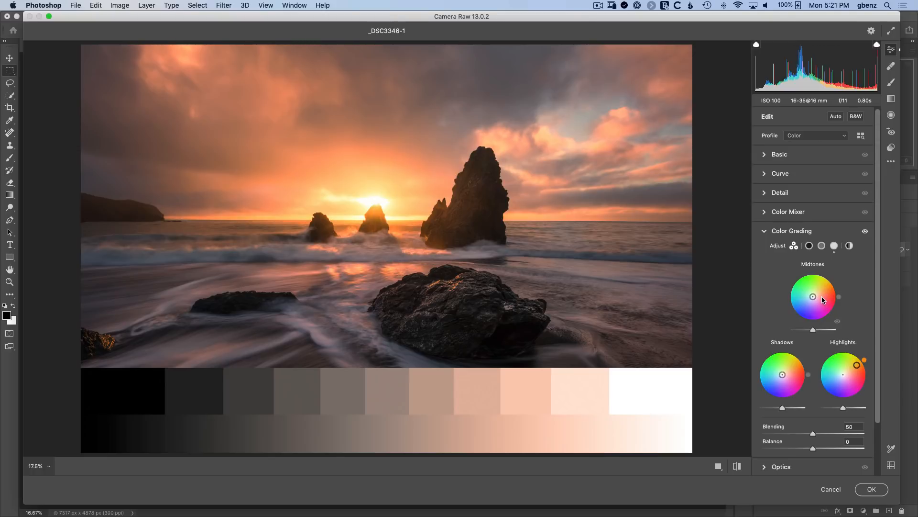
# Tint the midtones a soft blue at hue 224, saturation 40.
pyautogui.moveTo(812, 297); pyautogui.dragTo(803, 302)
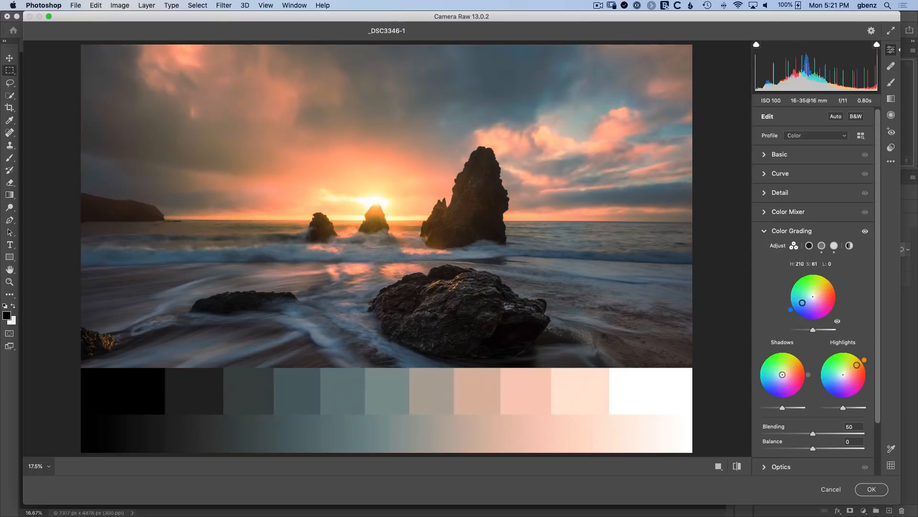
pyautogui.moveTo(803, 302); pyautogui.dragTo(800, 310)
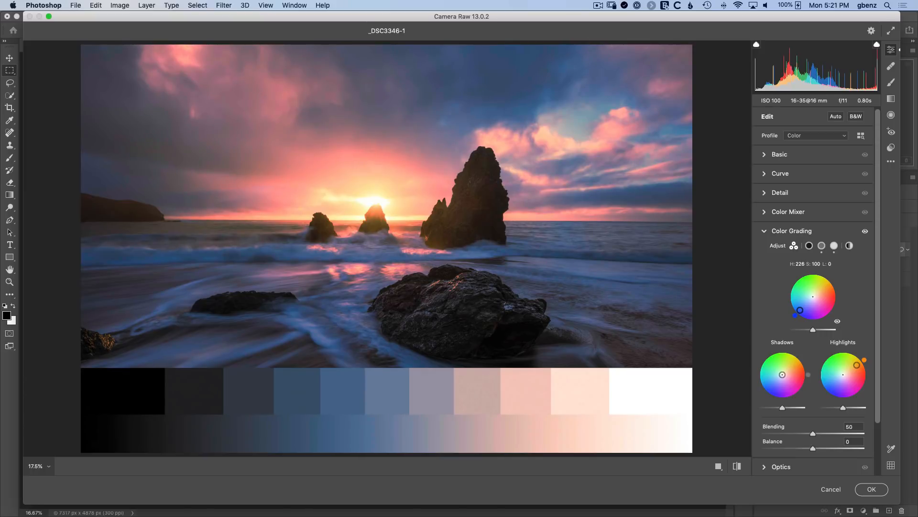
pyautogui.moveTo(798, 310); pyautogui.dragTo(806, 302)
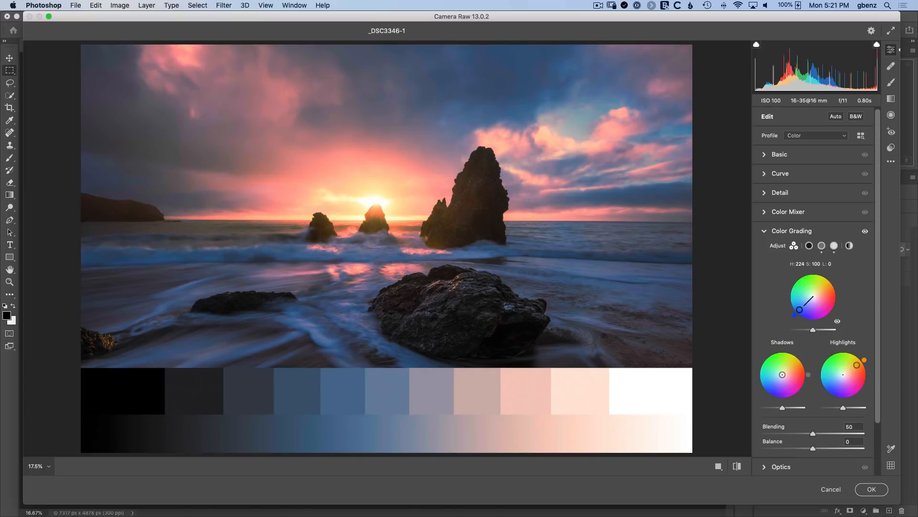
pyautogui.moveTo(804, 305); pyautogui.dragTo(806, 302)
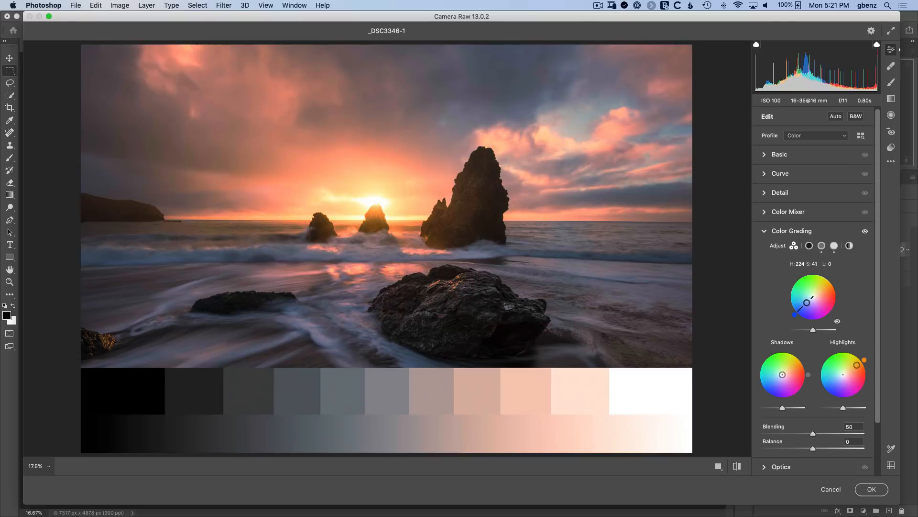
pyautogui.moveTo(807, 302); pyautogui.dragTo(807, 302)
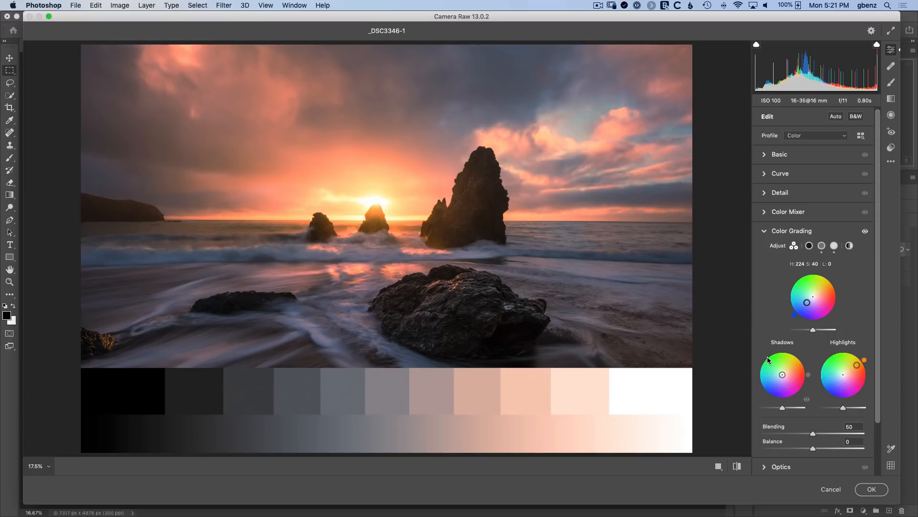
pyautogui.moveTo(768, 360)
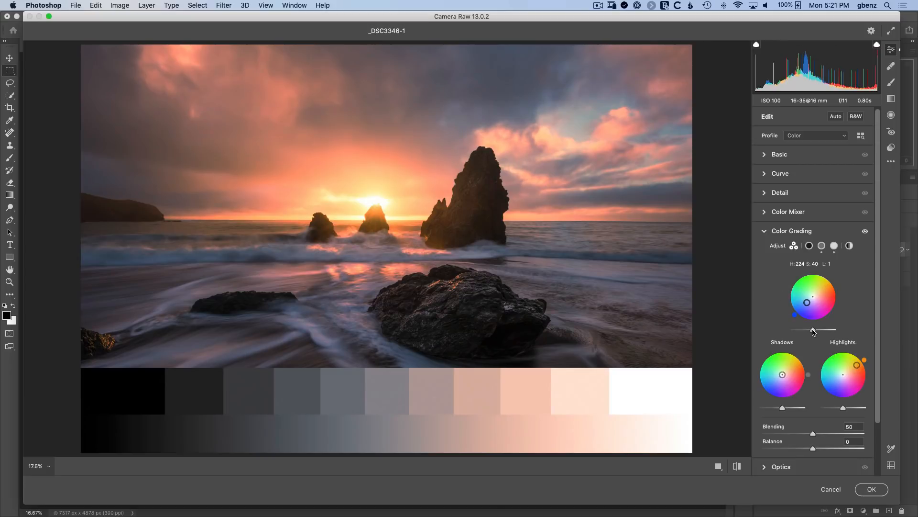
# Lower the shadows luminance to -48 and display the single Global wheel.
pyautogui.moveTo(813, 330); pyautogui.dragTo(822, 330)
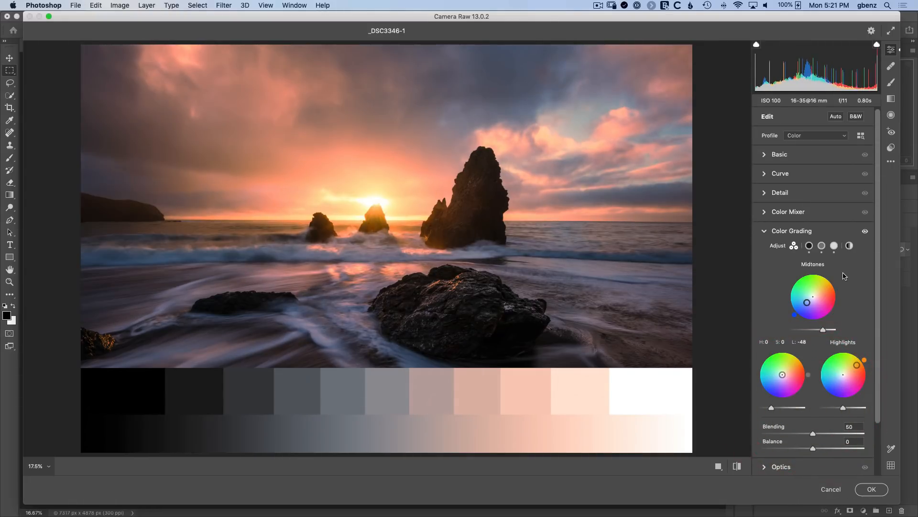
pyautogui.moveTo(806, 302); pyautogui.dragTo(839, 321)
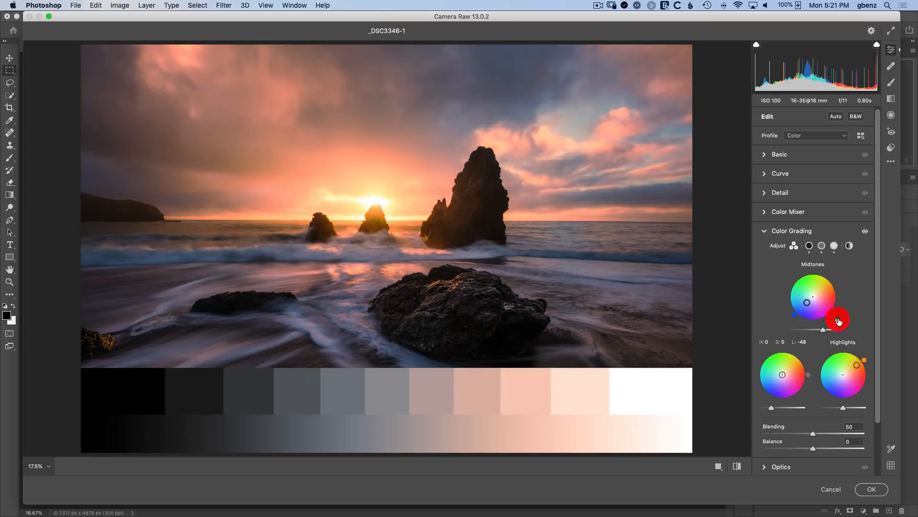
pyautogui.moveTo(838, 321); pyautogui.dragTo(839, 324)
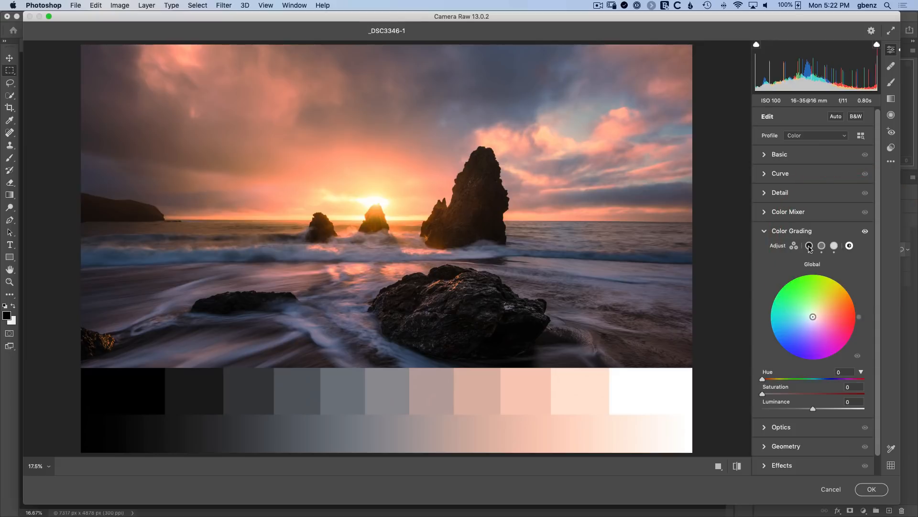
# In the three-wheel view, set grading Balance to +70 and try raising Blending.
pyautogui.click(794, 245)
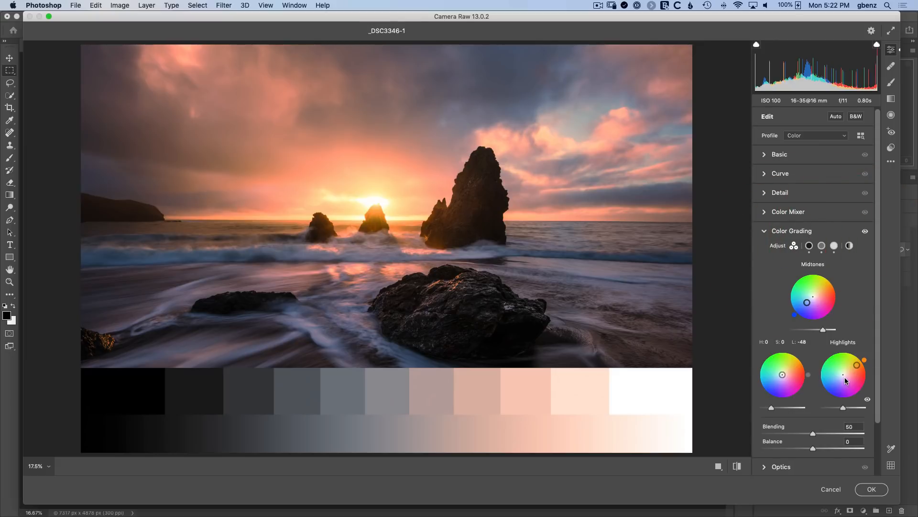
pyautogui.moveTo(813, 435)
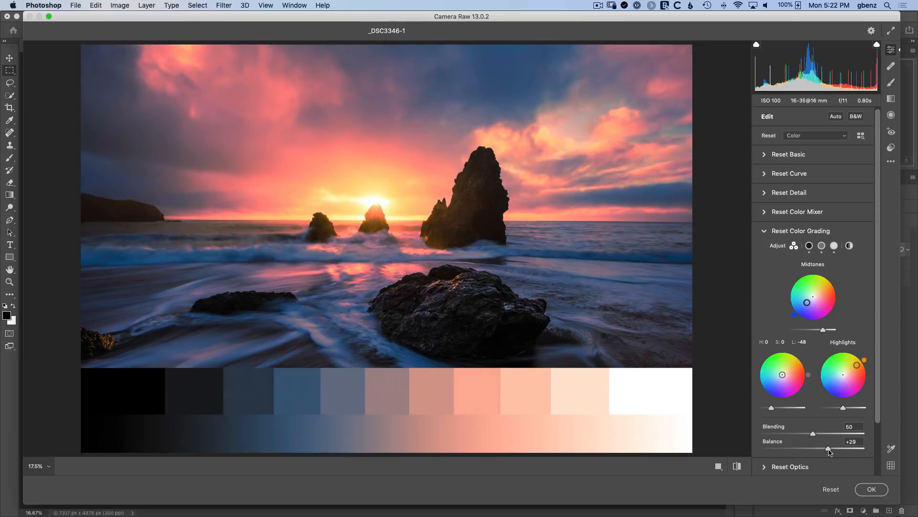
pyautogui.moveTo(823, 449); pyautogui.dragTo(839, 449)
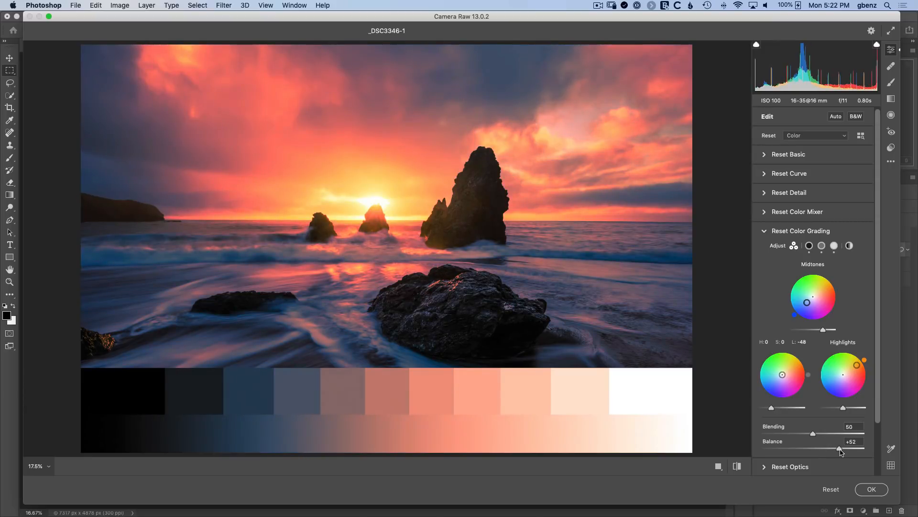
pyautogui.moveTo(823, 448); pyautogui.dragTo(846, 448)
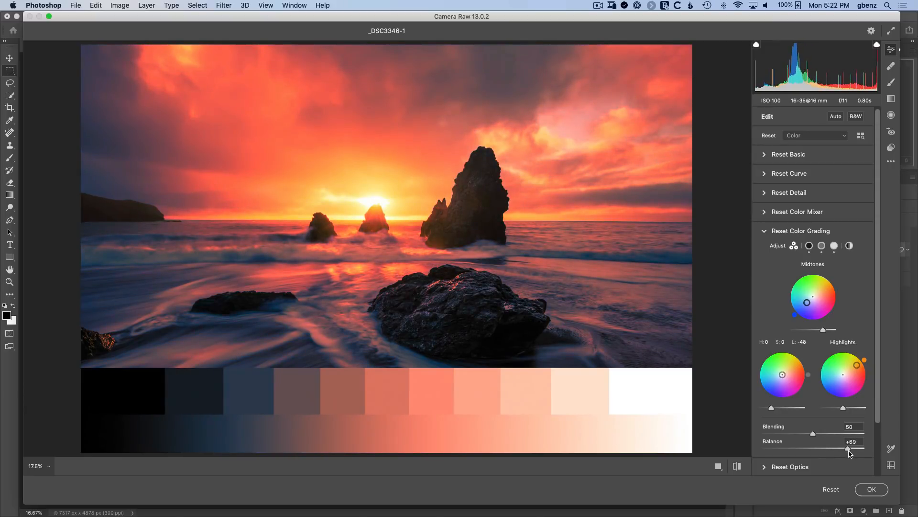
pyautogui.moveTo(845, 449); pyautogui.dragTo(848, 448)
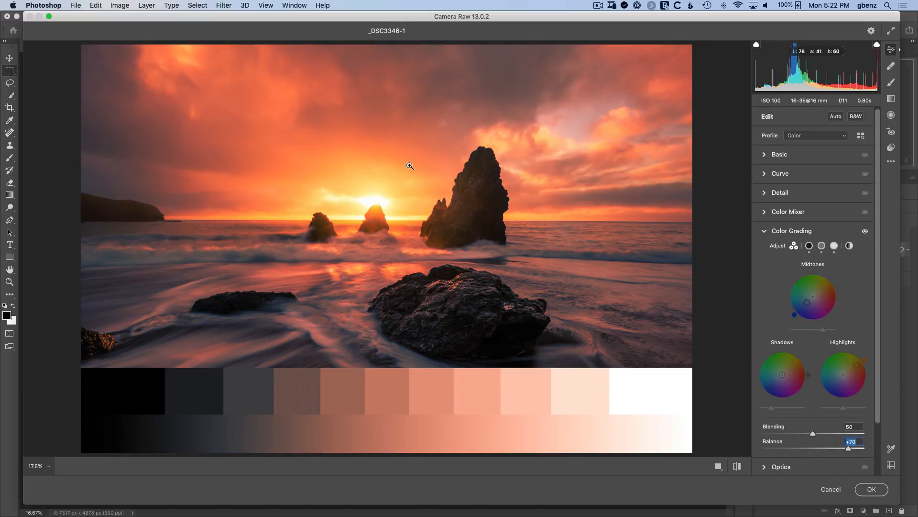
pyautogui.moveTo(436, 144)
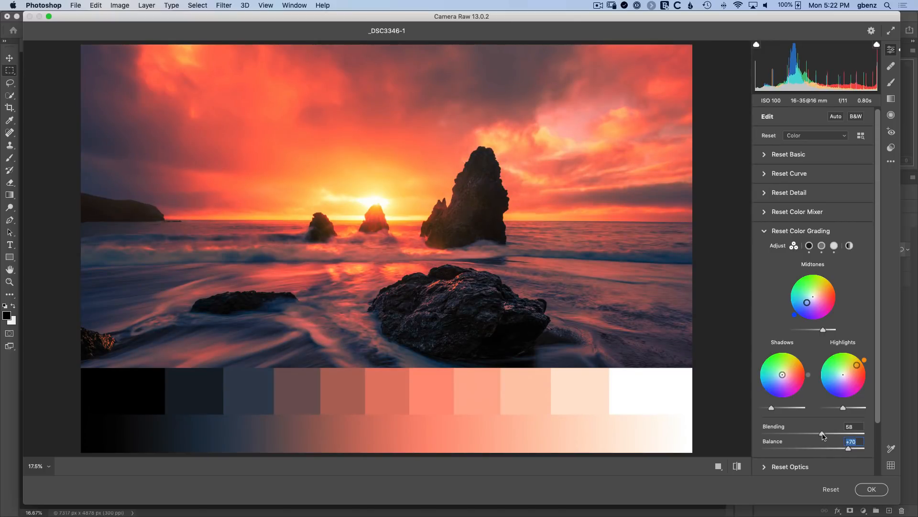
pyautogui.moveTo(823, 435); pyautogui.dragTo(829, 434)
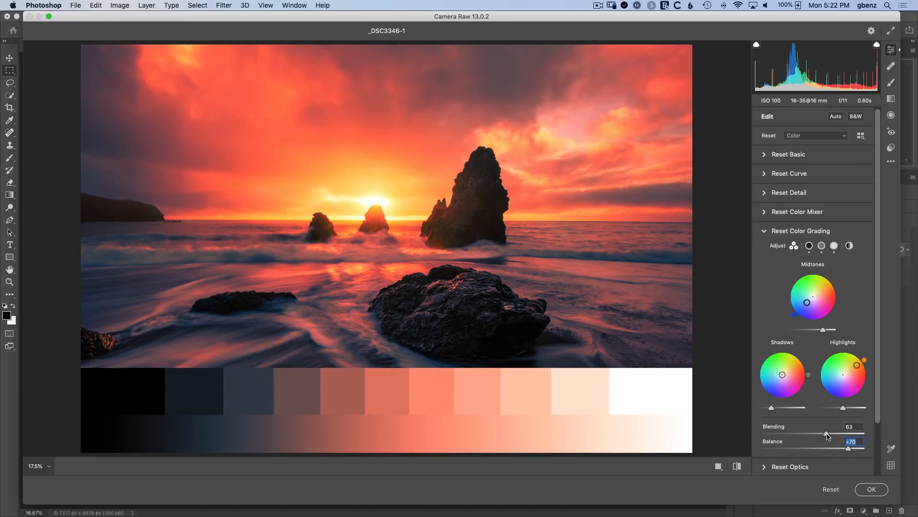
pyautogui.moveTo(822, 433); pyautogui.dragTo(814, 432)
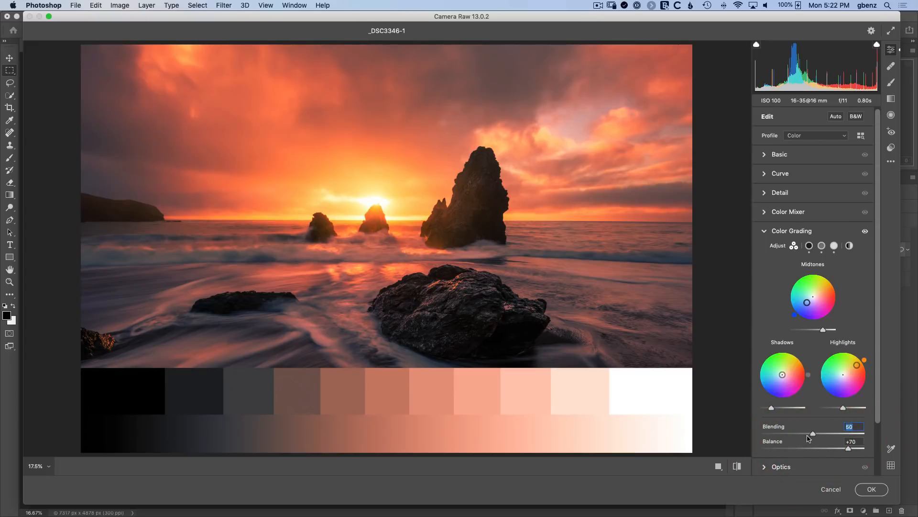
pyautogui.moveTo(866, 448)
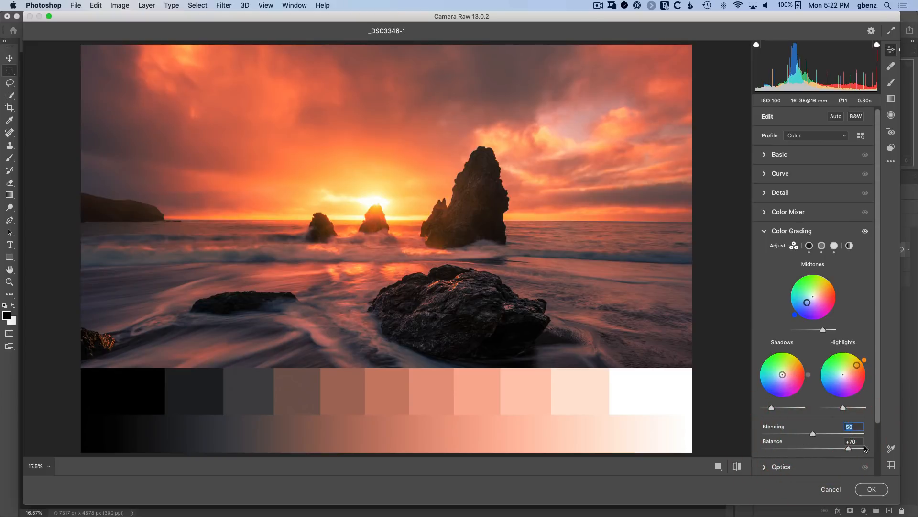
# Apply the Camera Raw grading, hide the gradient wedge layer, and close Posterize 1.psb.
pyautogui.click(872, 488)
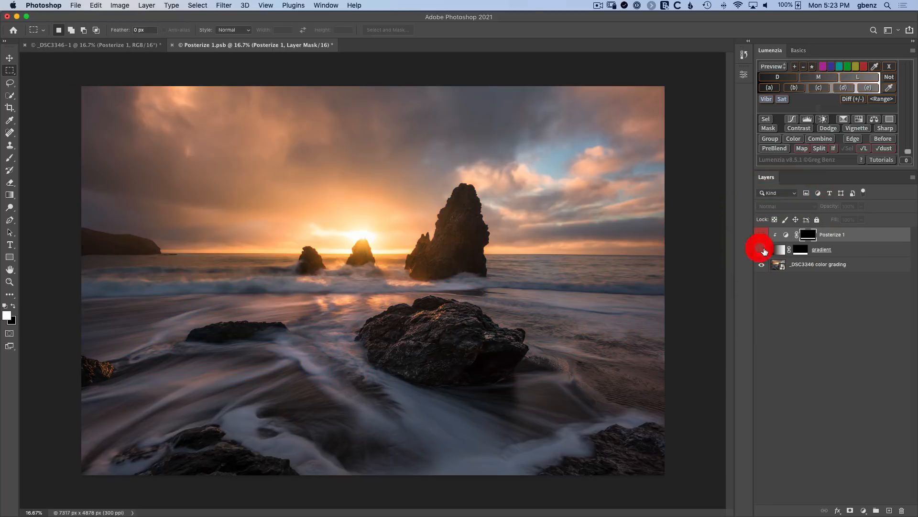
pyautogui.click(173, 44)
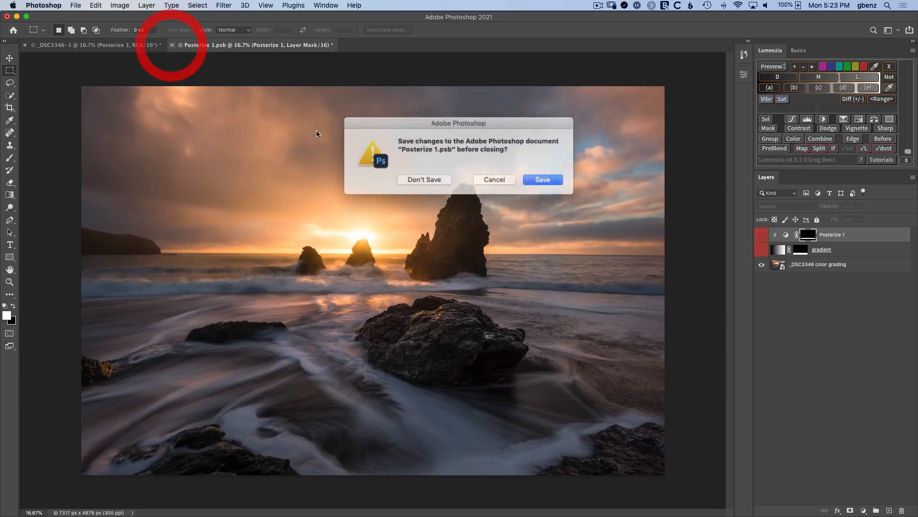
pyautogui.click(541, 180)
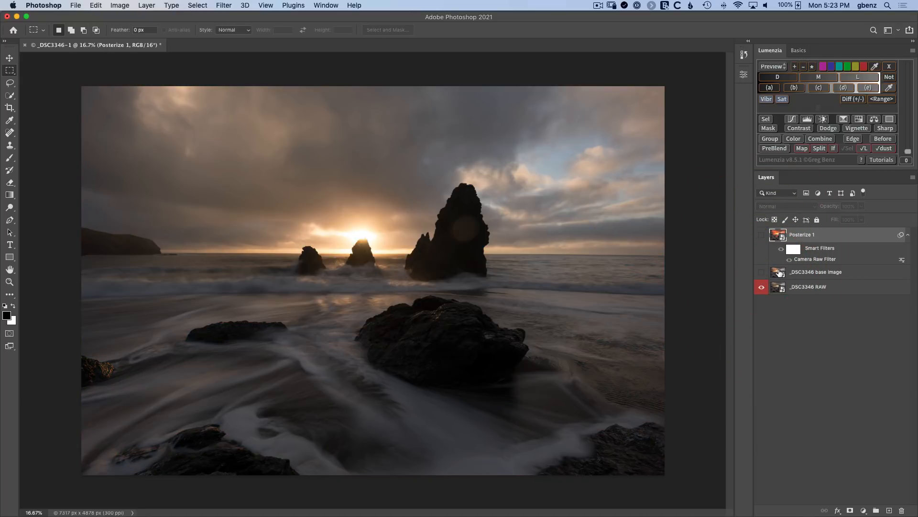
# Show the base image and Posterize 1 layers, then open the History panel.
pyautogui.click(761, 272)
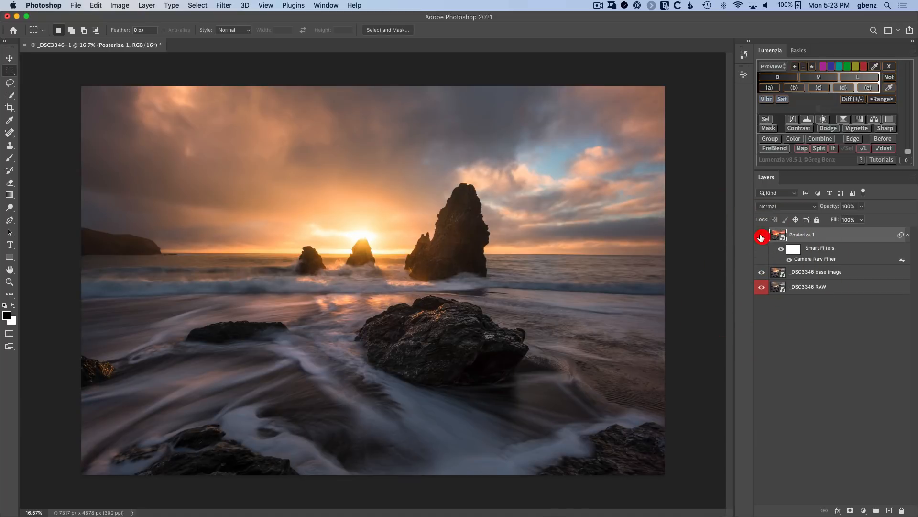
pyautogui.click(761, 237)
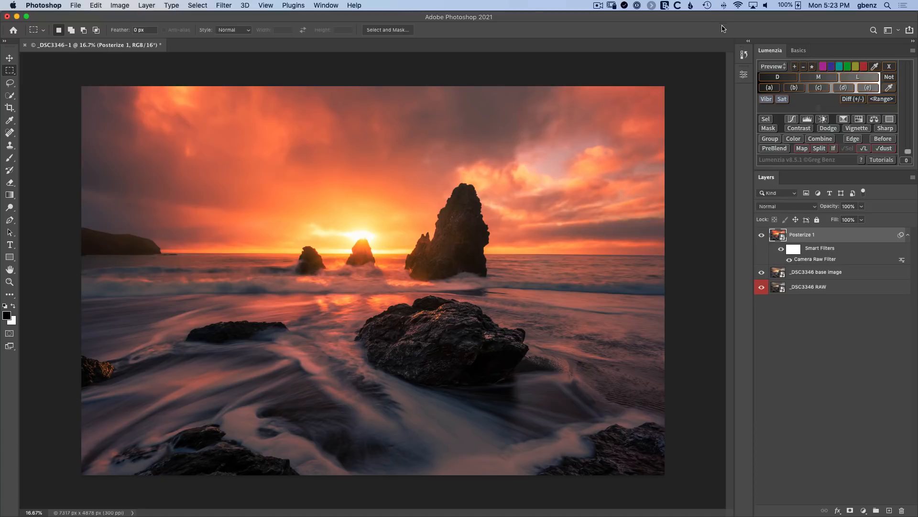
pyautogui.click(744, 54)
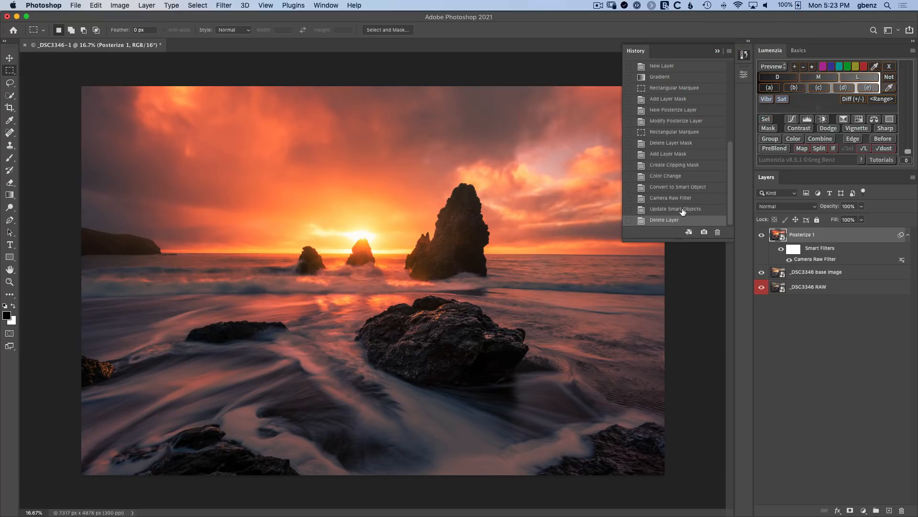